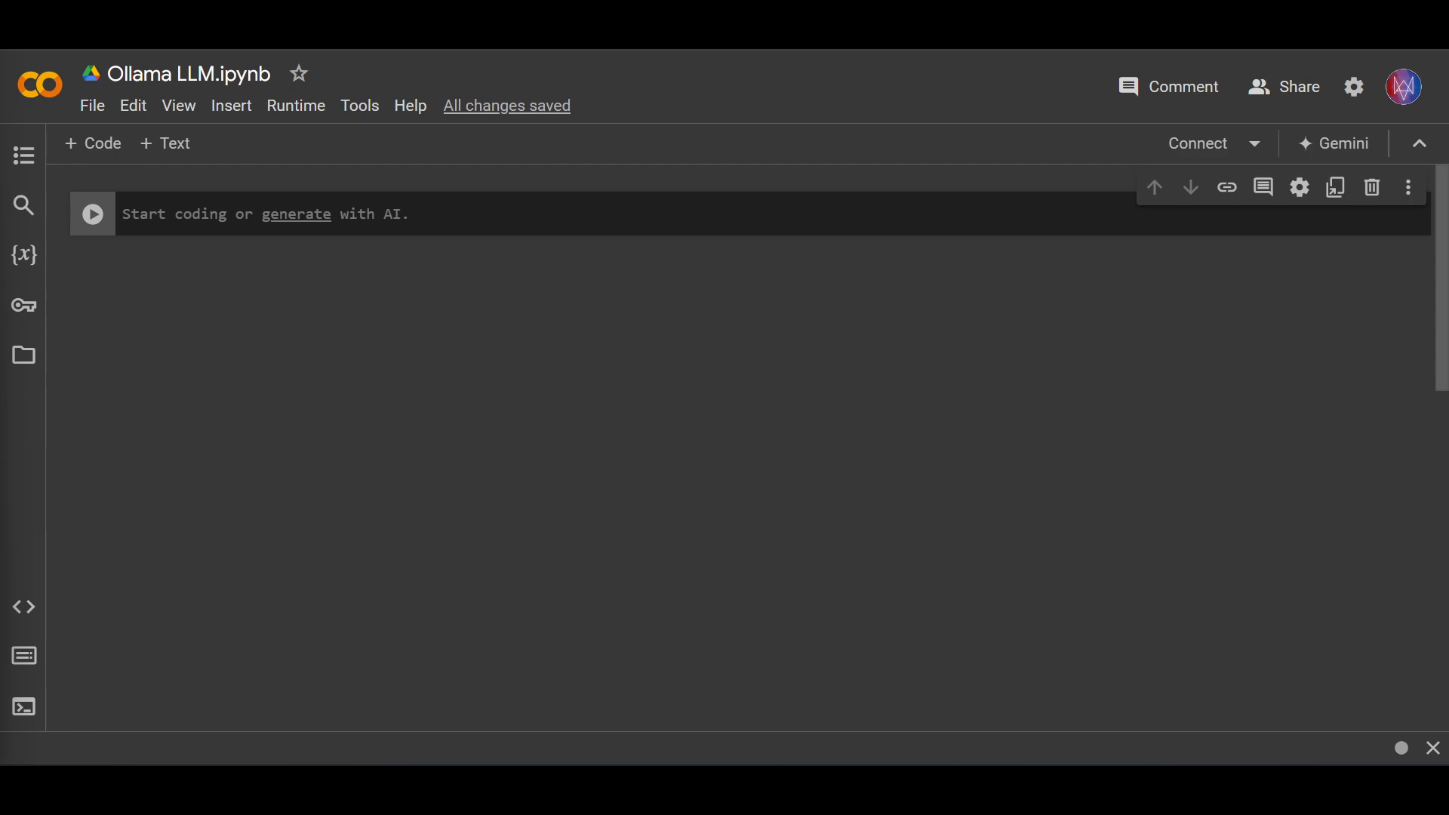
pyautogui.moveTo(785, 412)
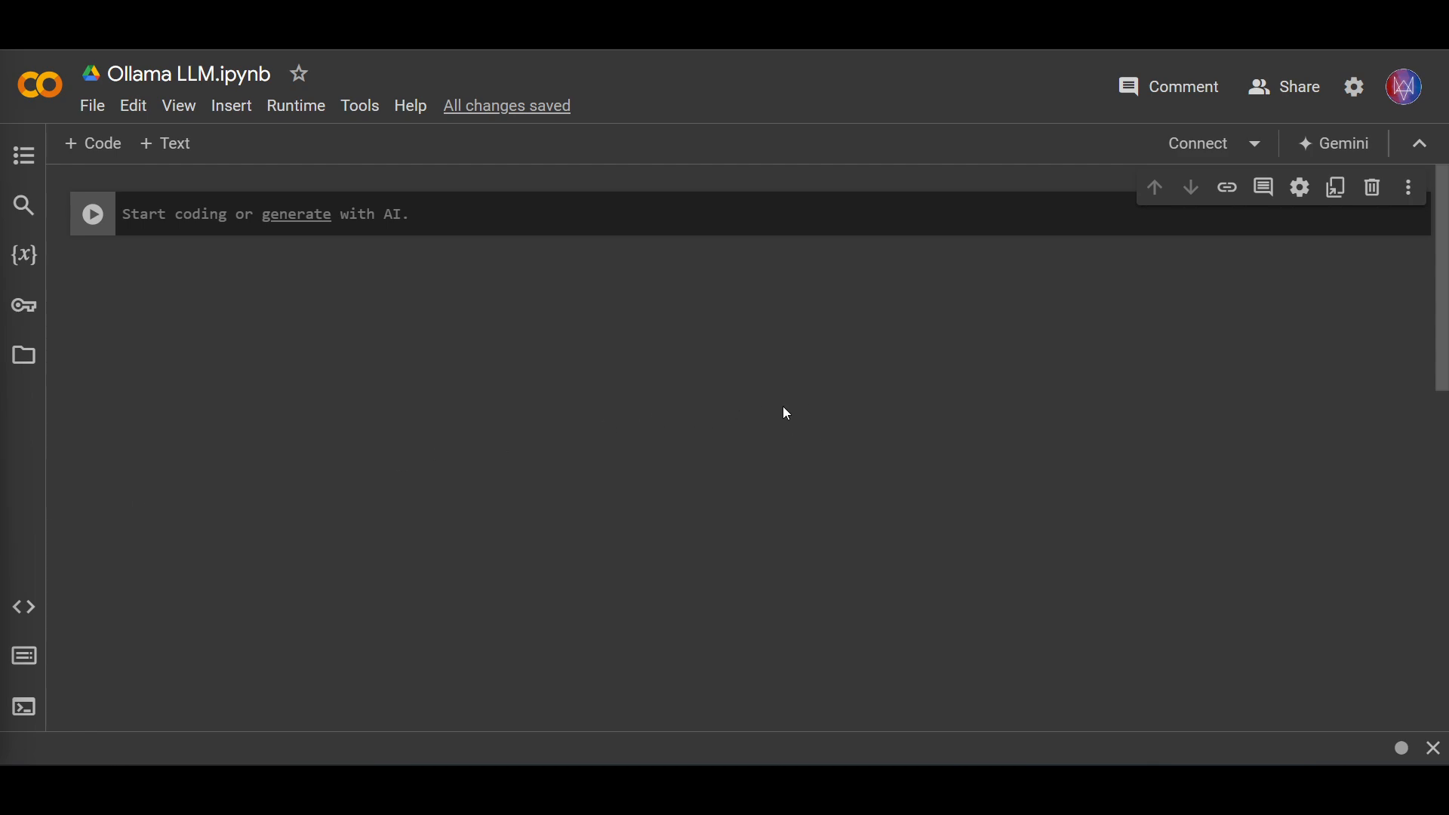
pyautogui.moveTo(813, 75)
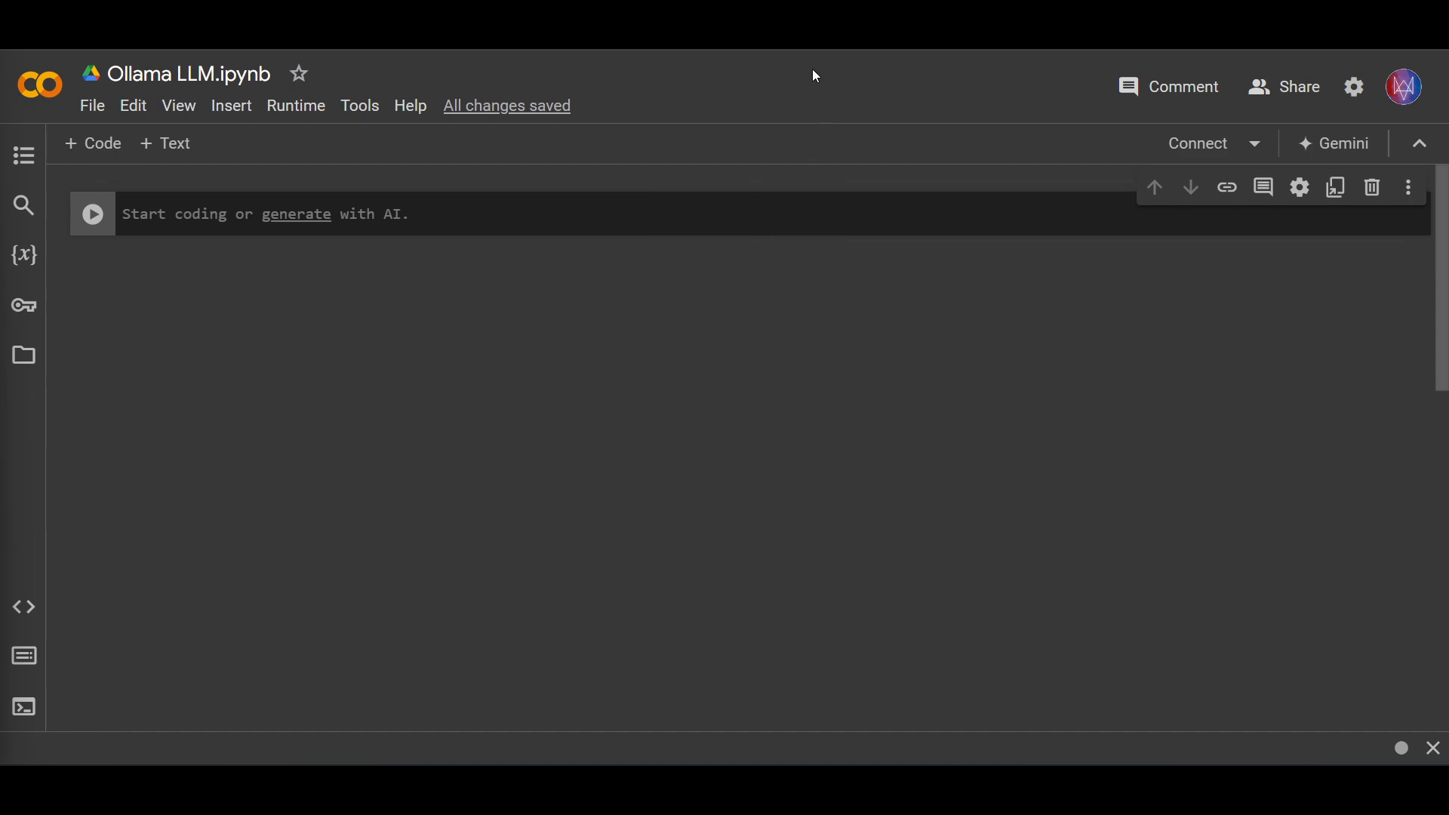
pyautogui.moveTo(812, 80)
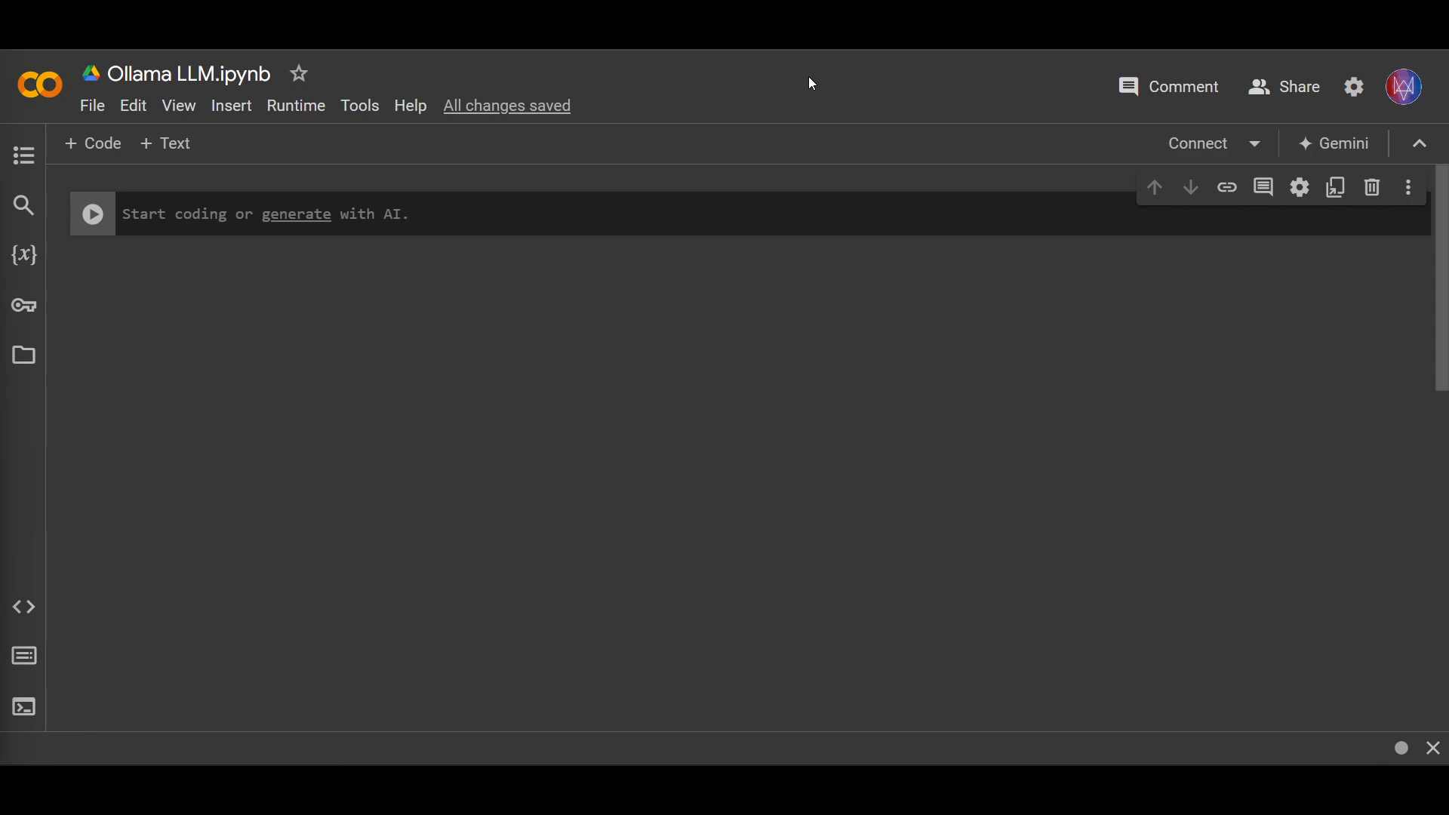
pyautogui.moveTo(756, 405)
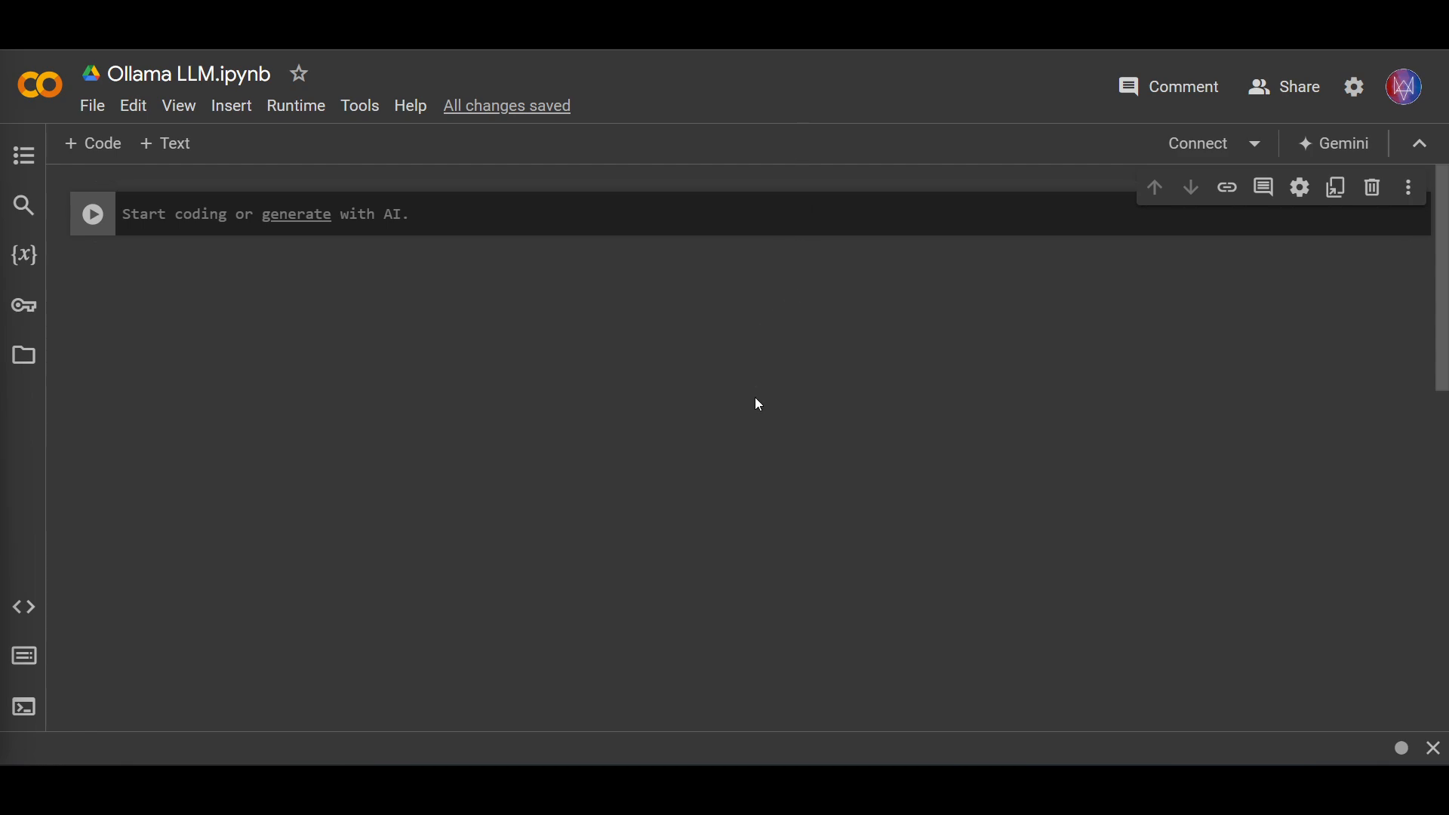
pyautogui.moveTo(748, 359)
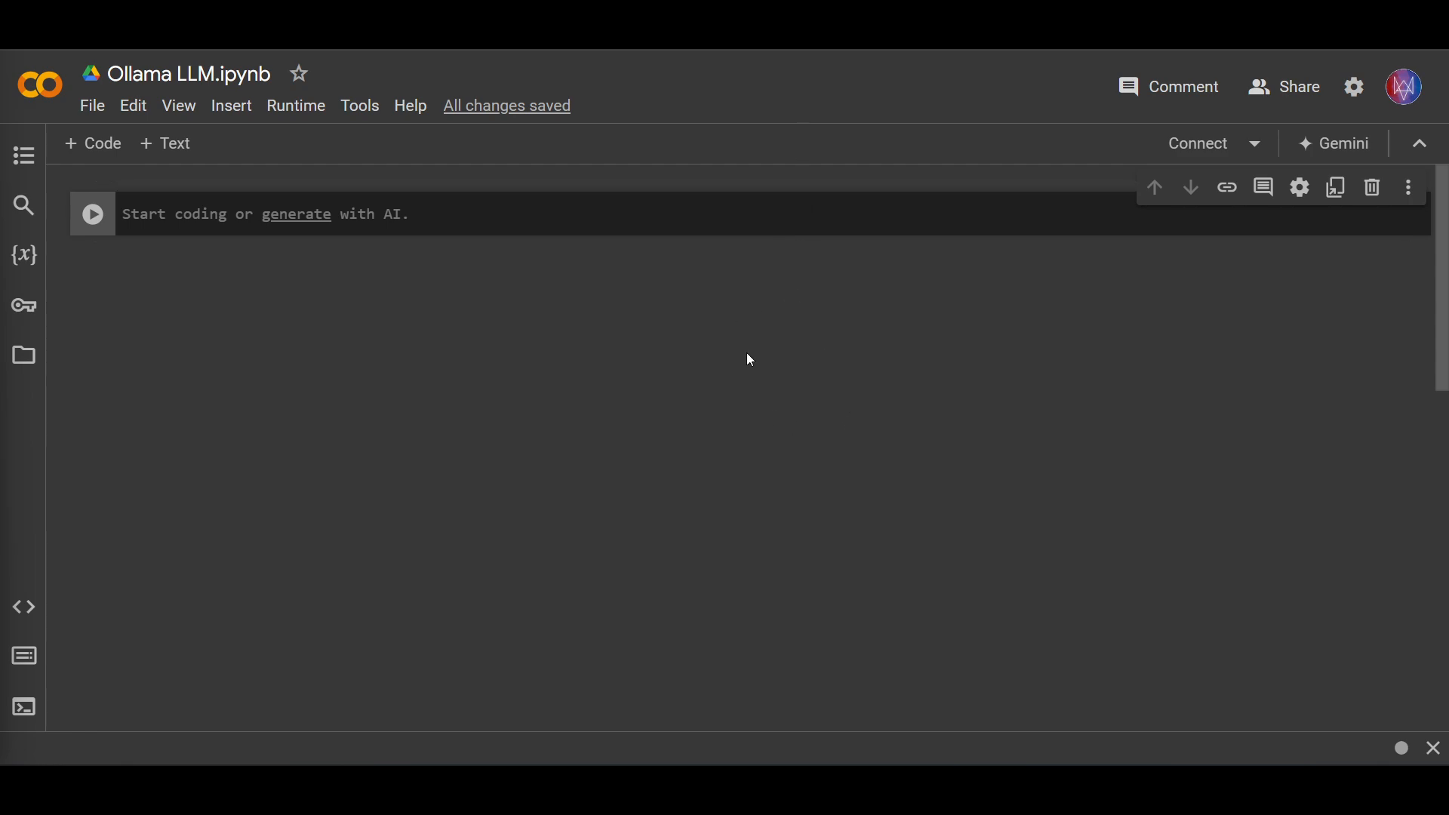
pyautogui.moveTo(815, 380)
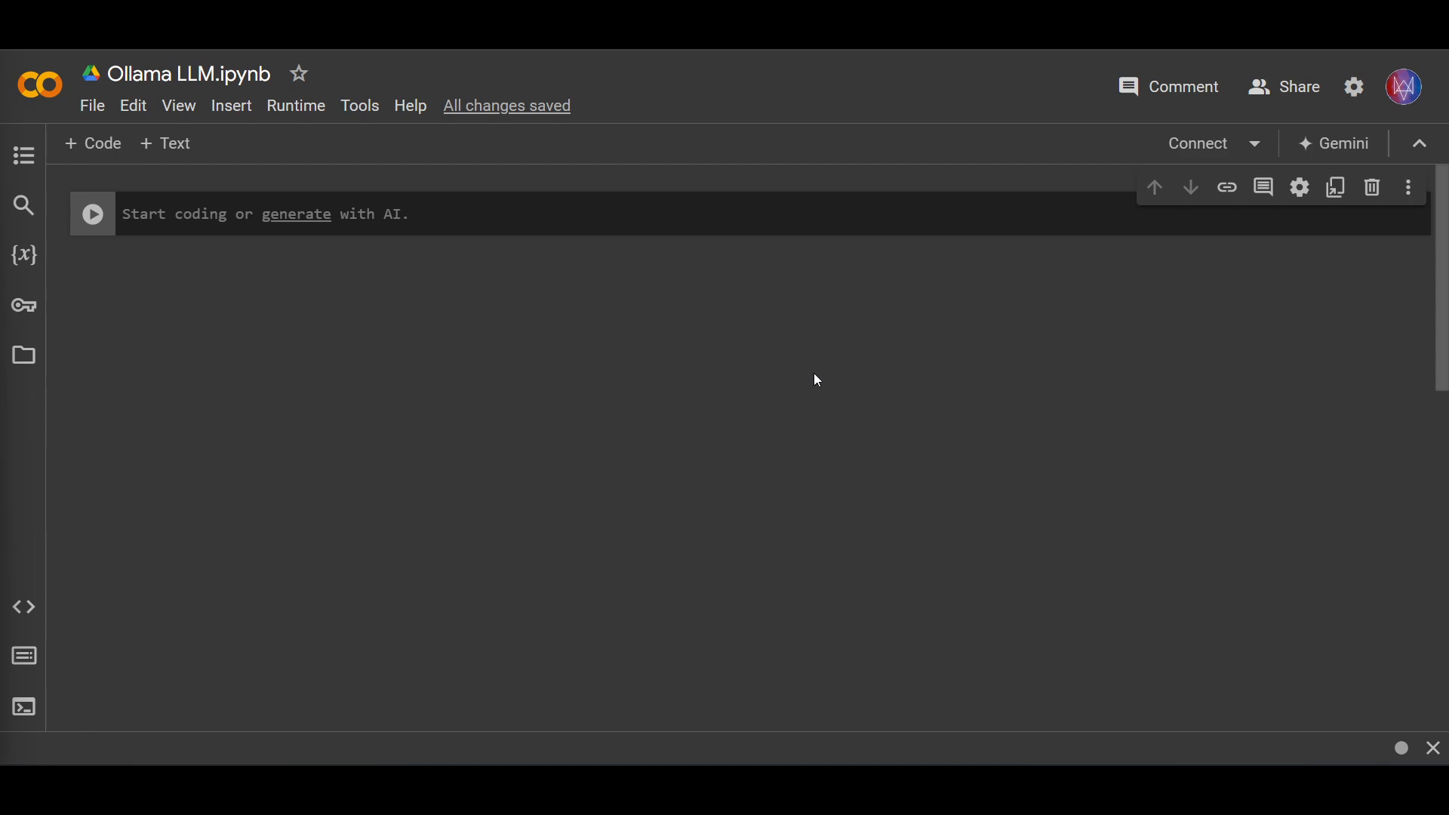
pyautogui.moveTo(799, 383)
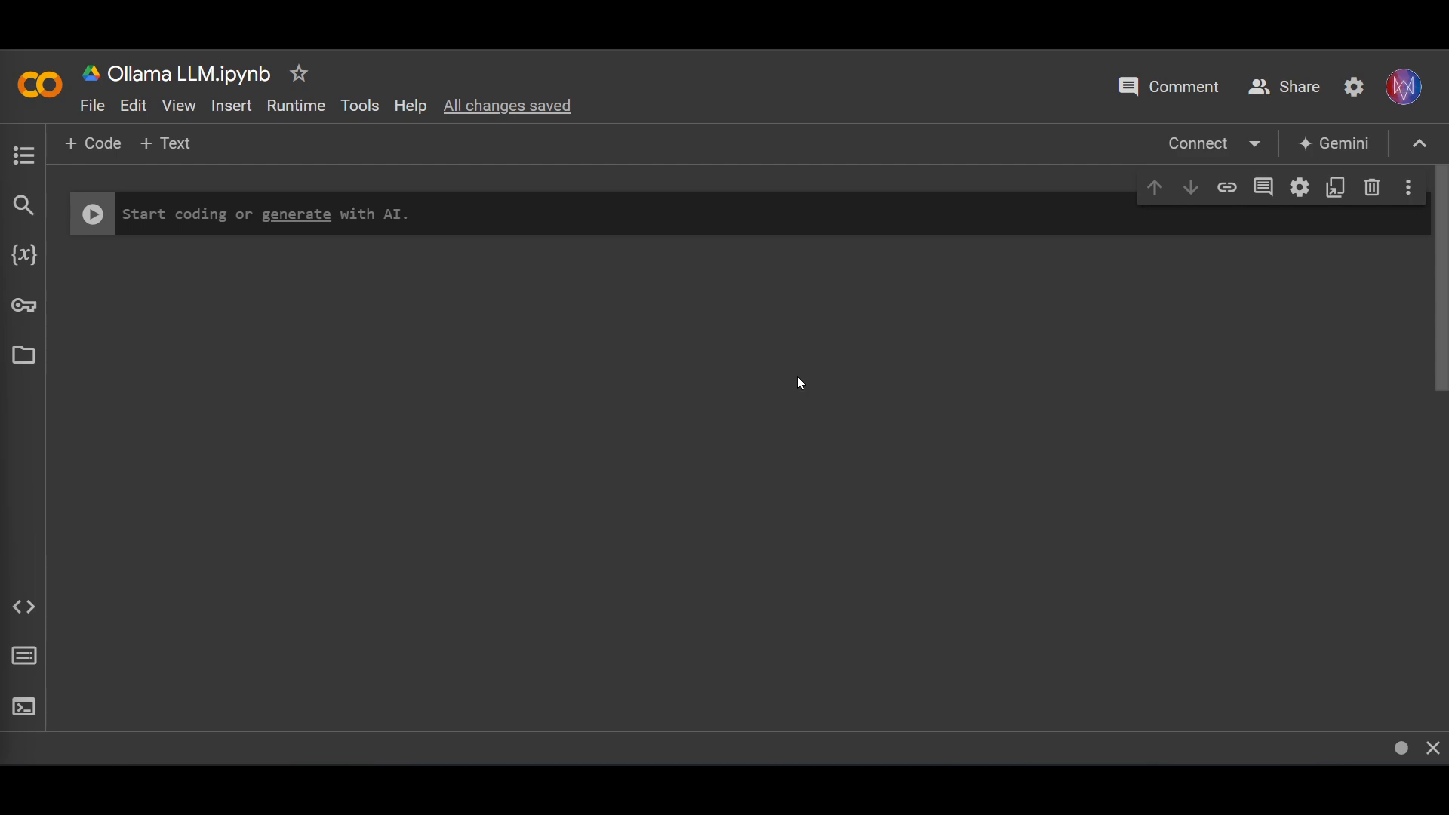
pyautogui.moveTo(744, 311)
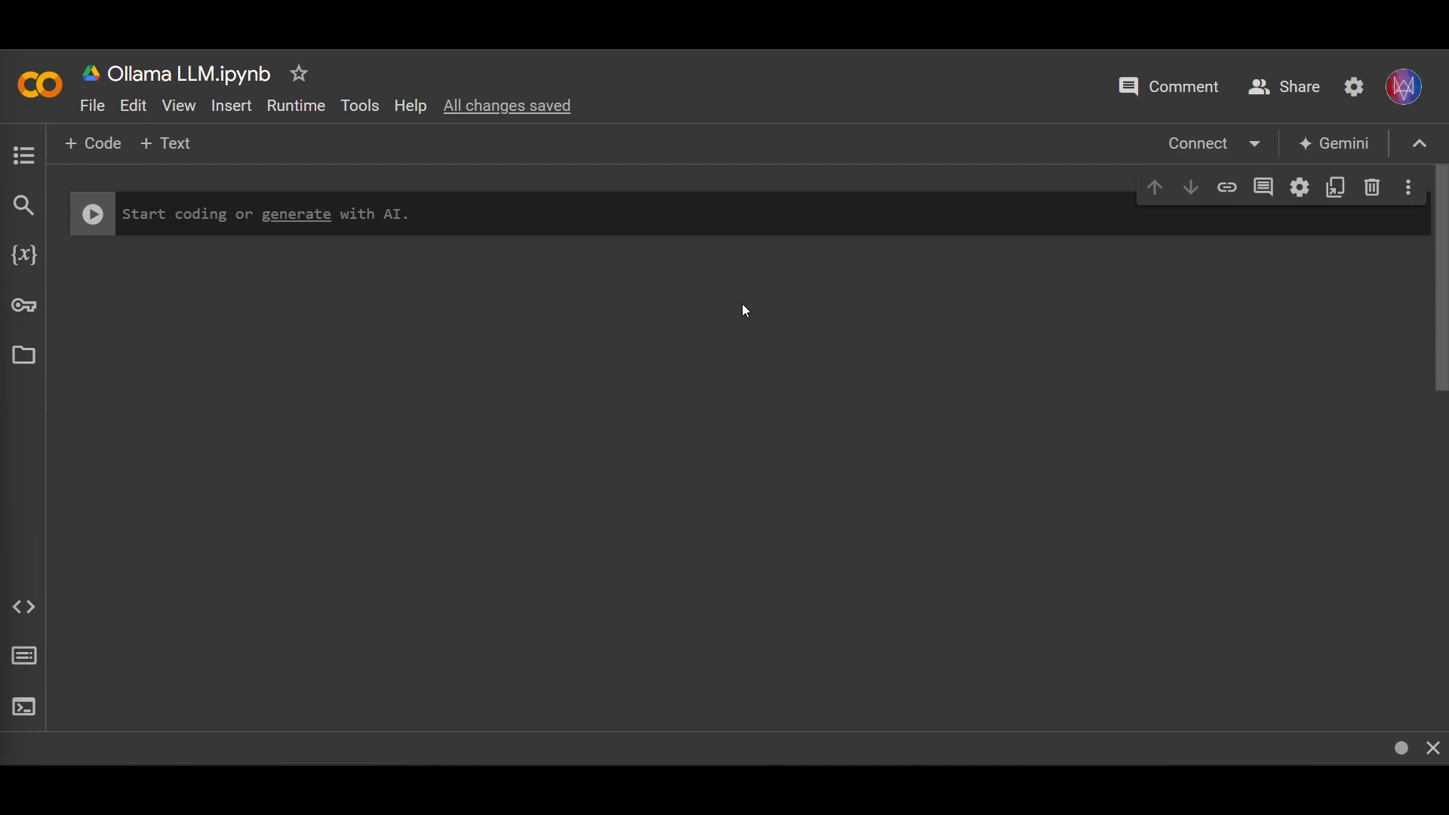
pyautogui.moveTo(775, 320)
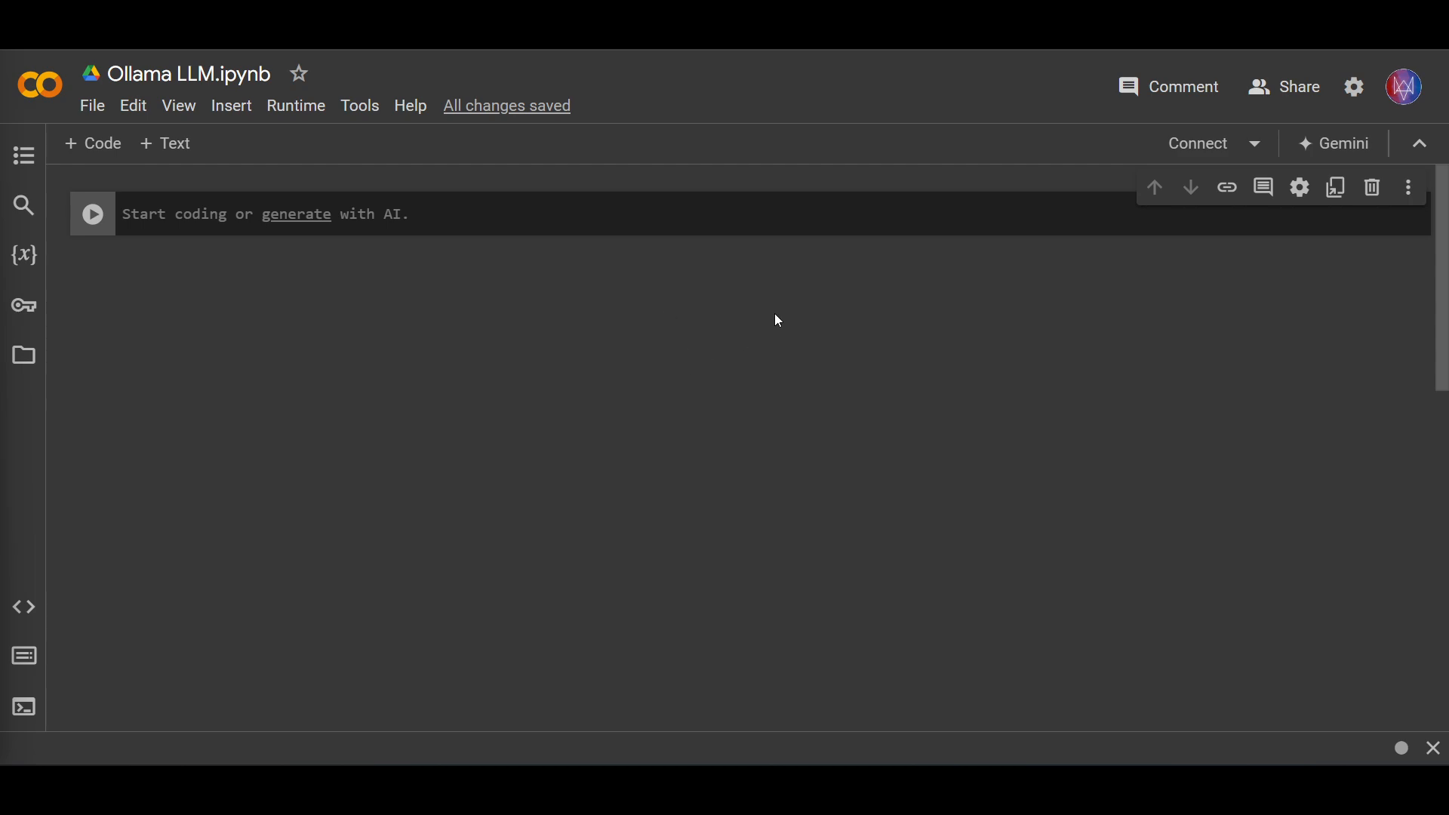
pyautogui.moveTo(797, 360)
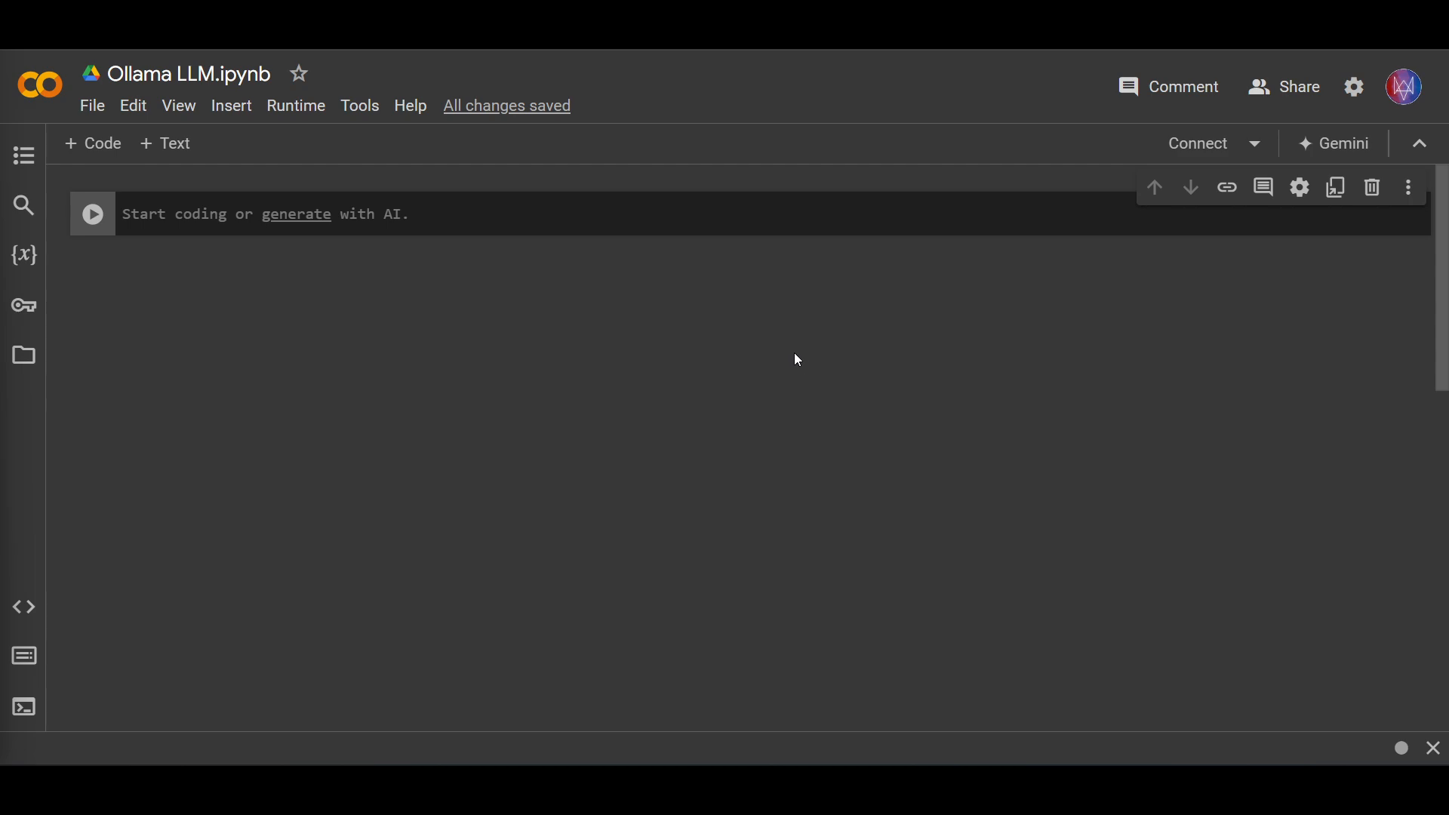
pyautogui.moveTo(778, 349)
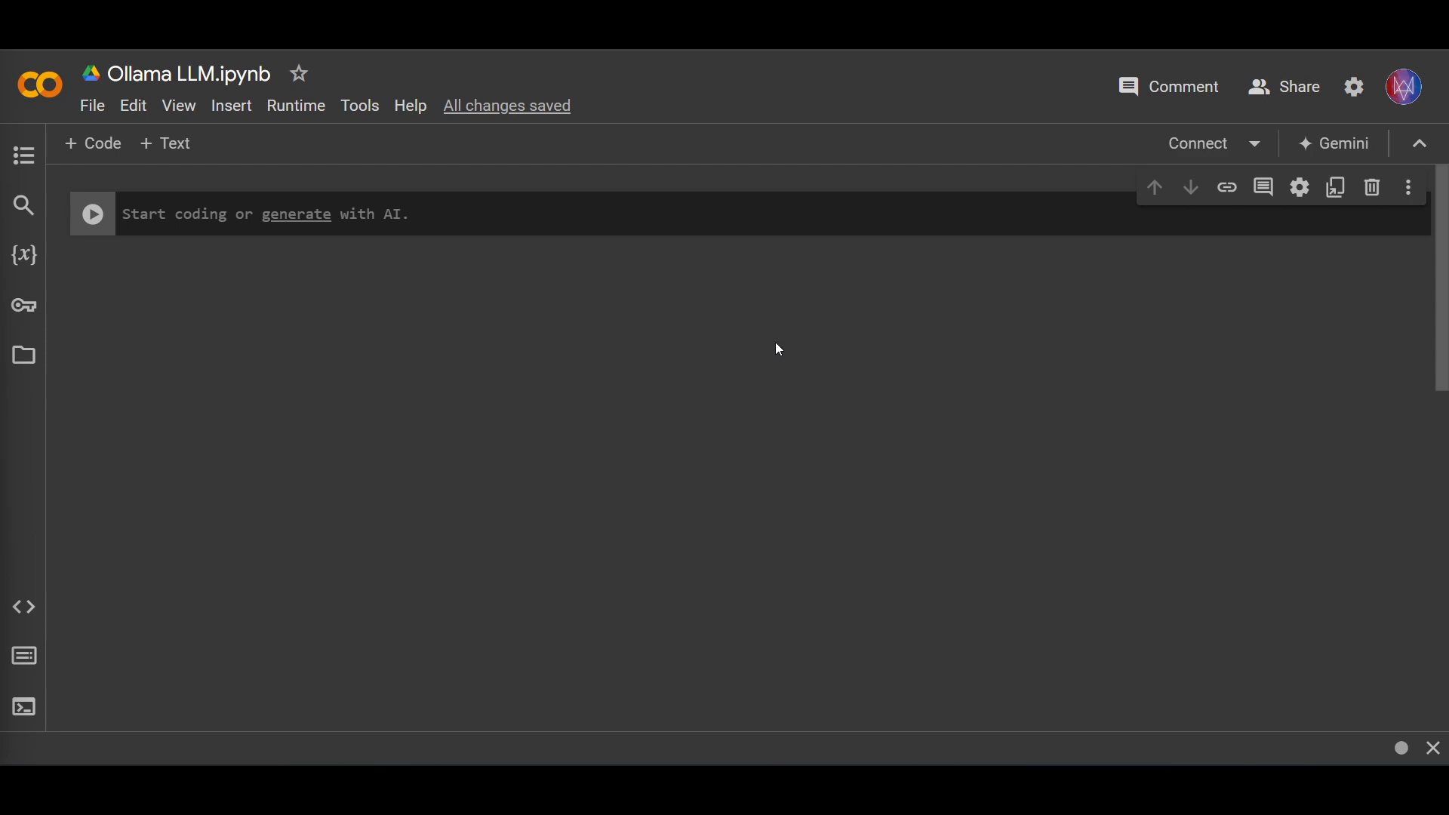
pyautogui.moveTo(759, 350)
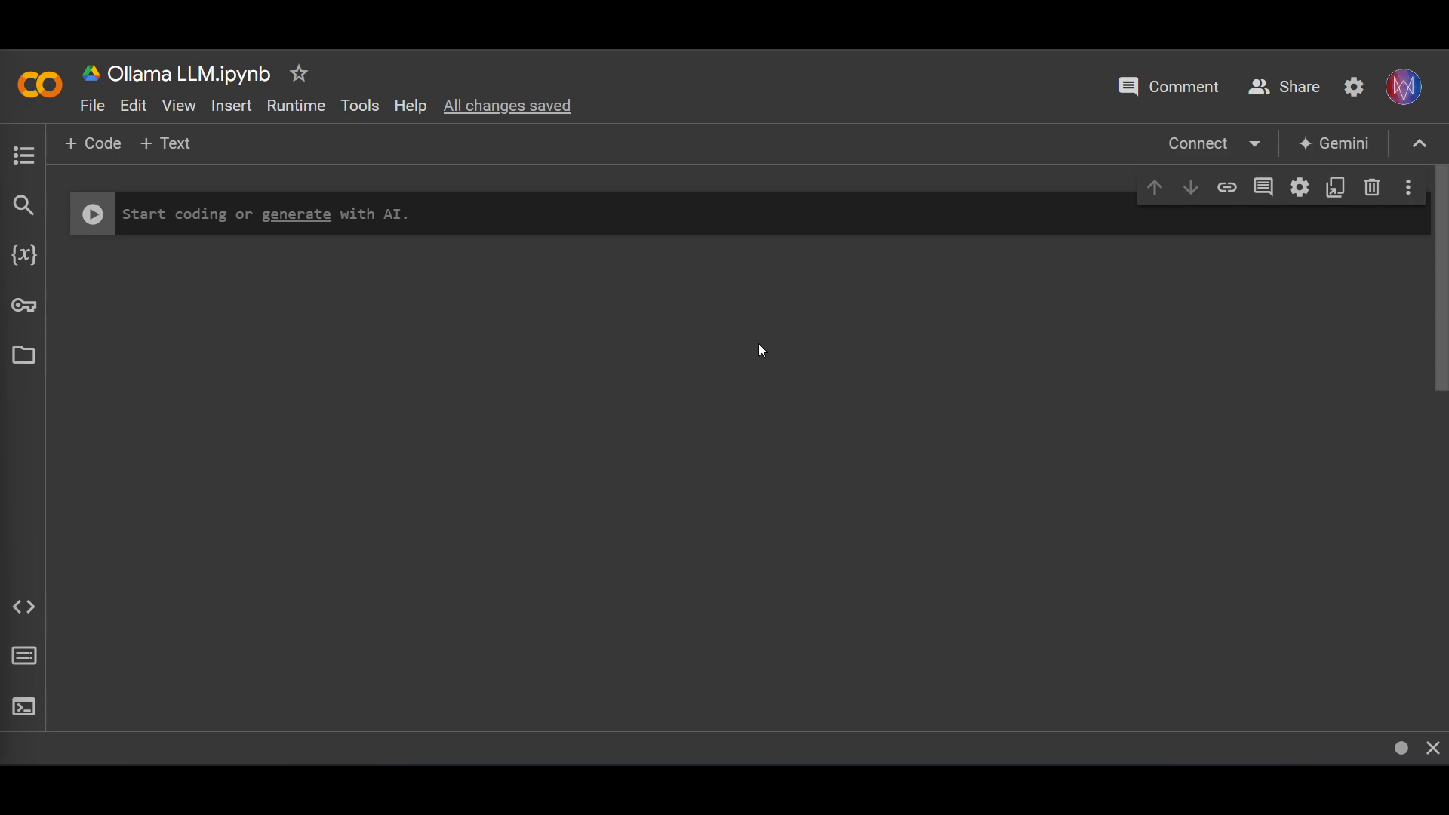
pyautogui.moveTo(765, 342)
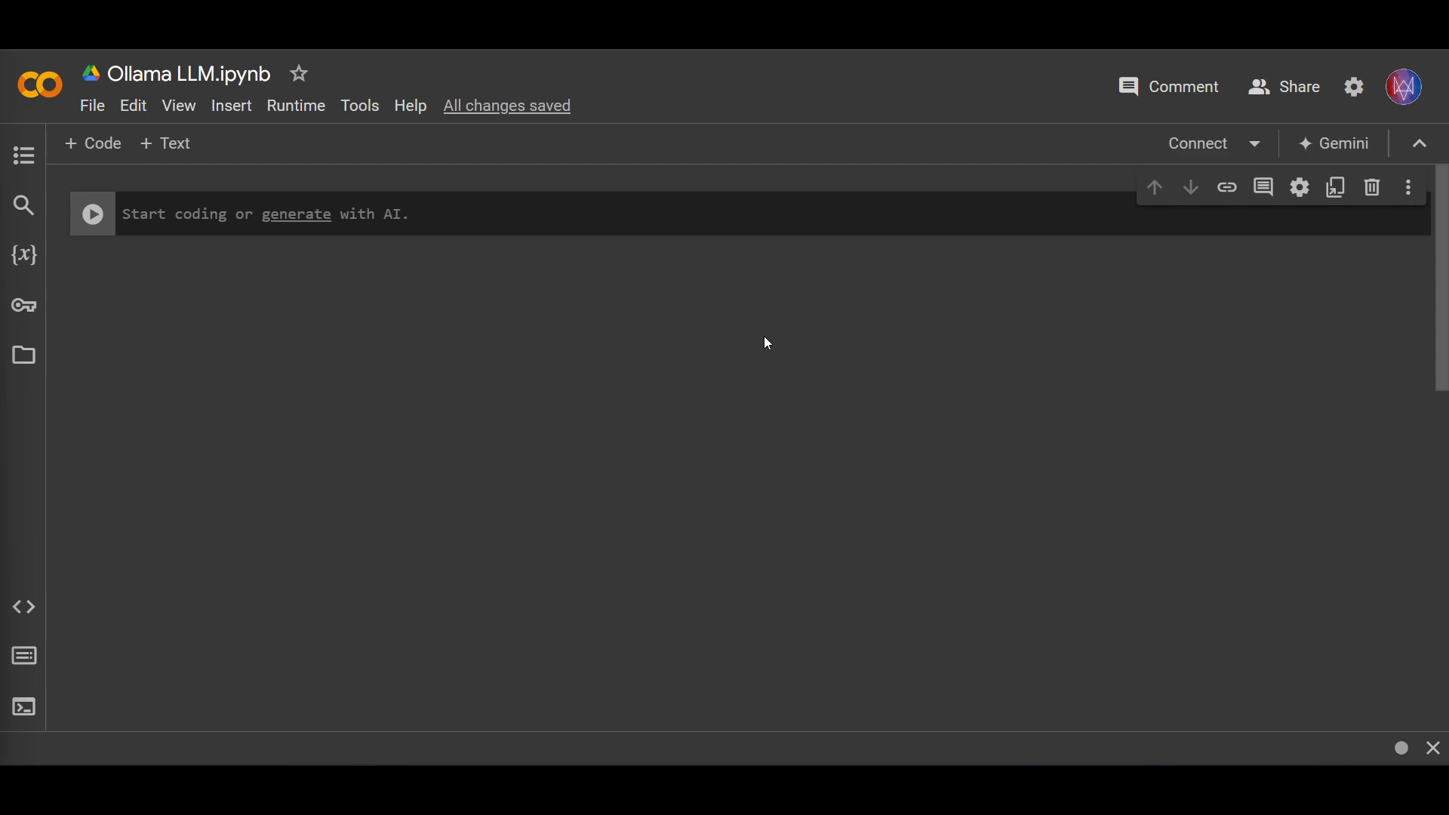
pyautogui.moveTo(817, 376)
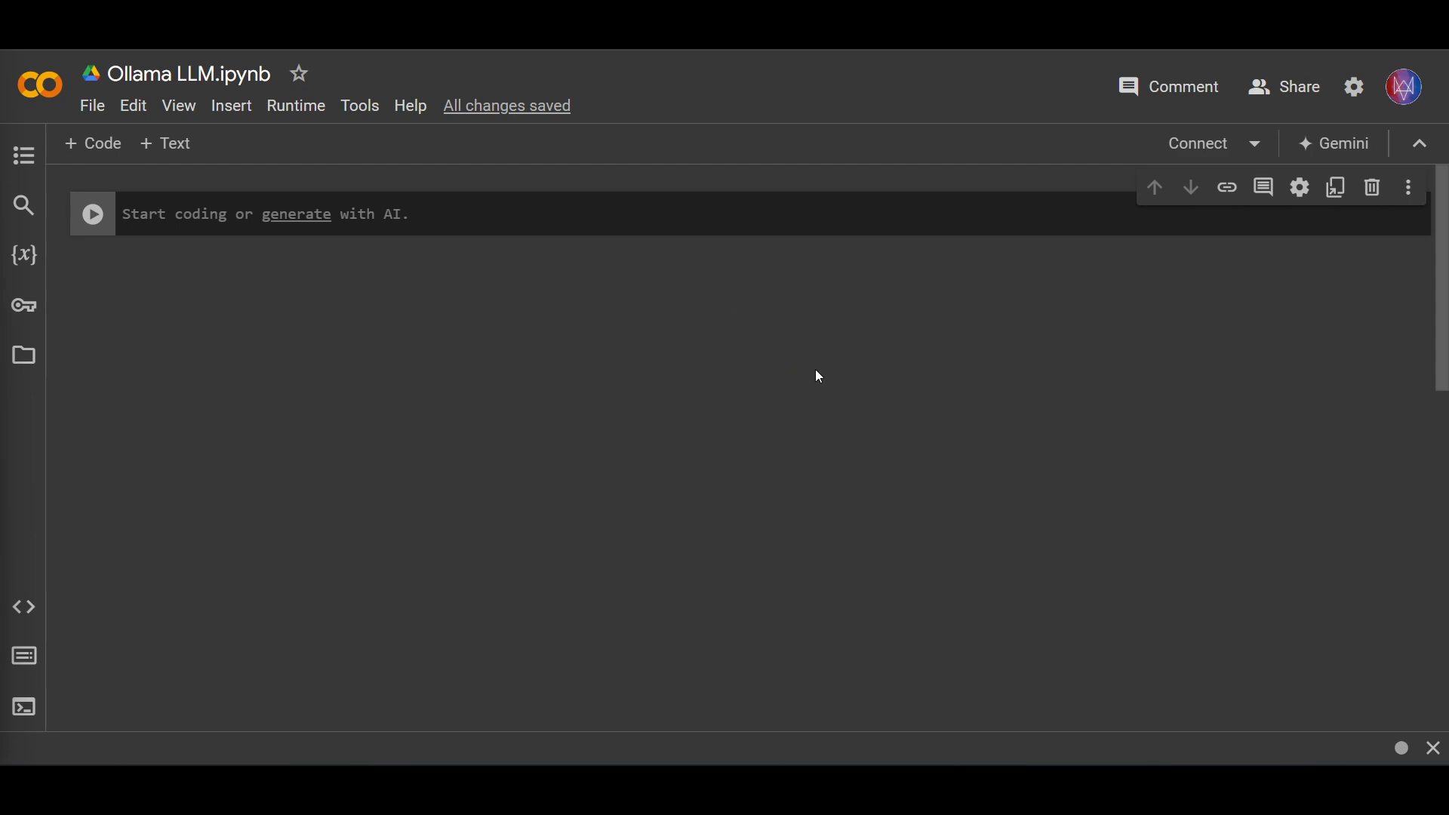
pyautogui.moveTo(493, 336)
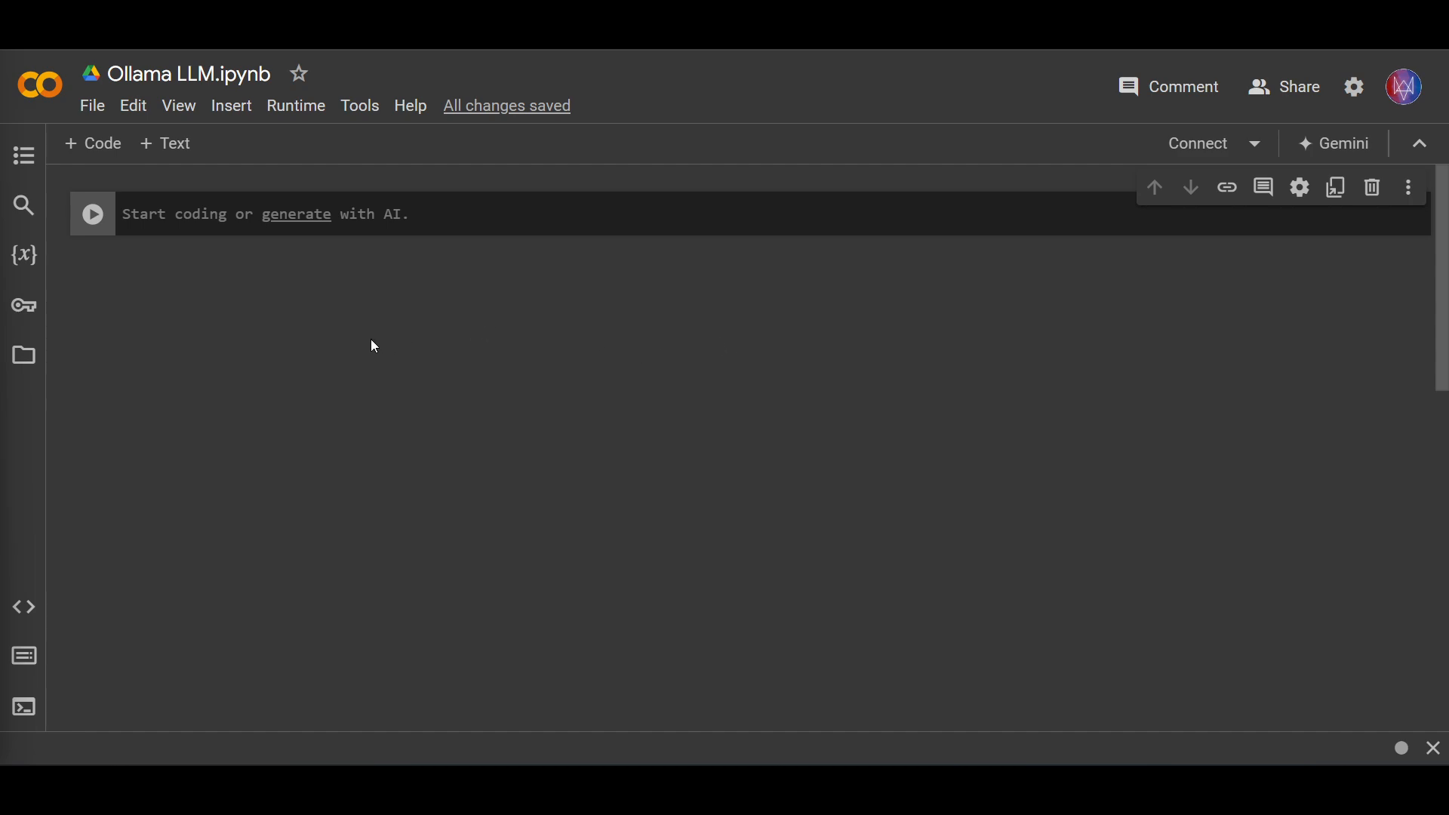
pyautogui.moveTo(365, 347)
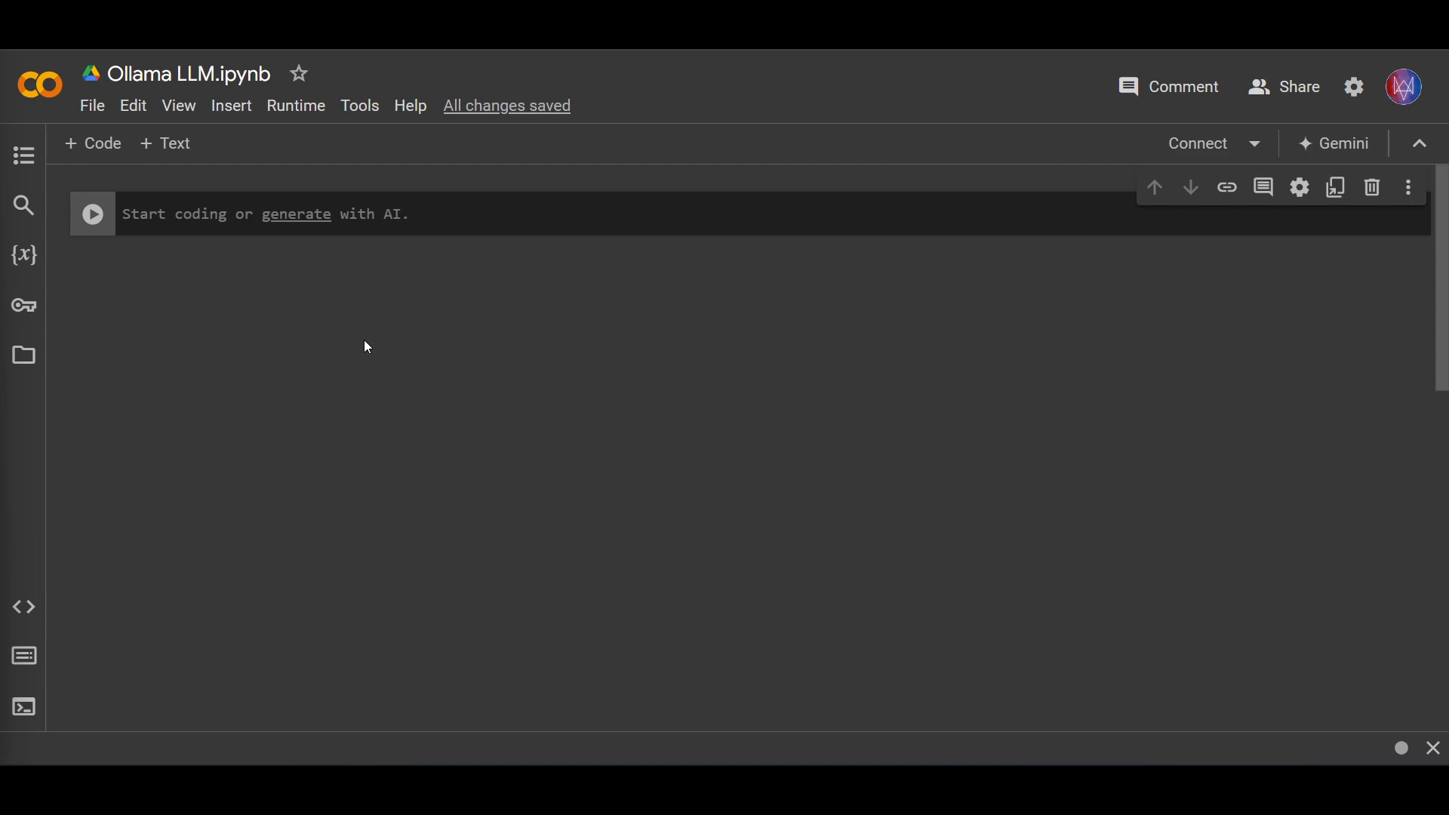
pyautogui.moveTo(23, 154)
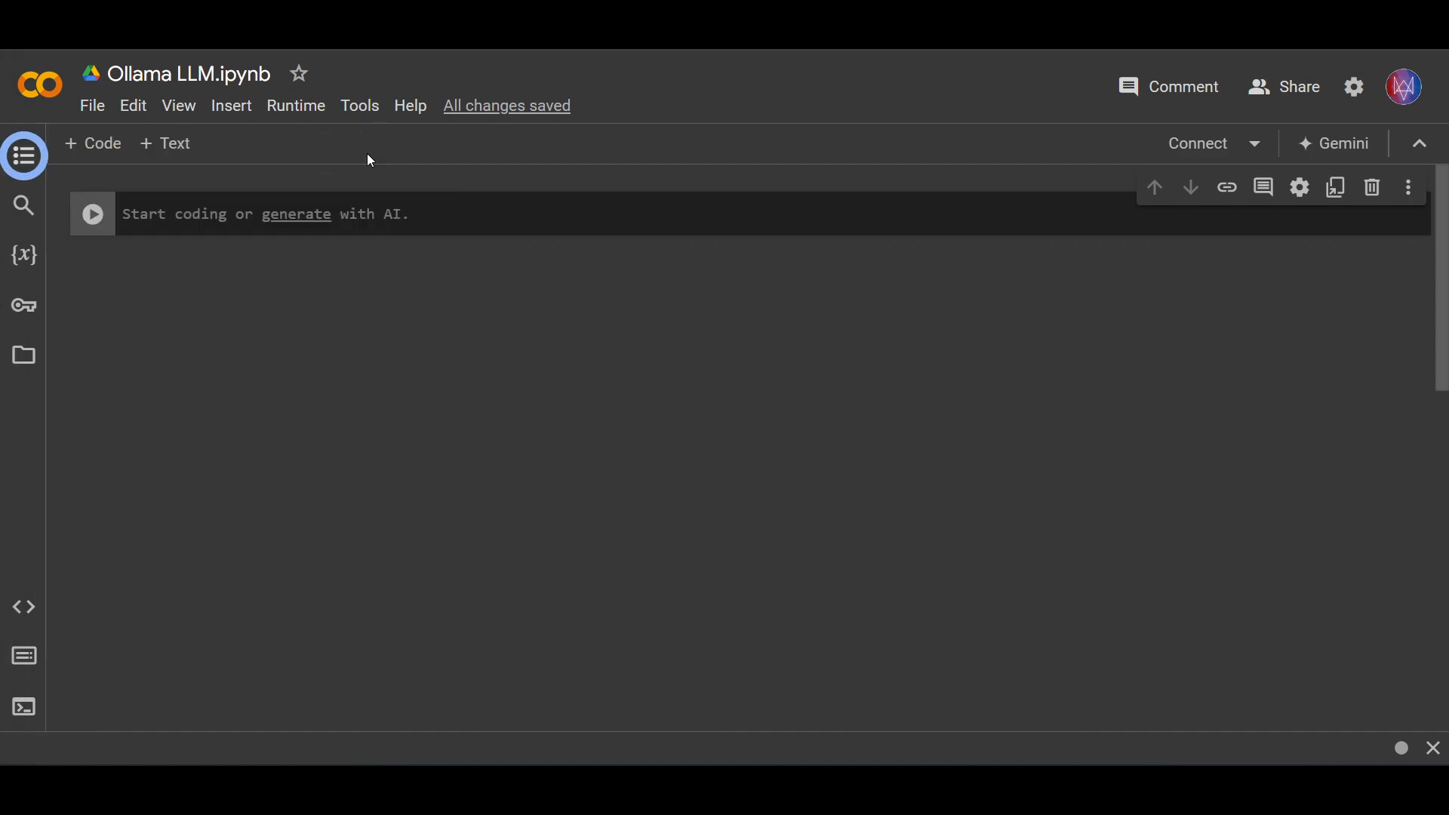
pyautogui.moveTo(518, 366)
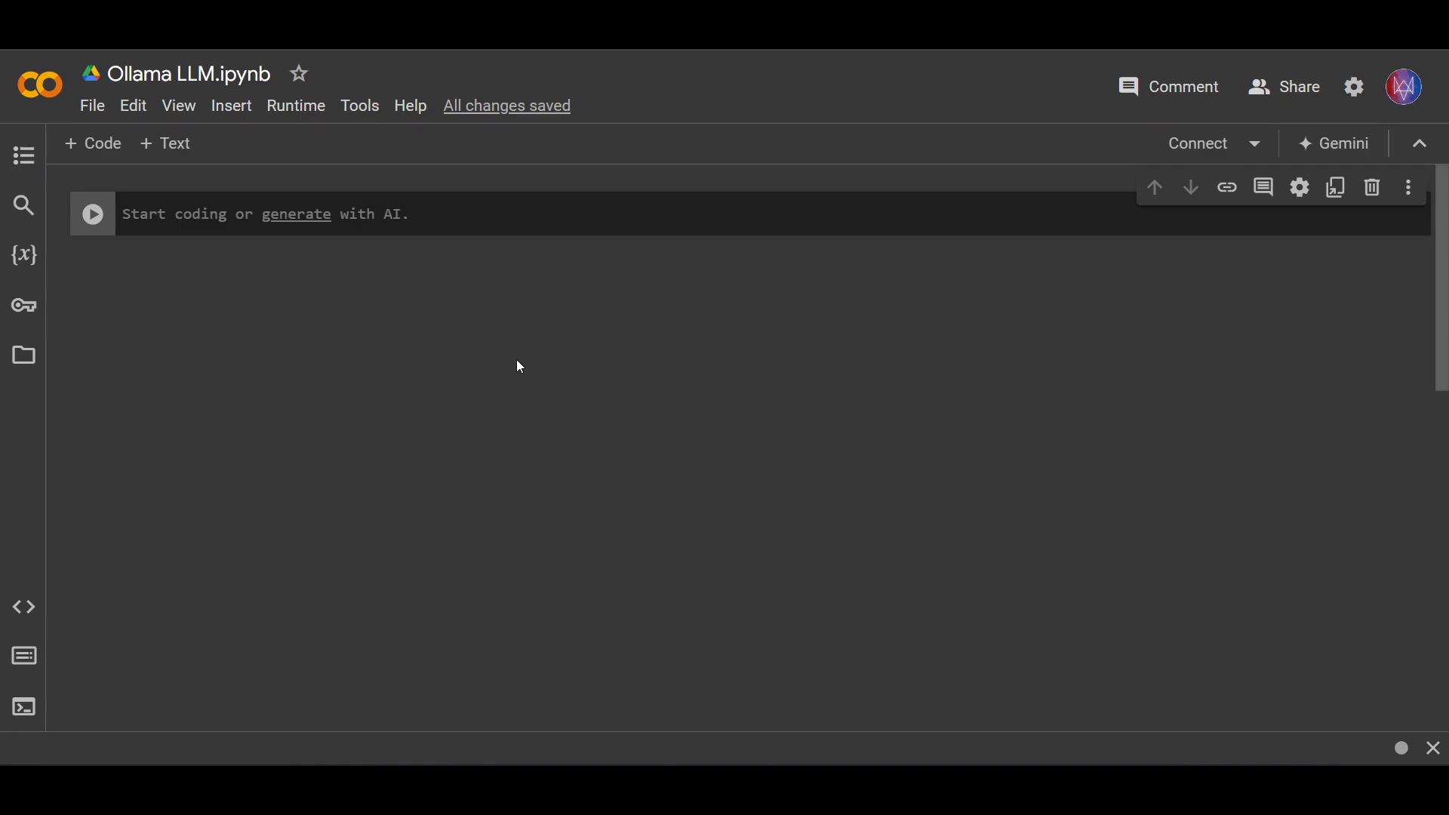
pyautogui.moveTo(735, 348)
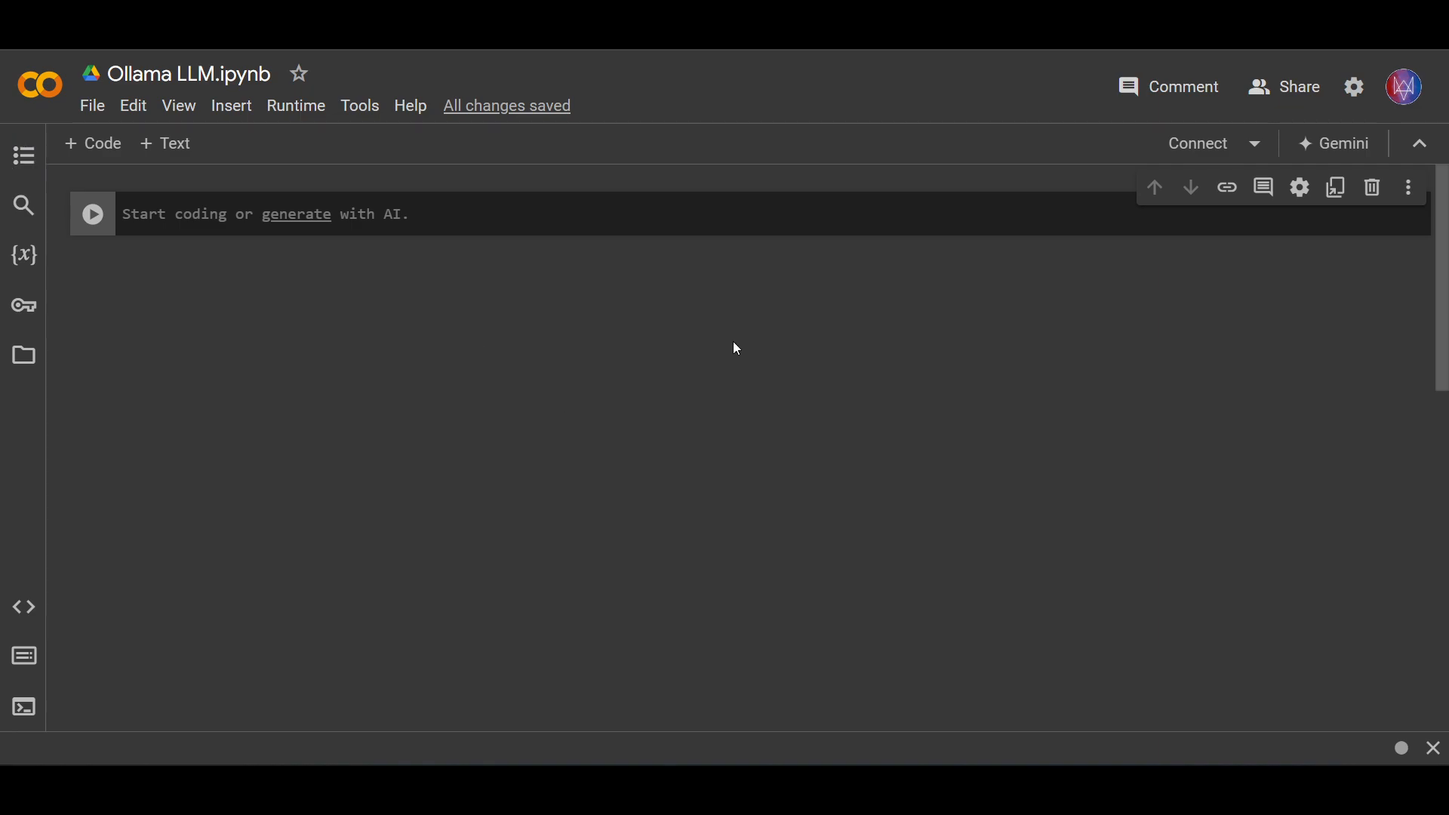
pyautogui.moveTo(743, 363)
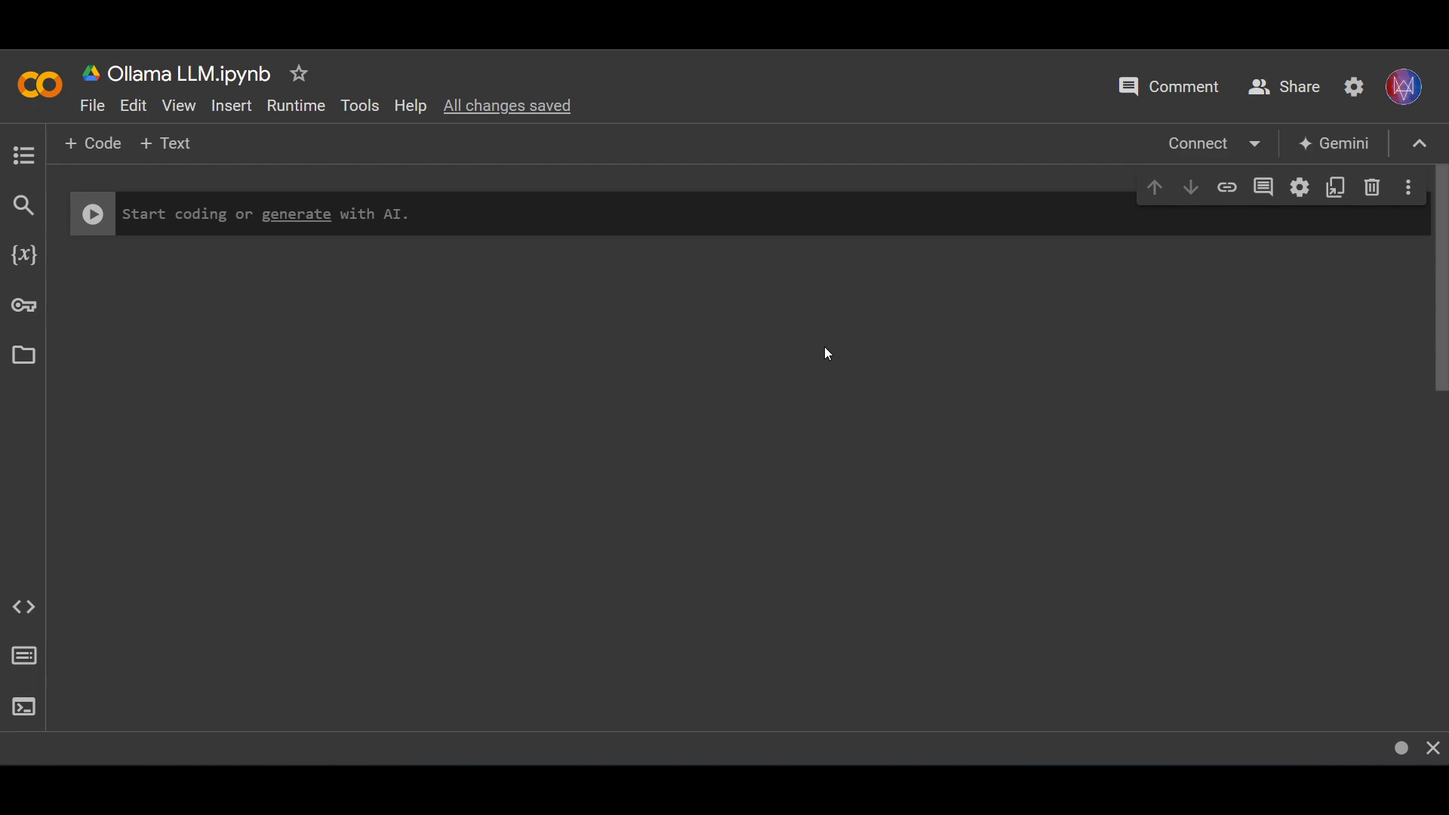
pyautogui.moveTo(784, 323)
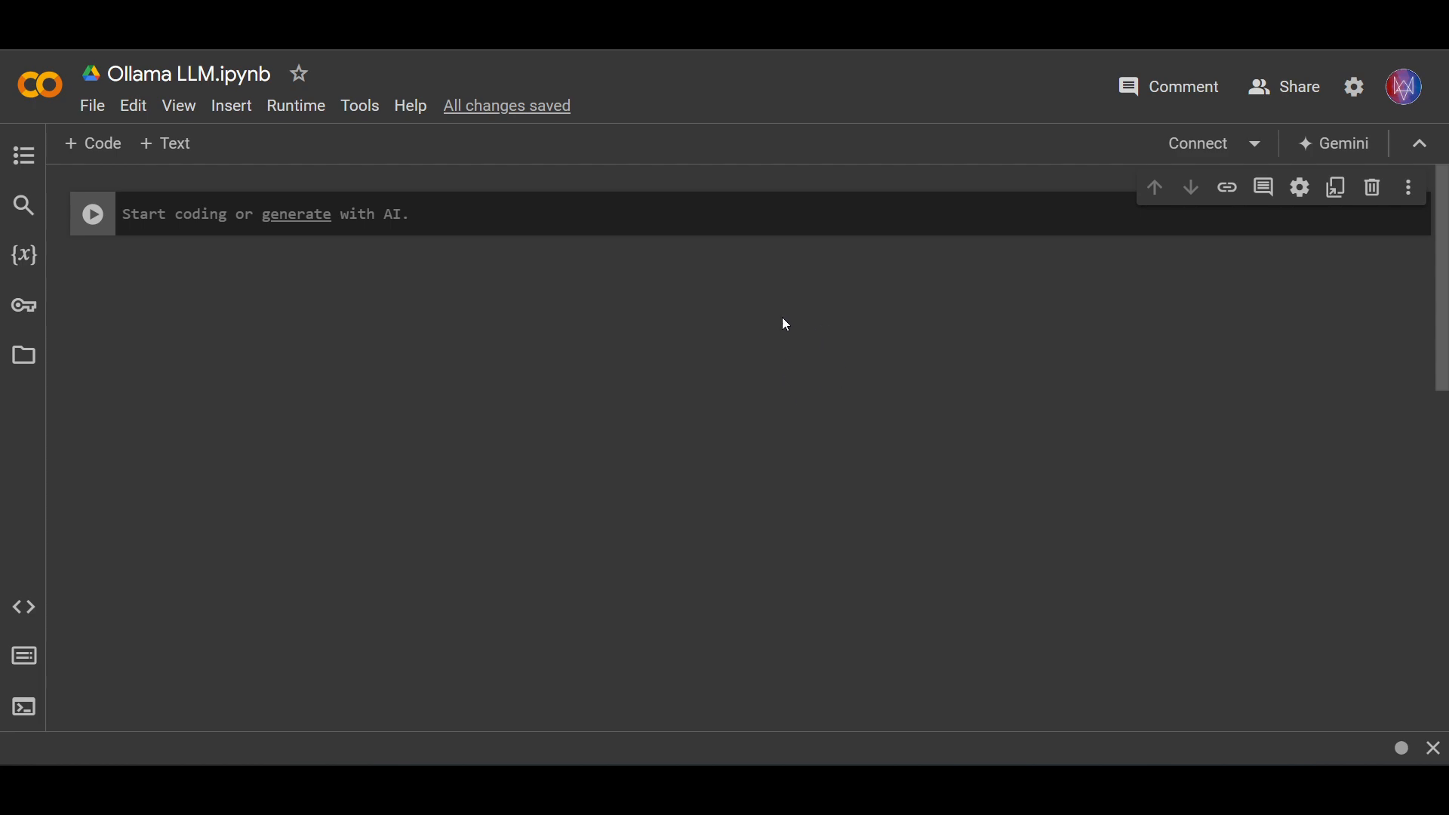
pyautogui.moveTo(807, 323)
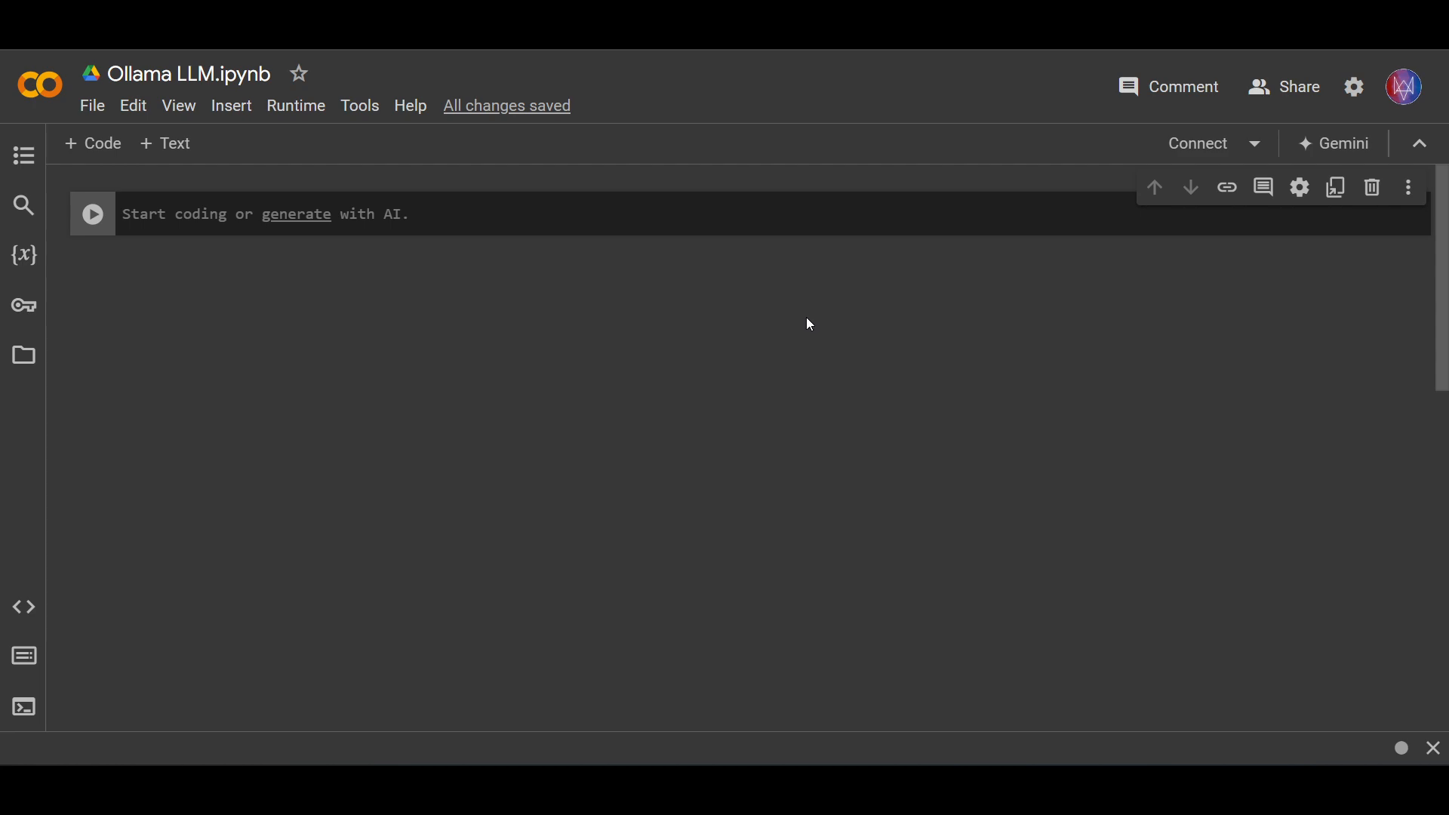
pyautogui.moveTo(891, 348)
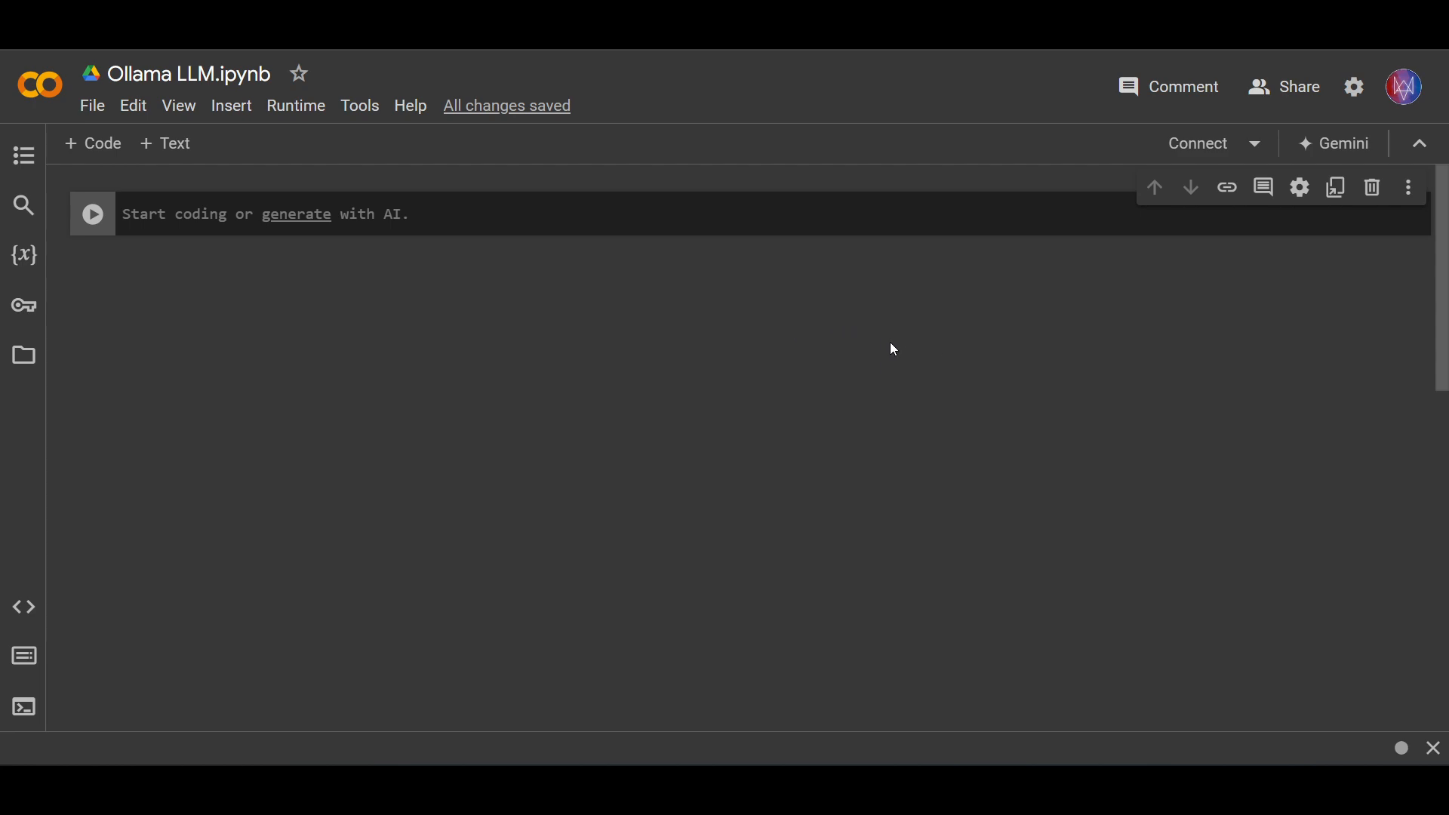
pyautogui.moveTo(537, 299)
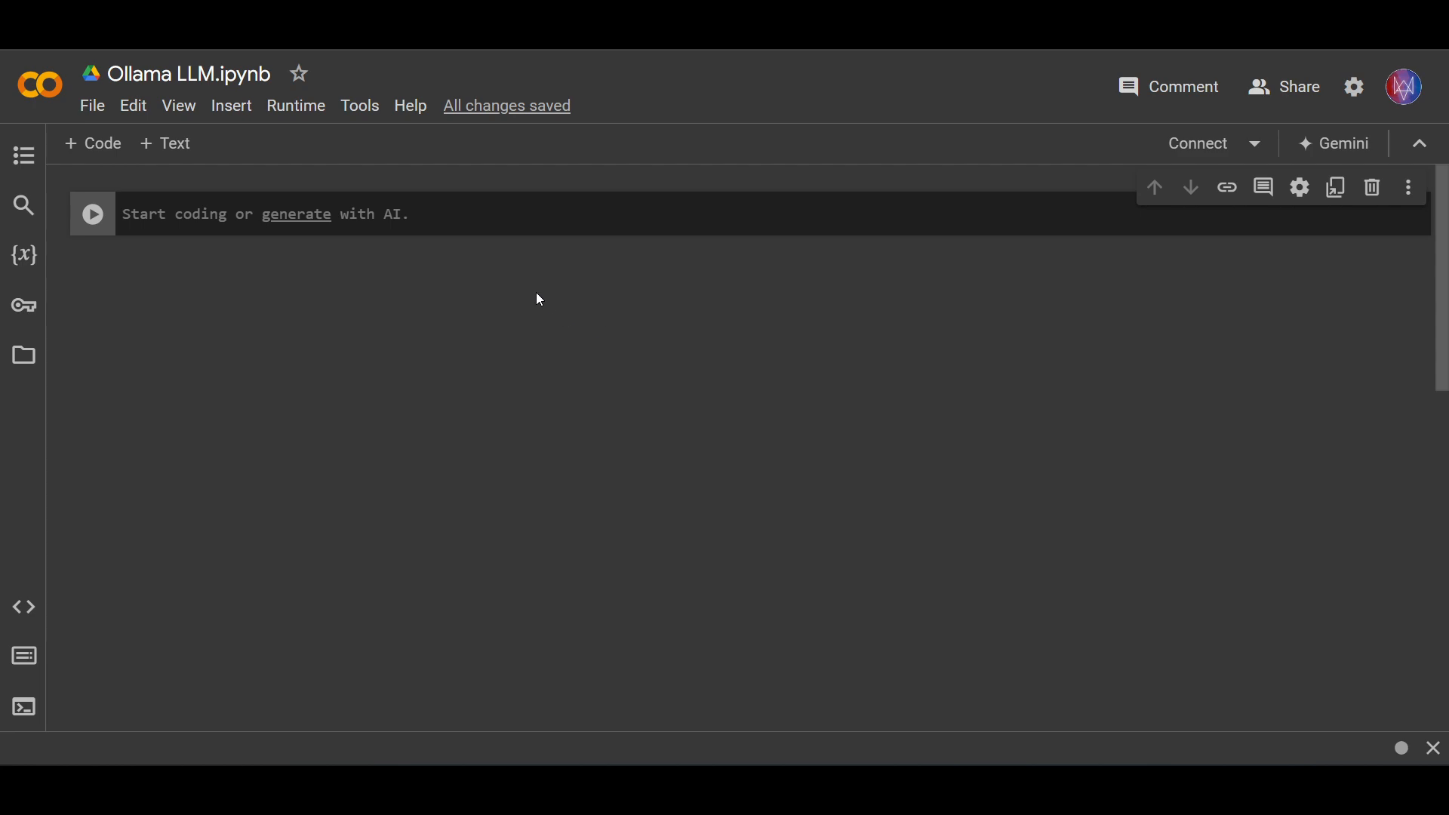
# Change the runtime type to a T4 GPU hardware accelerator and save
pyautogui.click(295, 106)
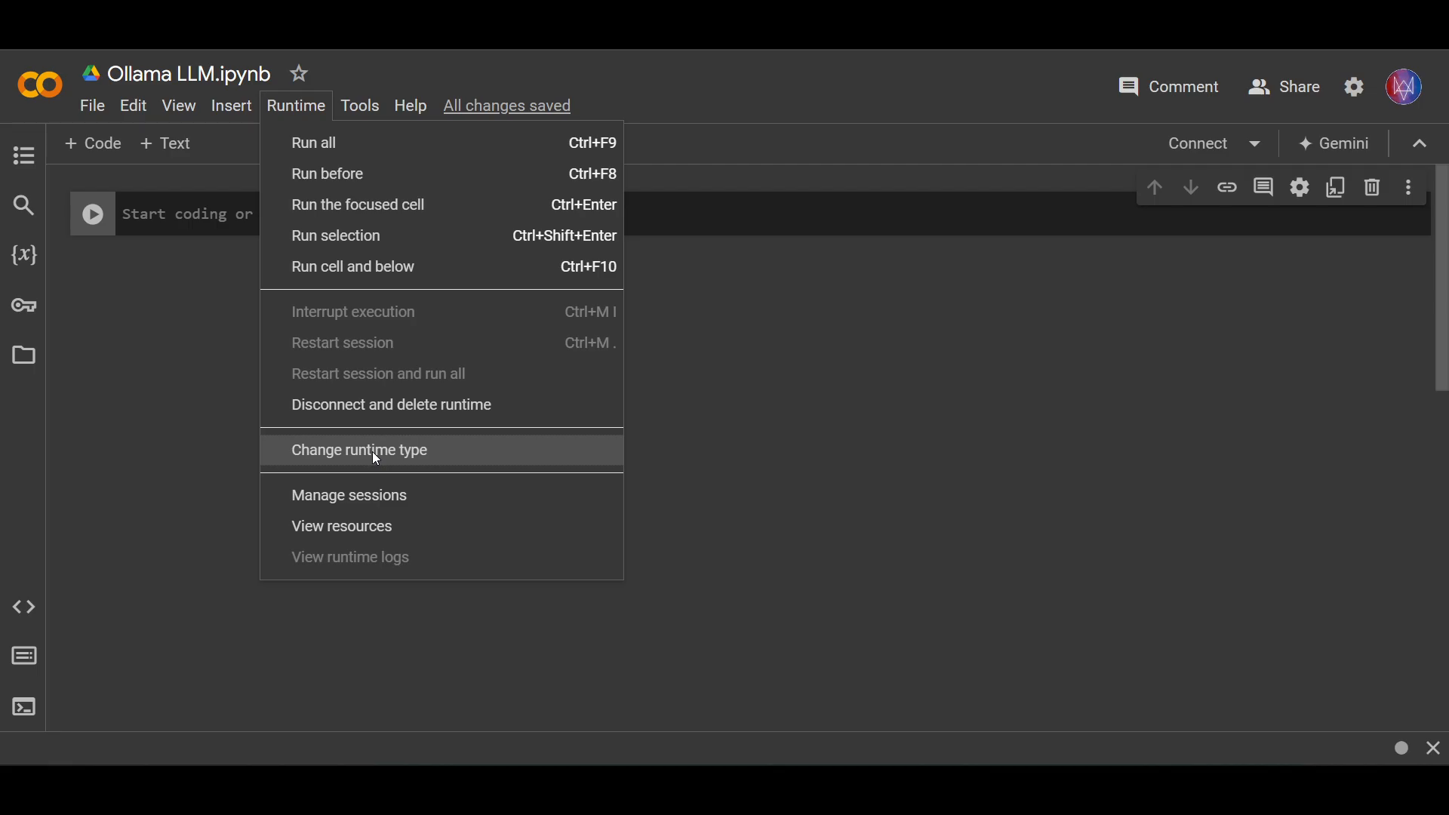
pyautogui.click(360, 450)
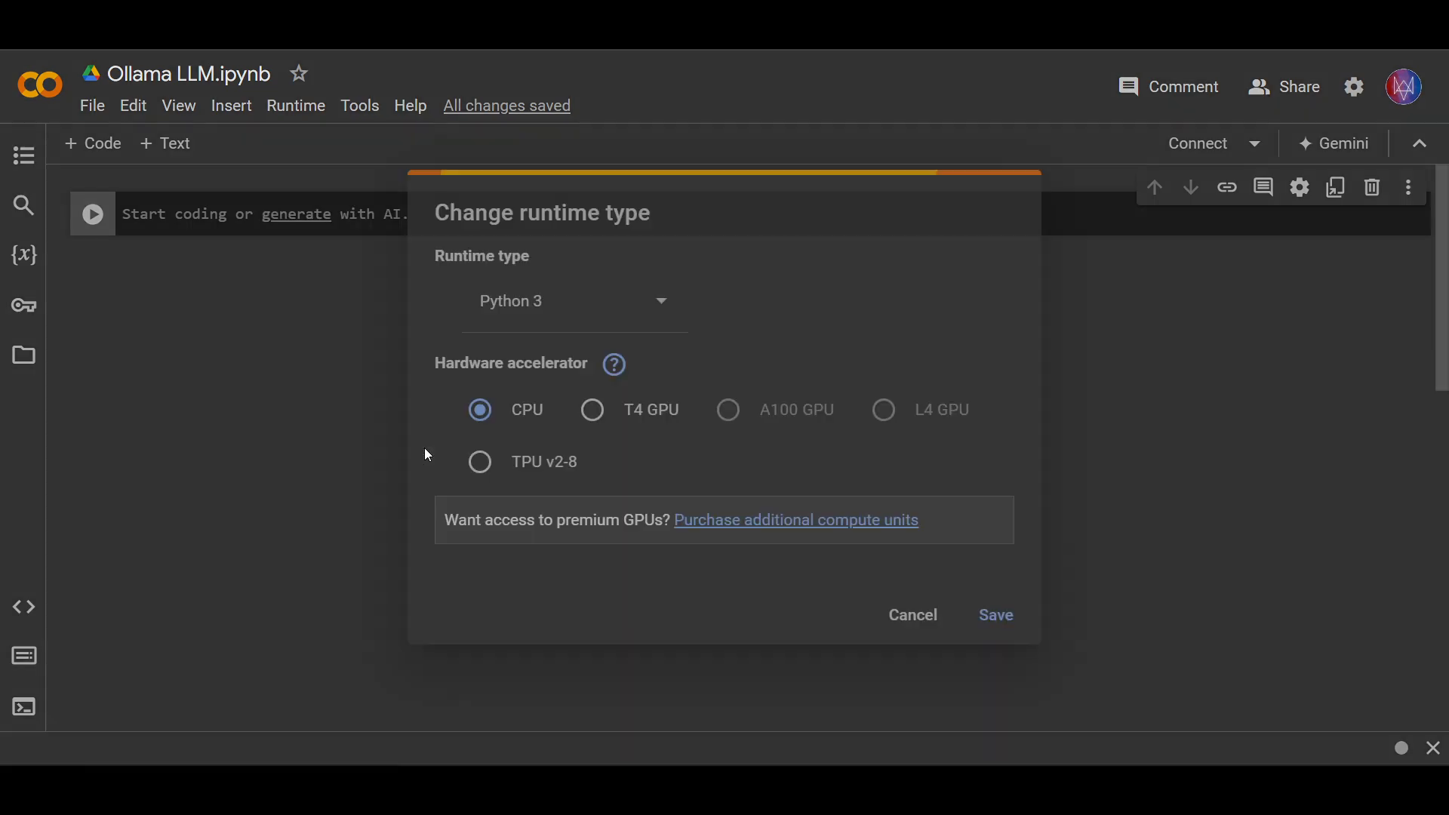
pyautogui.moveTo(592, 411)
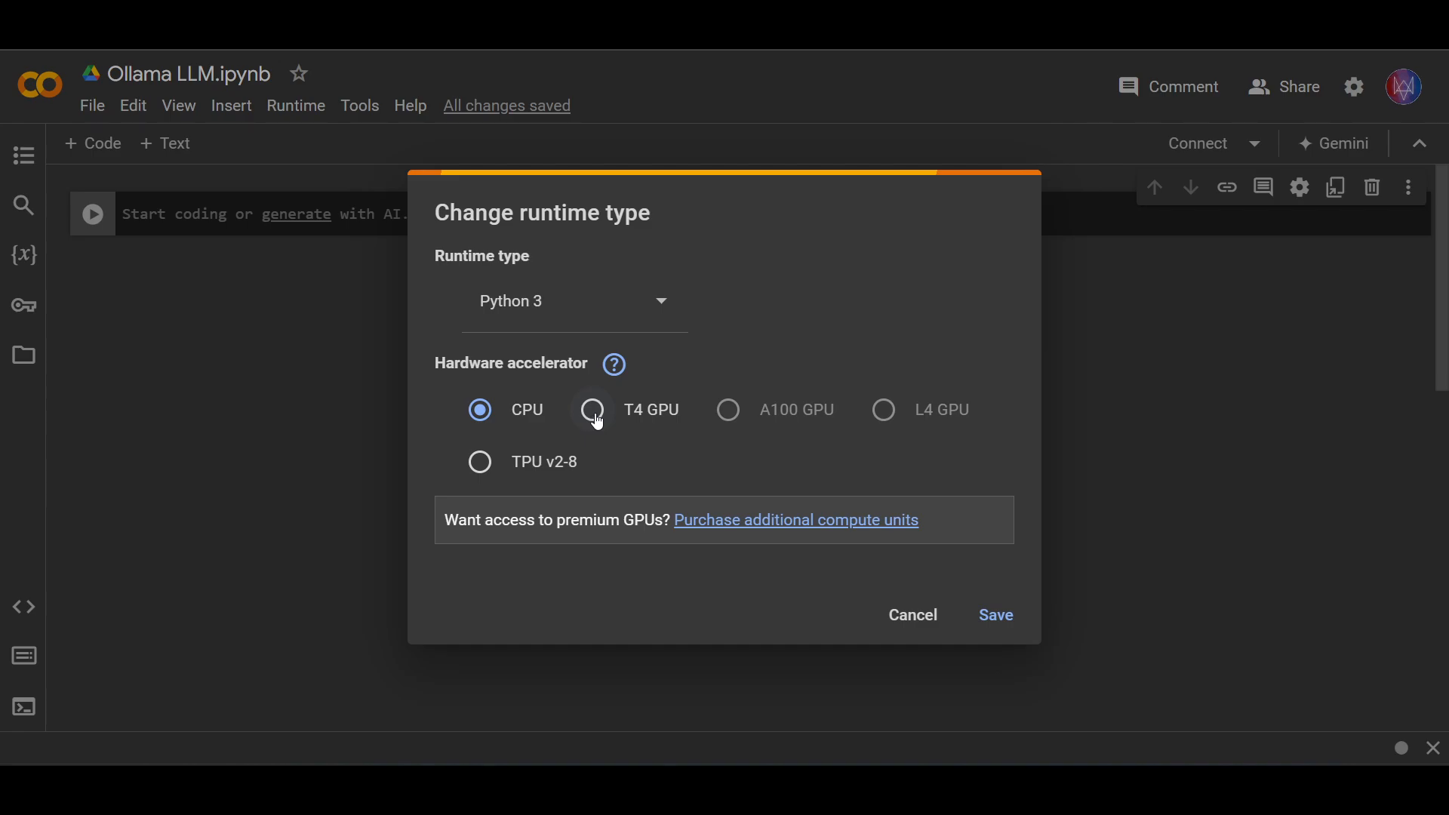
pyautogui.click(592, 409)
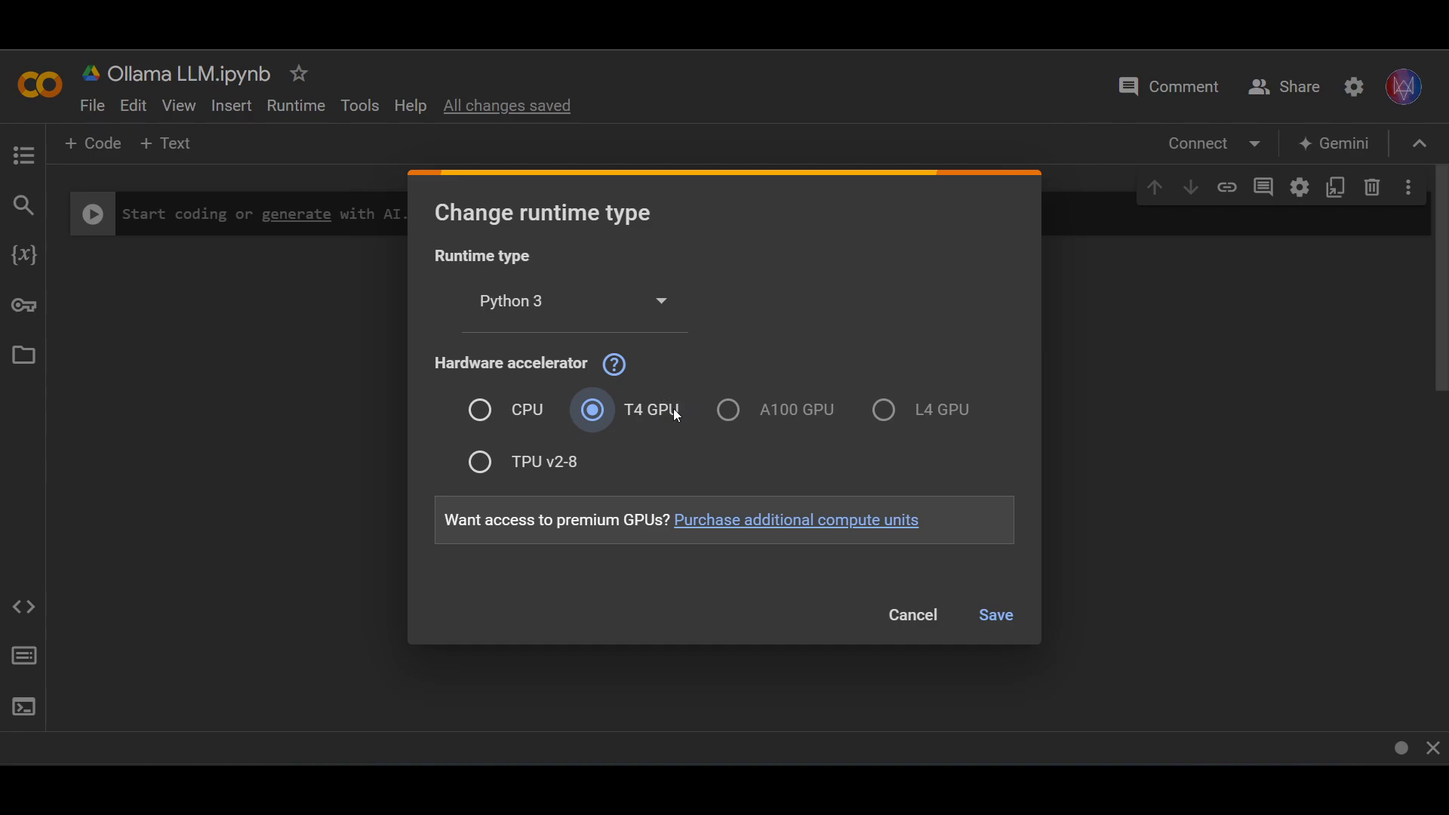
pyautogui.click(995, 615)
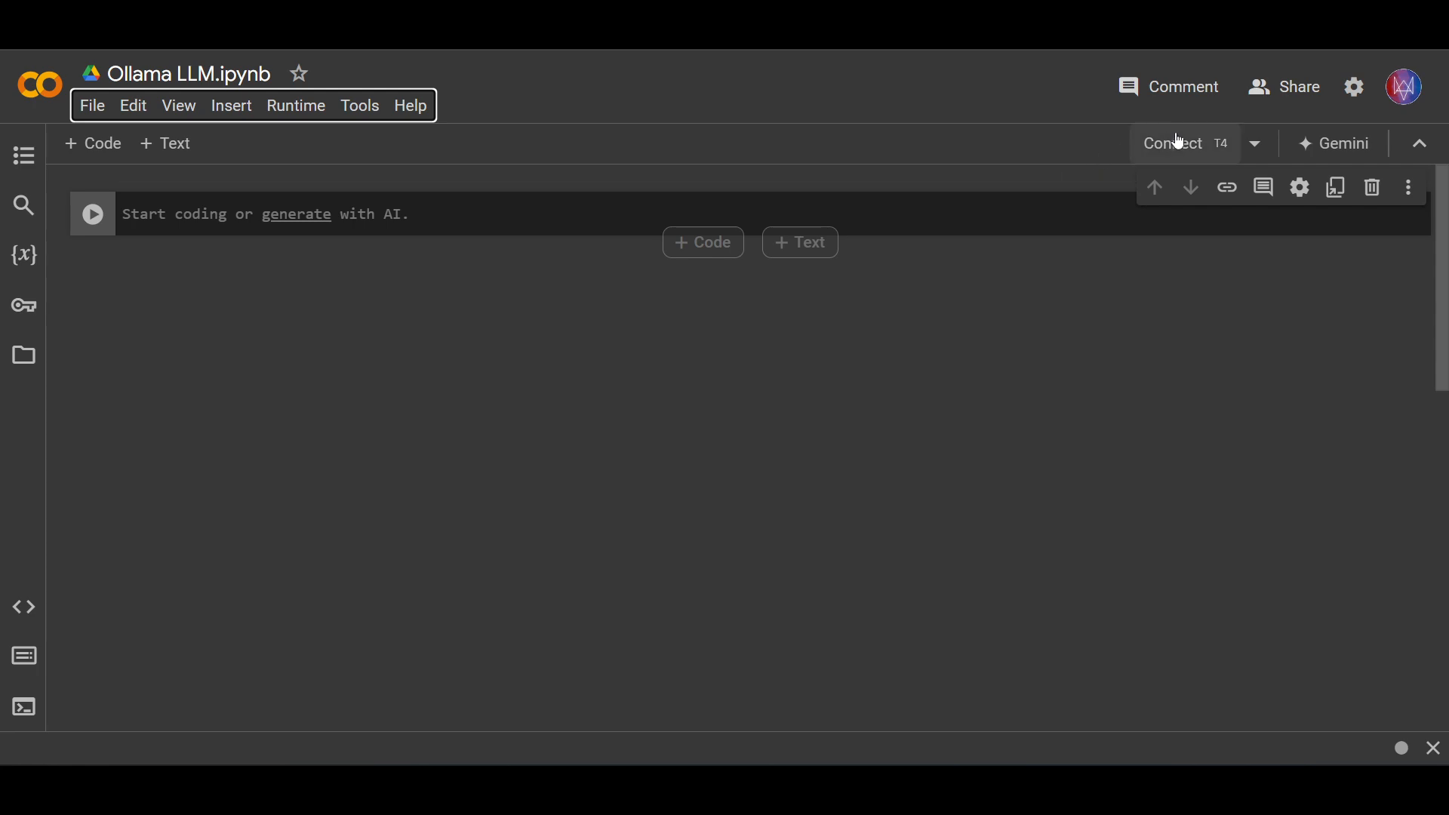
# Connect to the GPU runtime and view its RAM, GPU memory and disk resources
pyautogui.click(1174, 143)
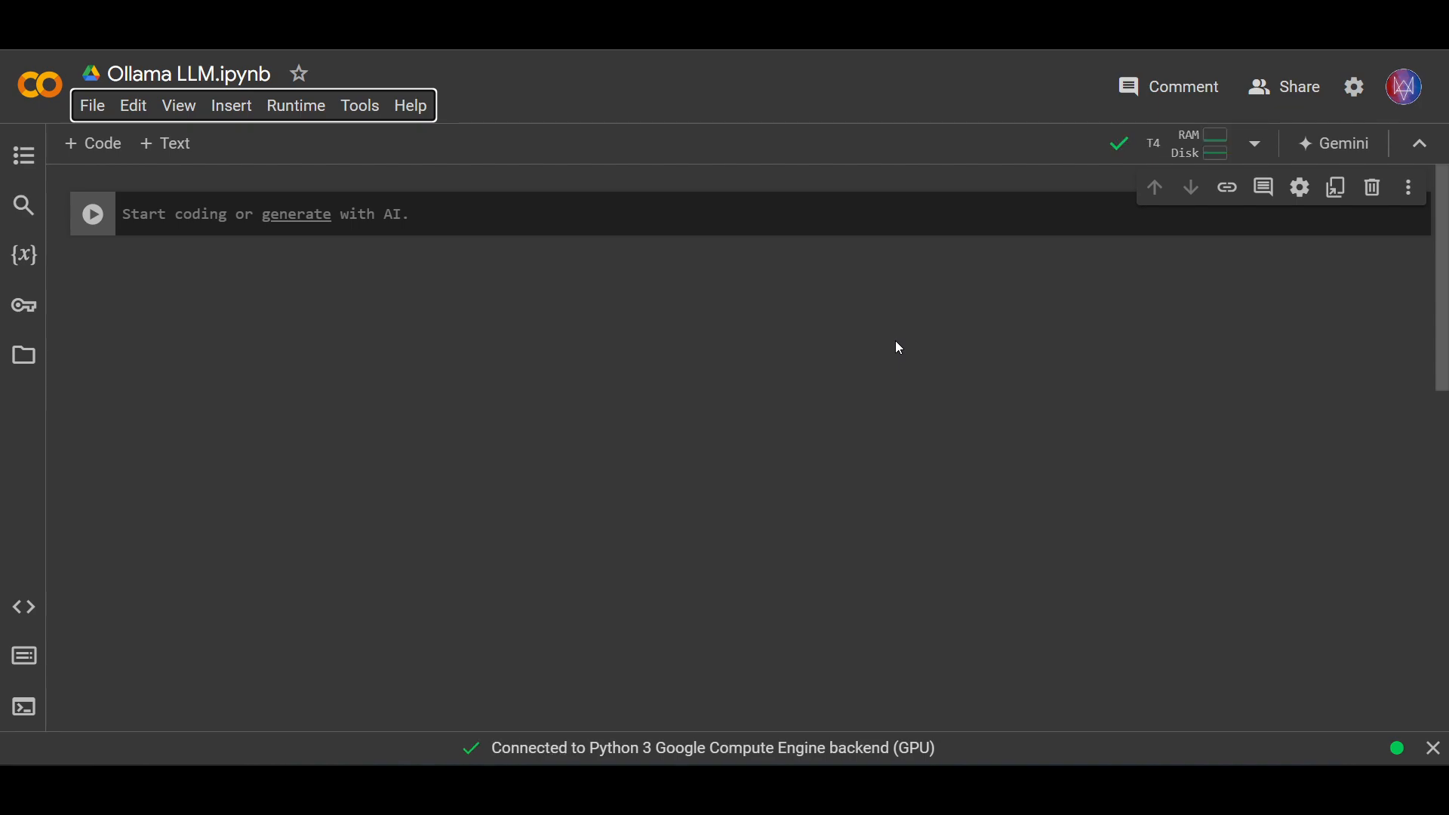
pyautogui.click(1252, 145)
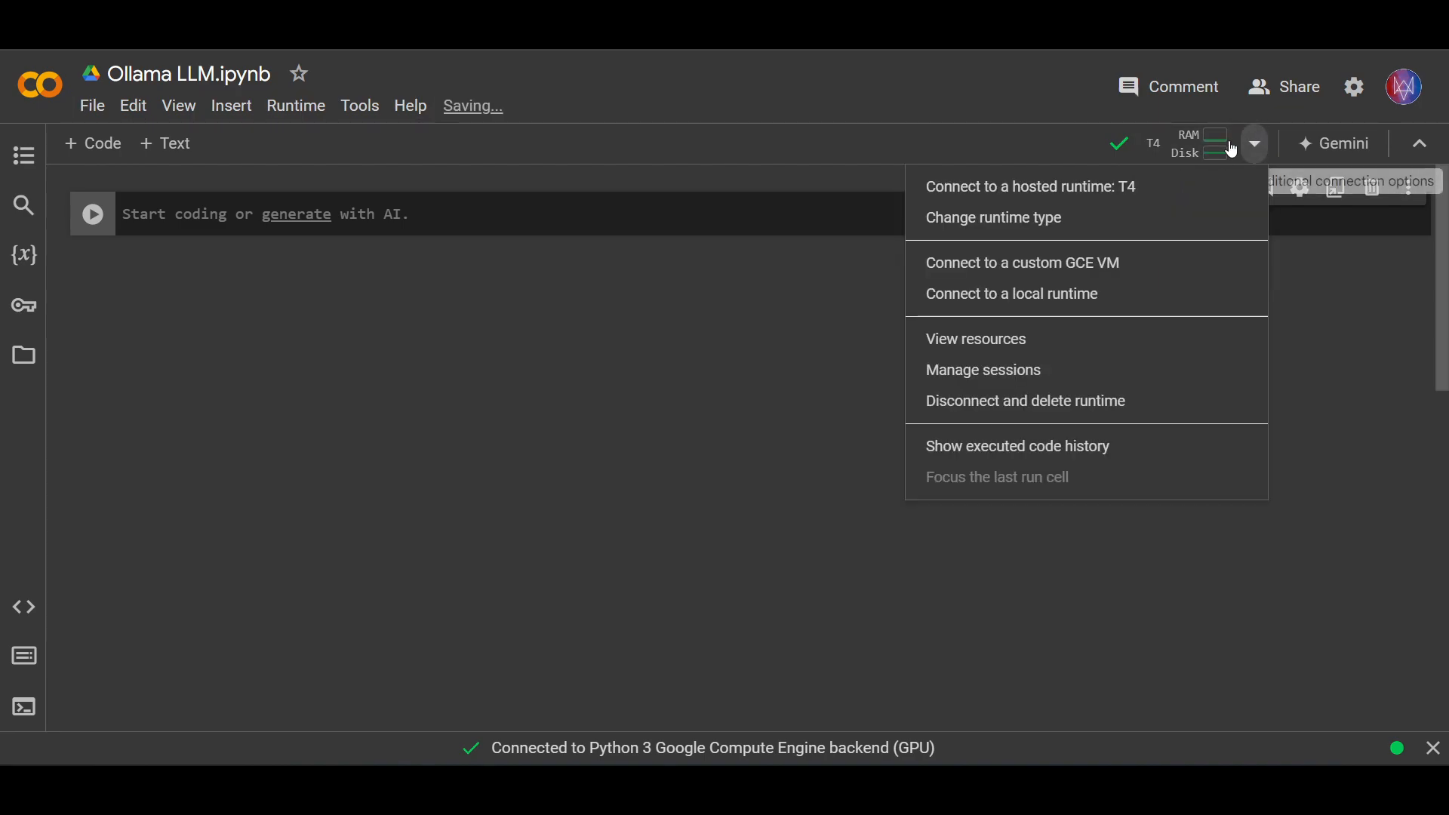
pyautogui.click(977, 338)
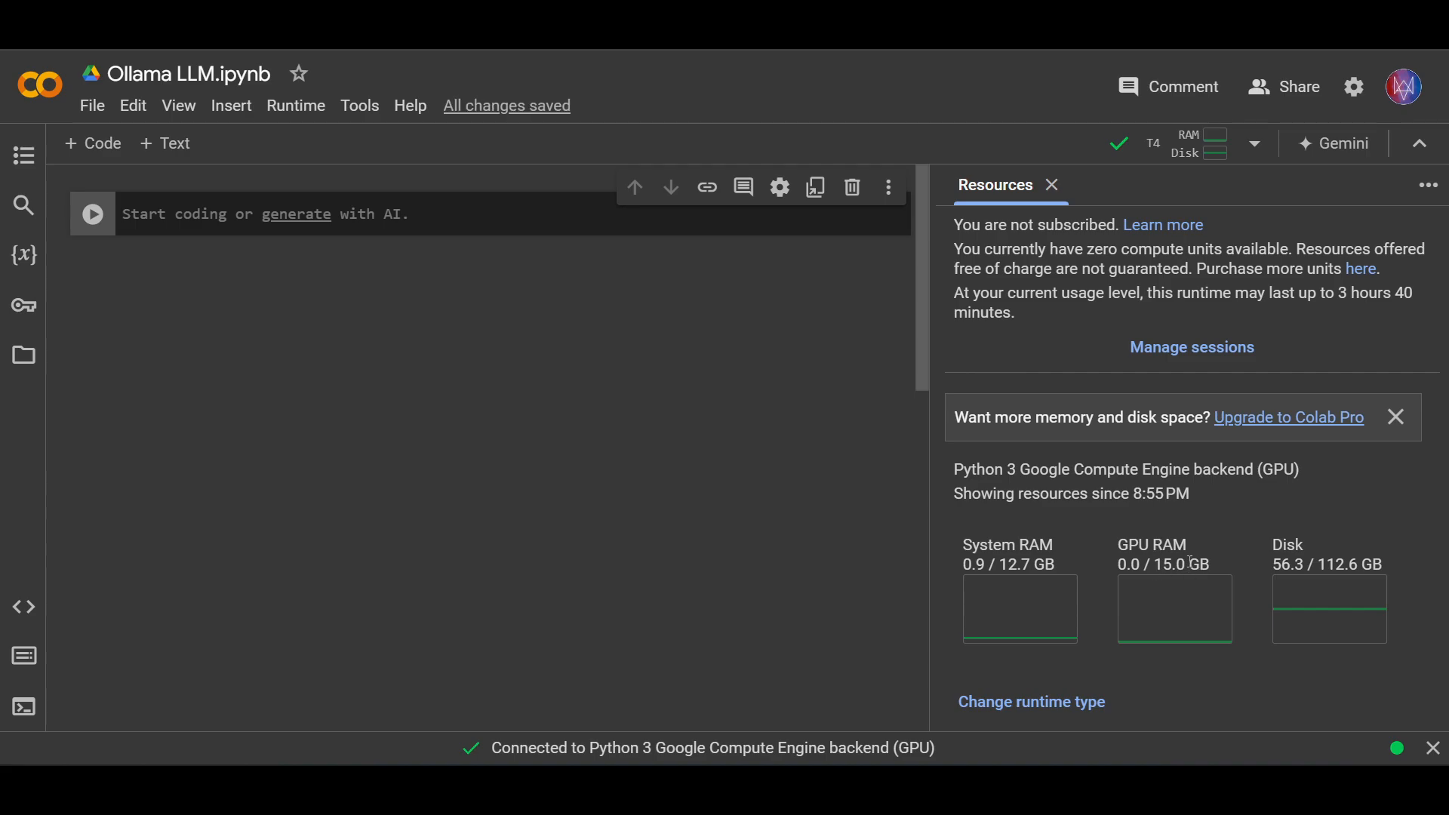
pyautogui.moveTo(1052, 184)
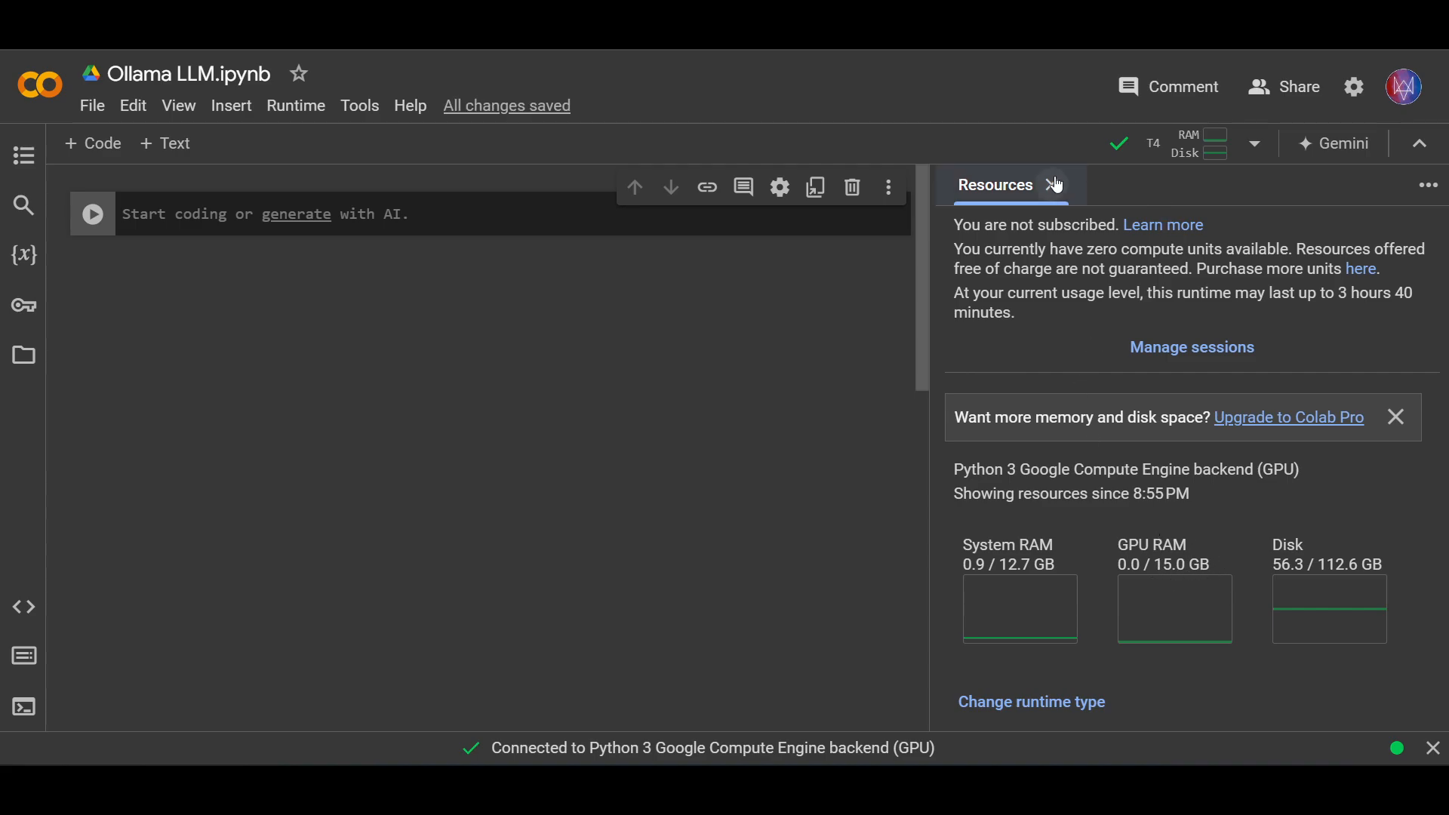
pyautogui.click(1054, 184)
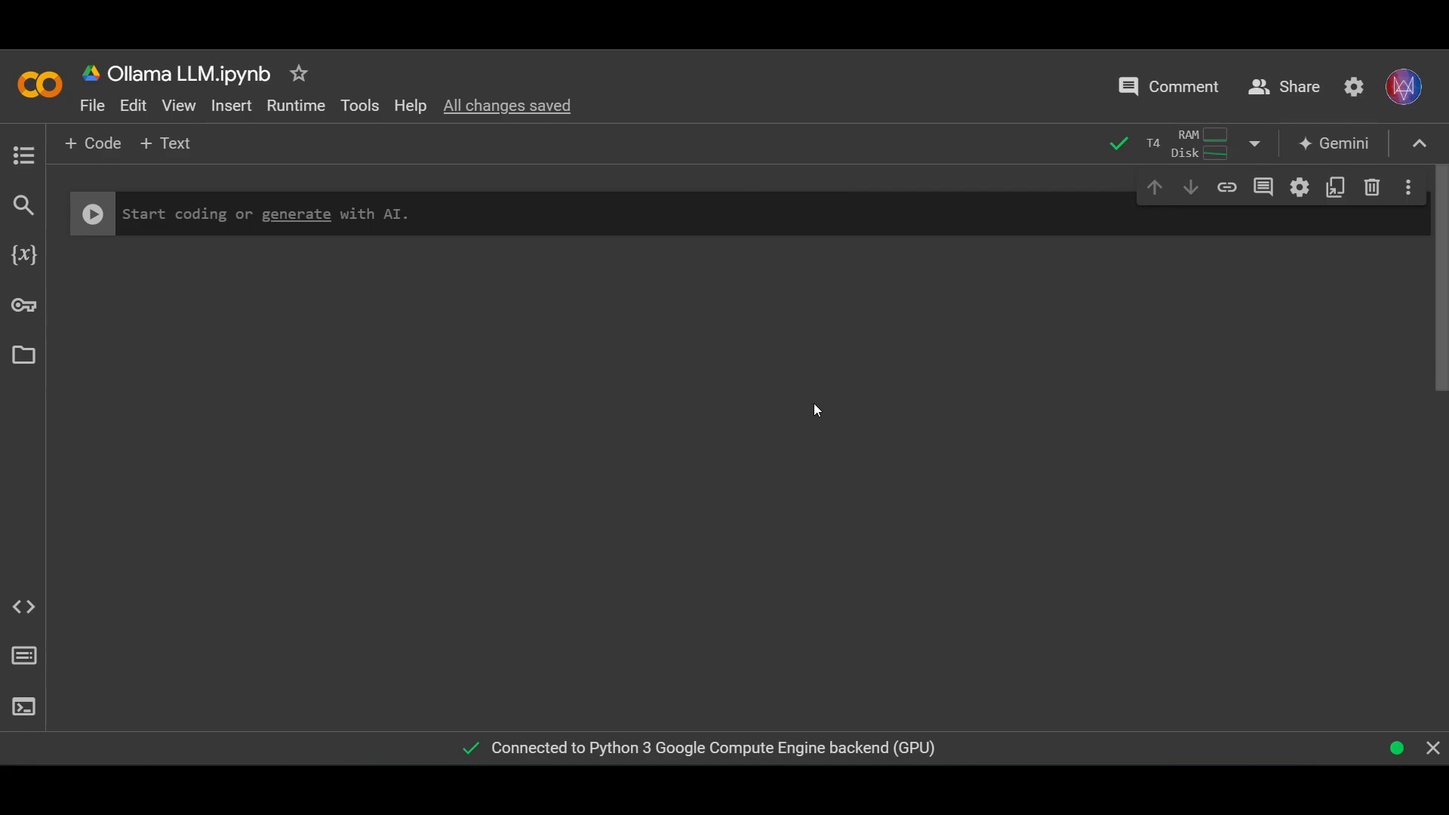
pyautogui.moveTo(746, 388)
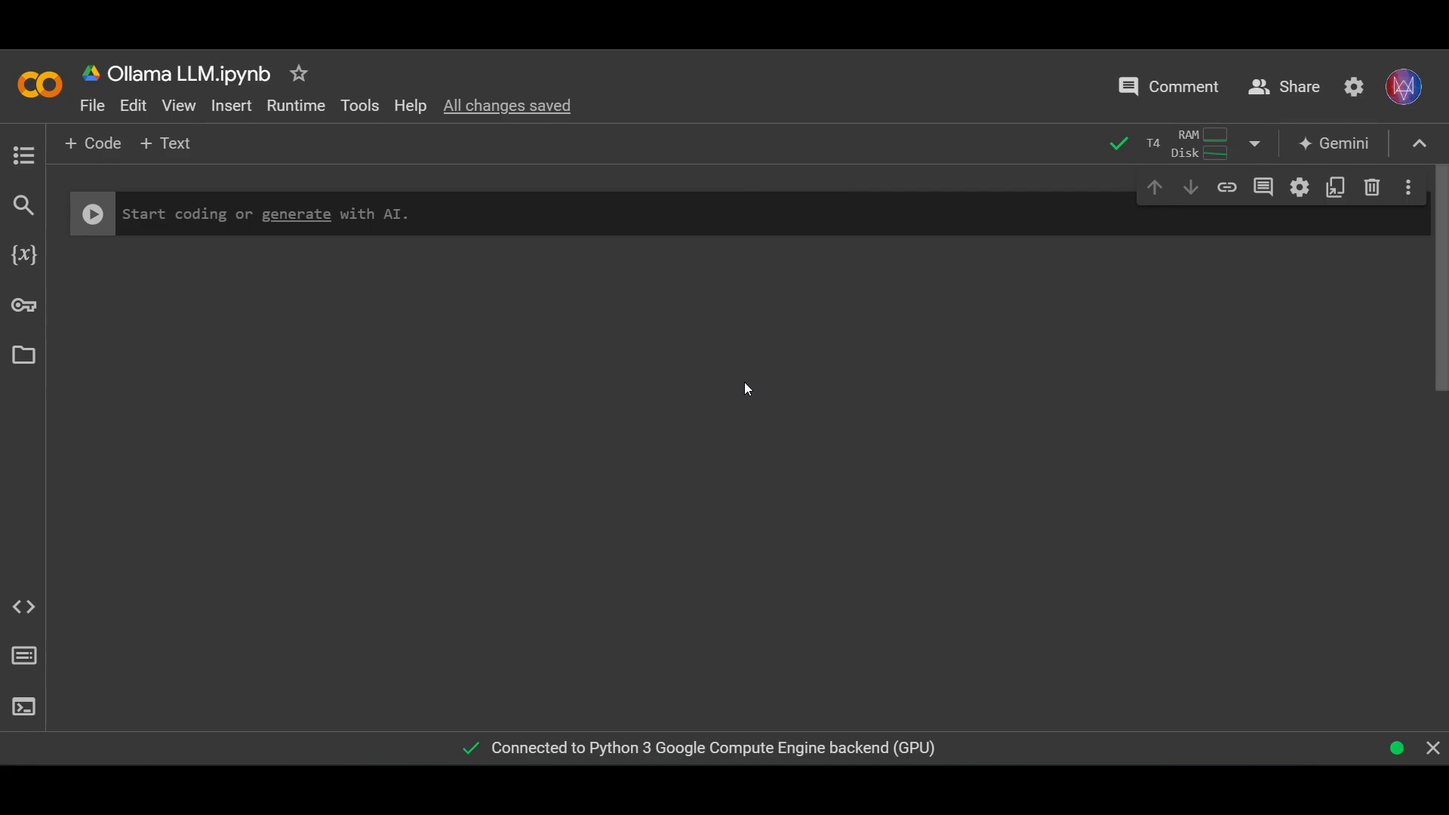
pyautogui.moveTo(636, 464)
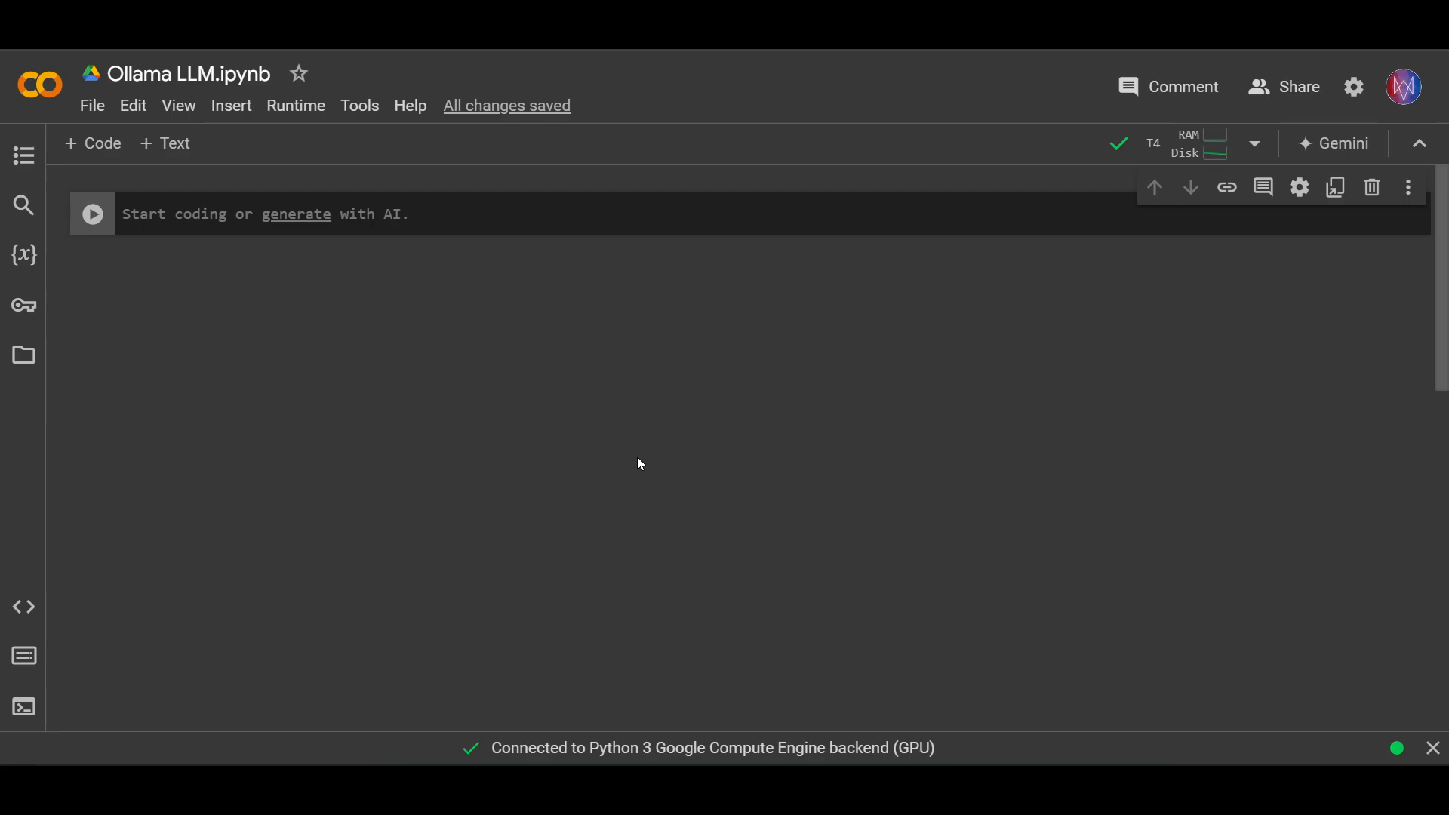
pyautogui.moveTo(403, 443)
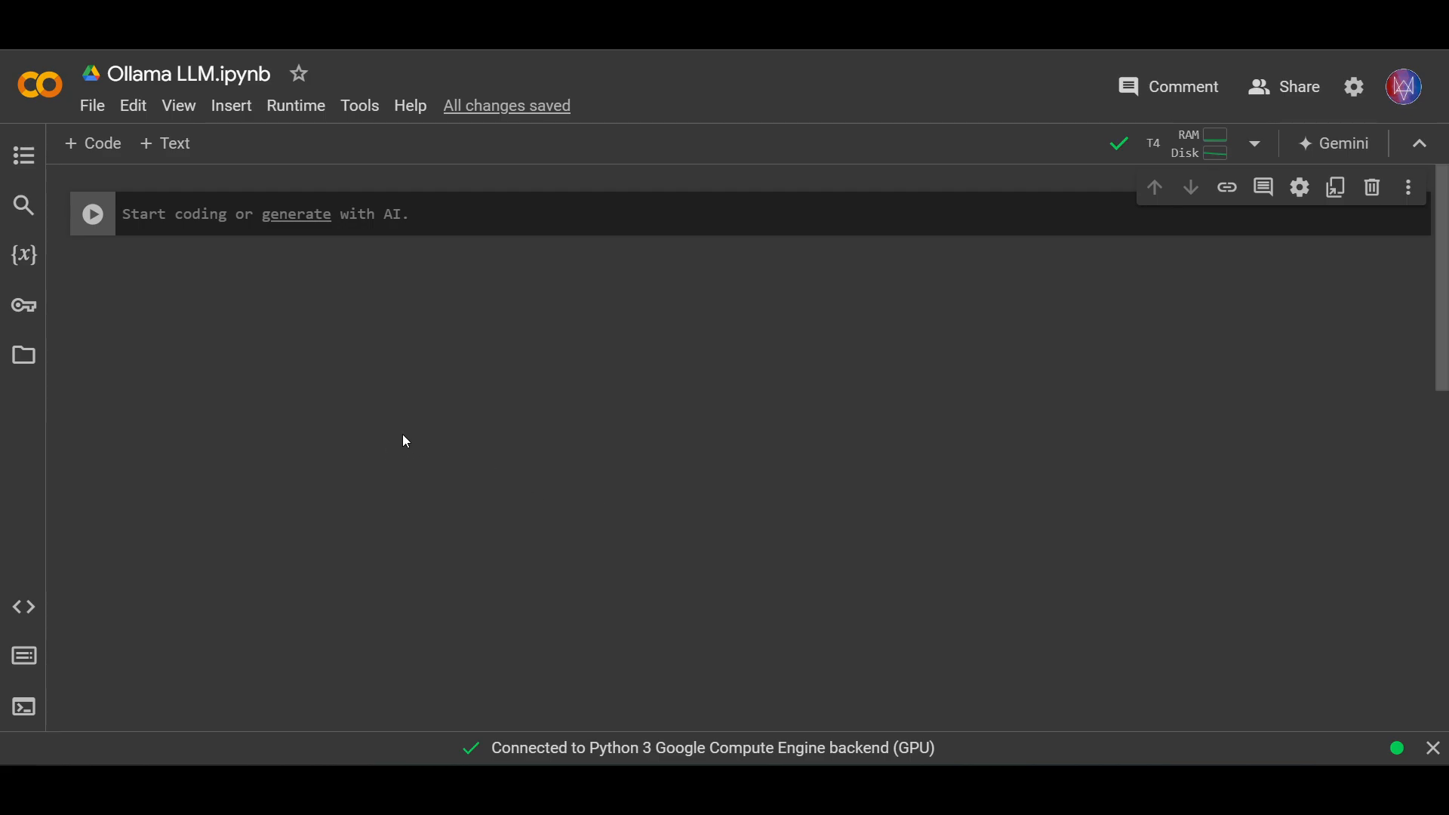
pyautogui.moveTo(626, 499)
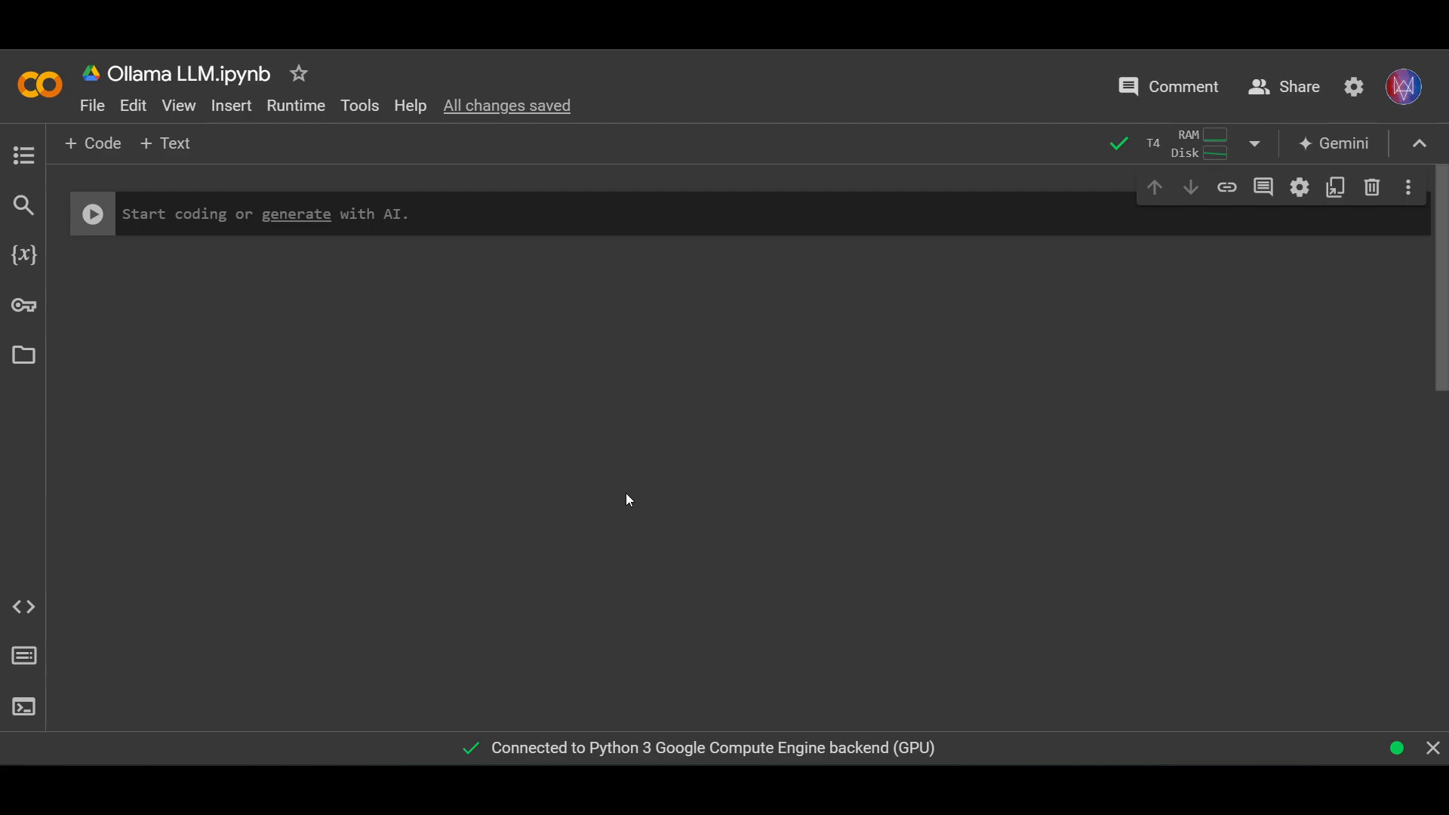
pyautogui.moveTo(358, 550)
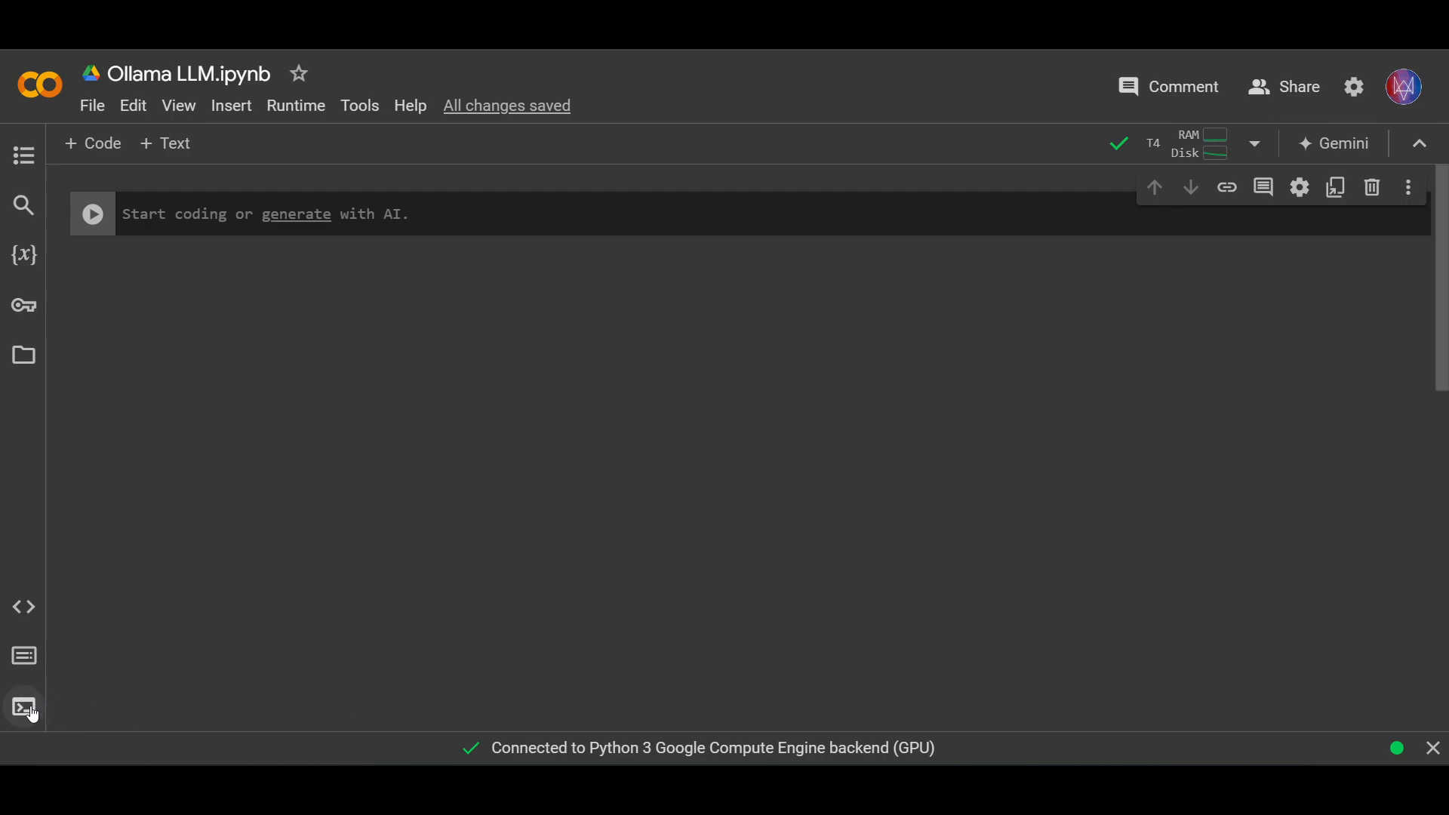
pyautogui.click(23, 706)
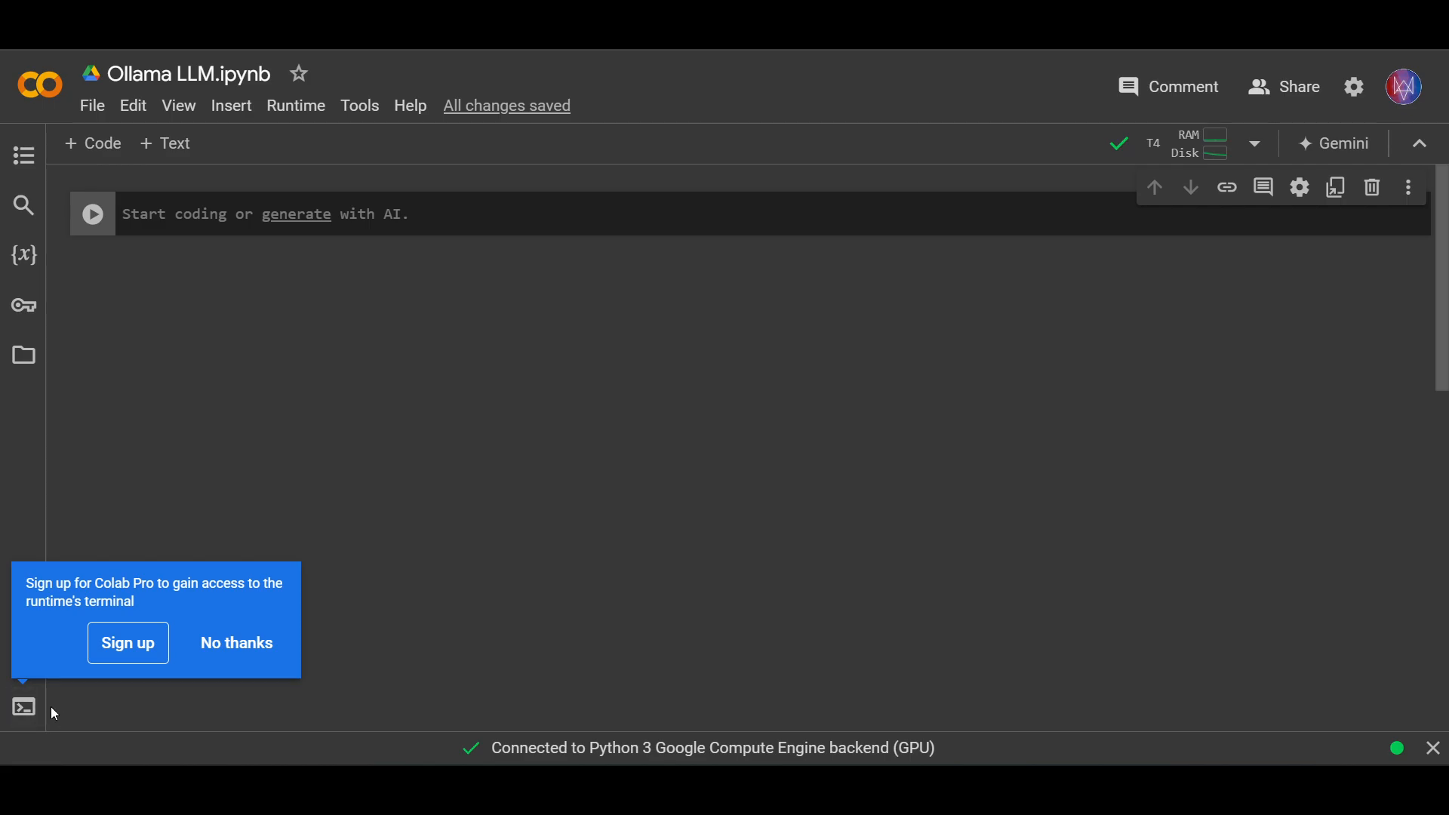
pyautogui.click(236, 643)
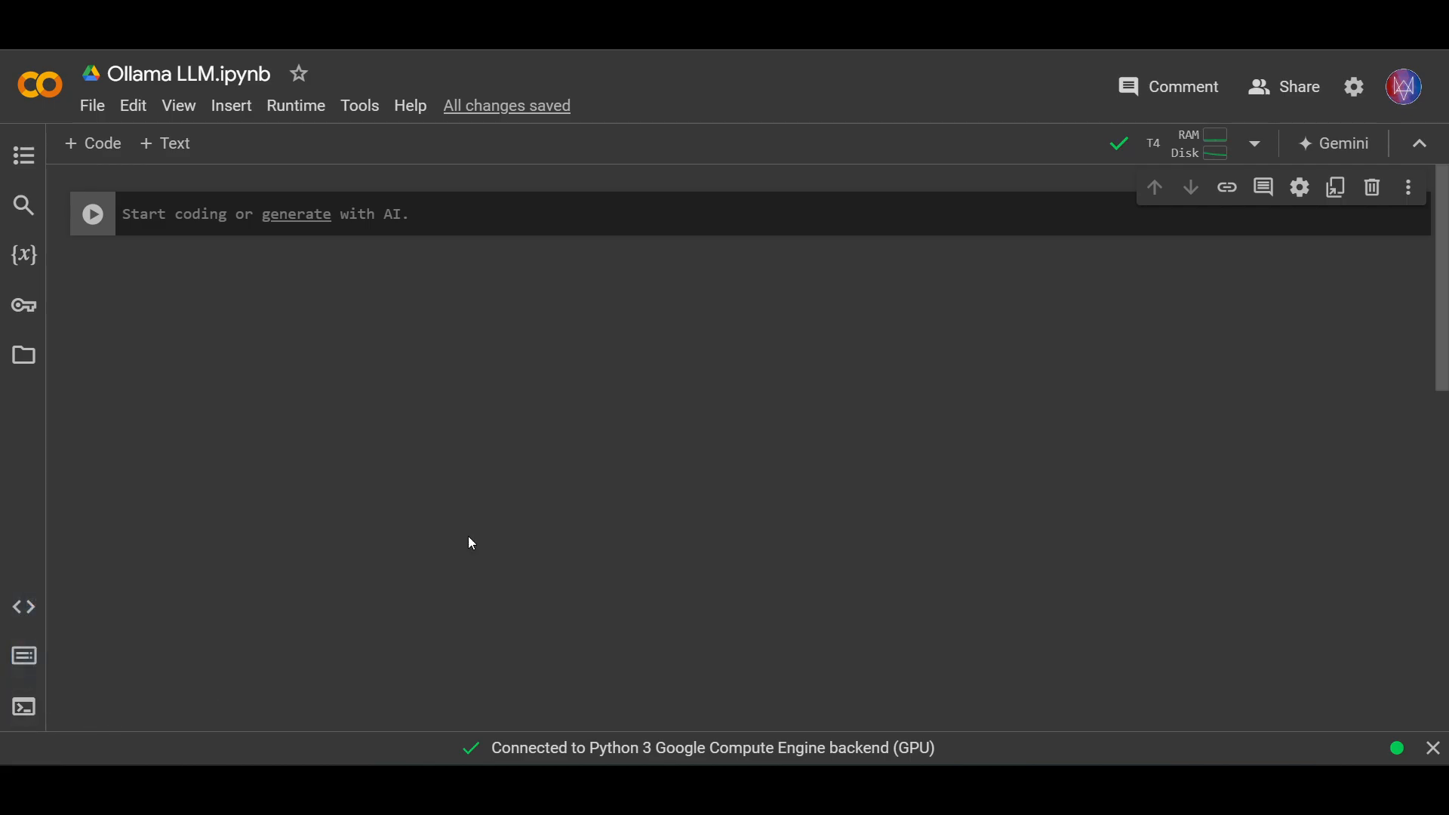
pyautogui.moveTo(677, 488)
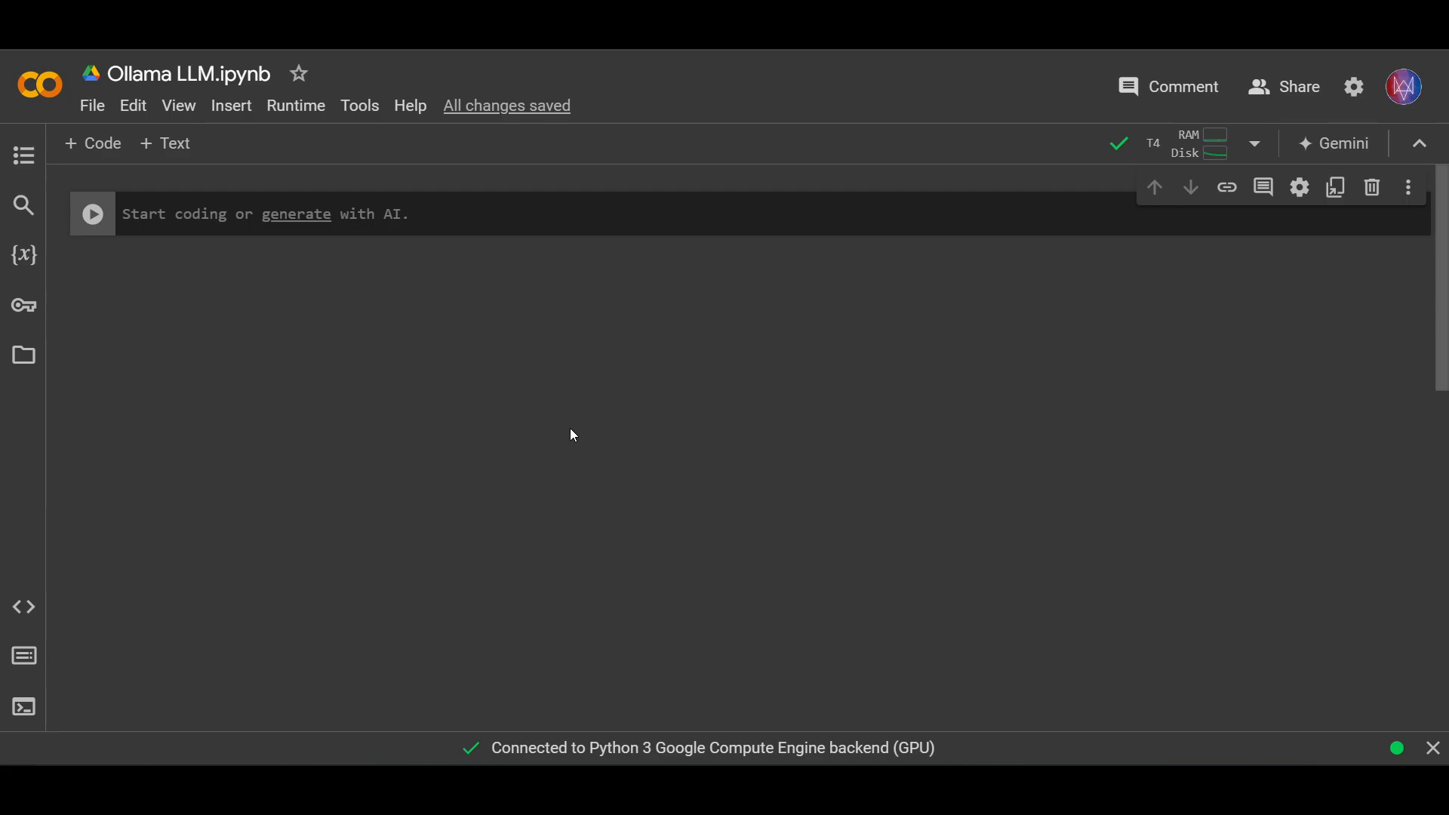
pyautogui.moveTo(492, 436)
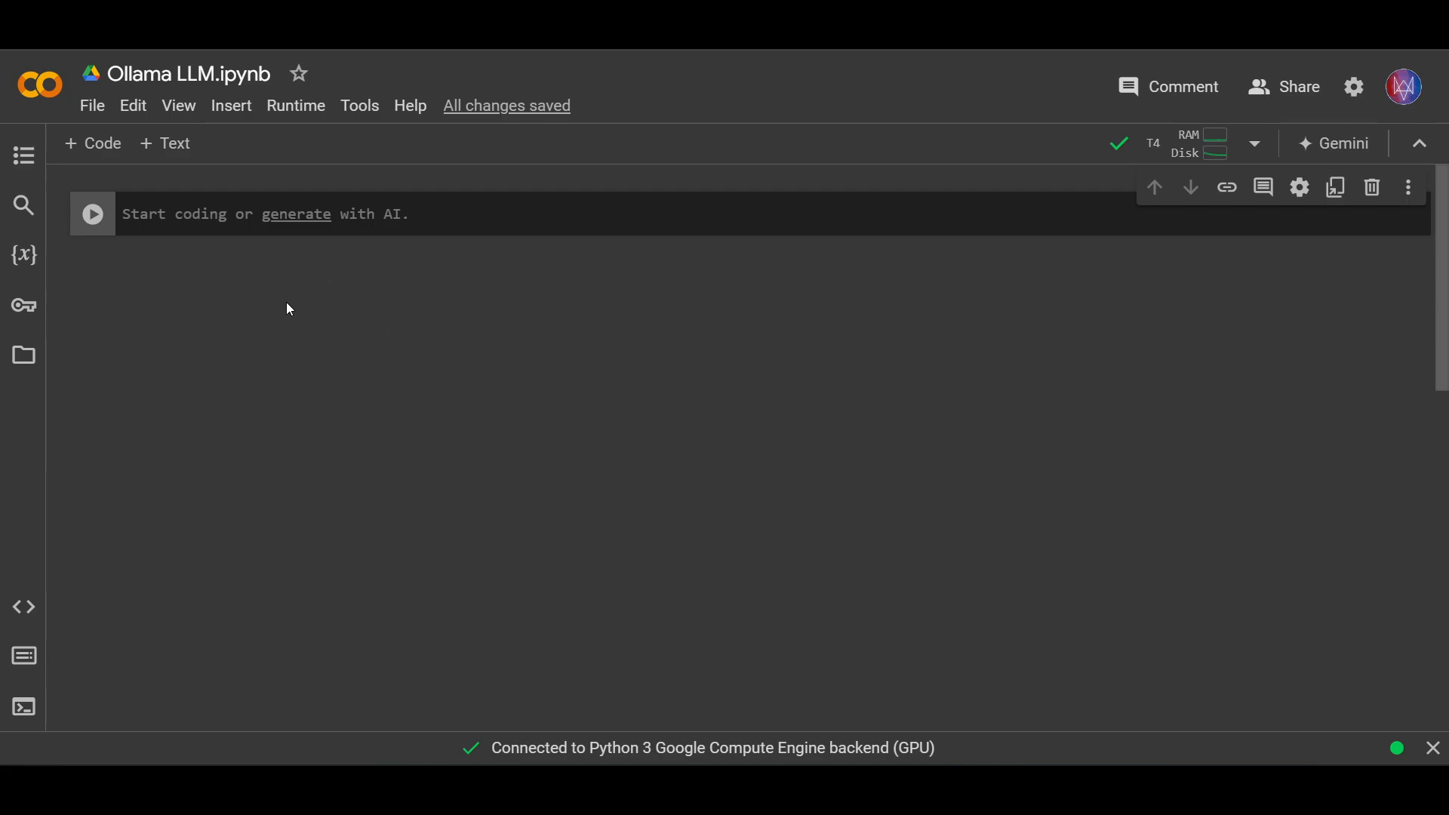
# Run '!pip install colab-xterm' in the first code cell
pyautogui.click(436, 213)
pyautogui.write('!')
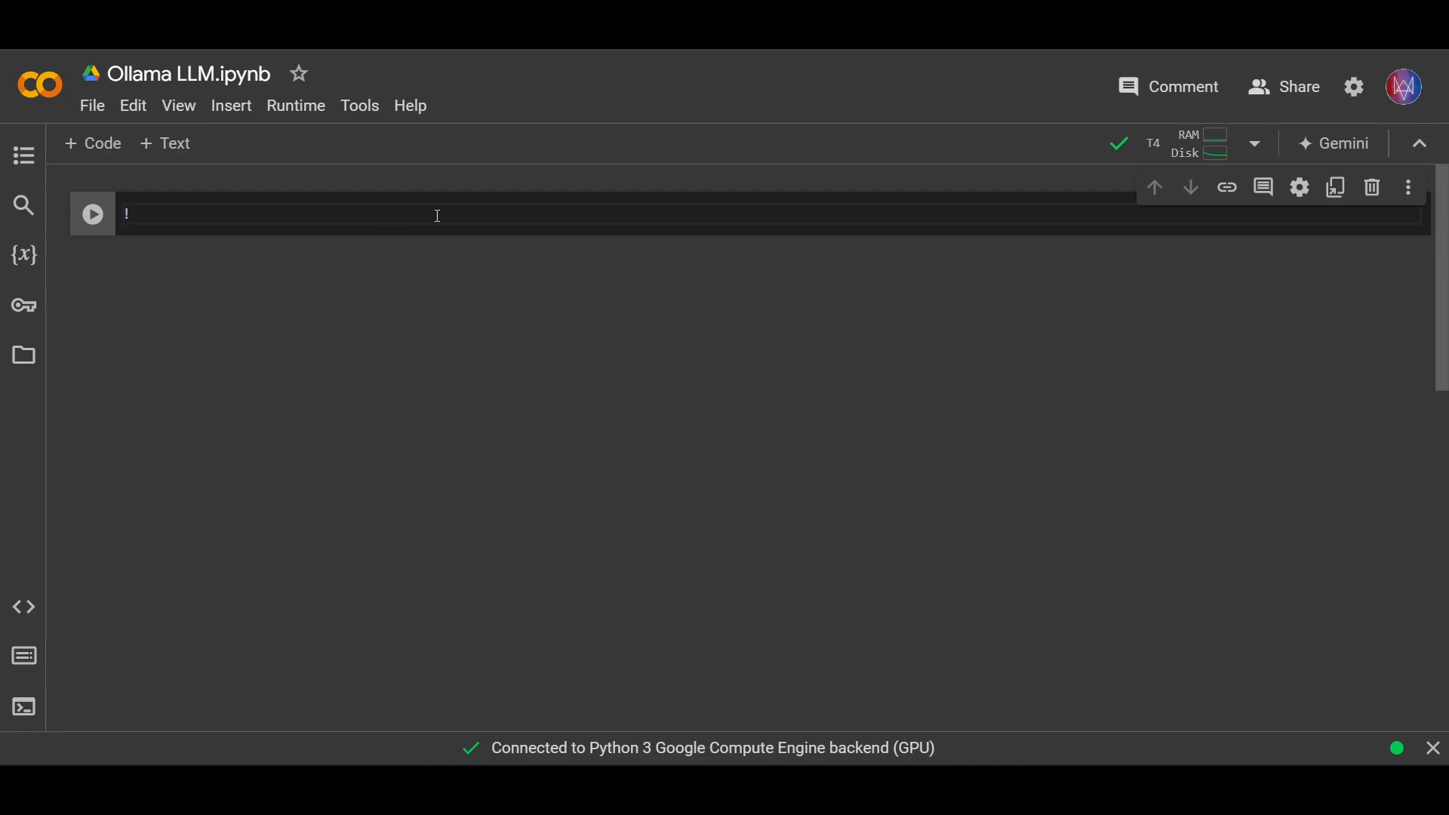
pyautogui.write('pip in')
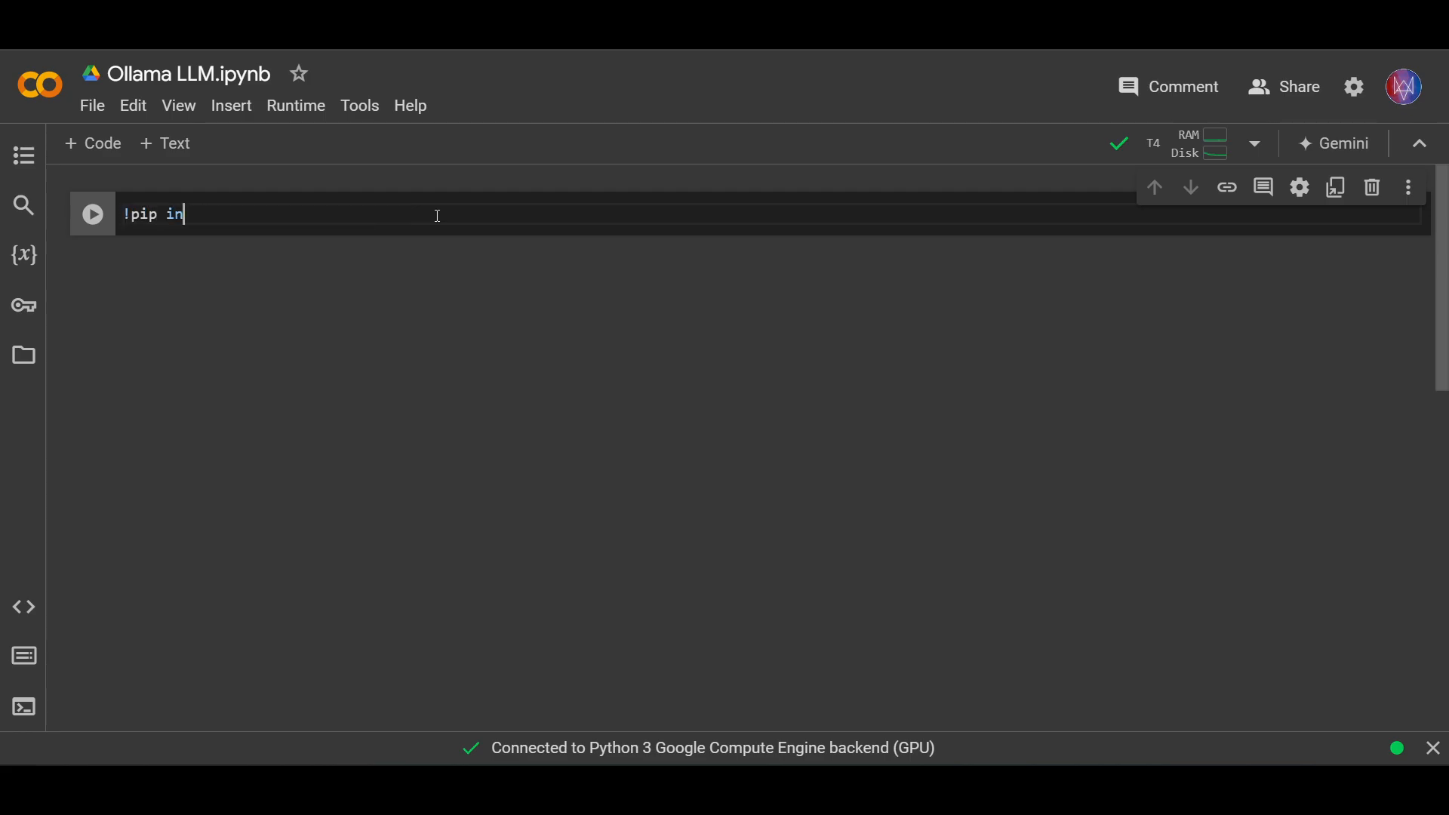
pyautogui.write('stall')
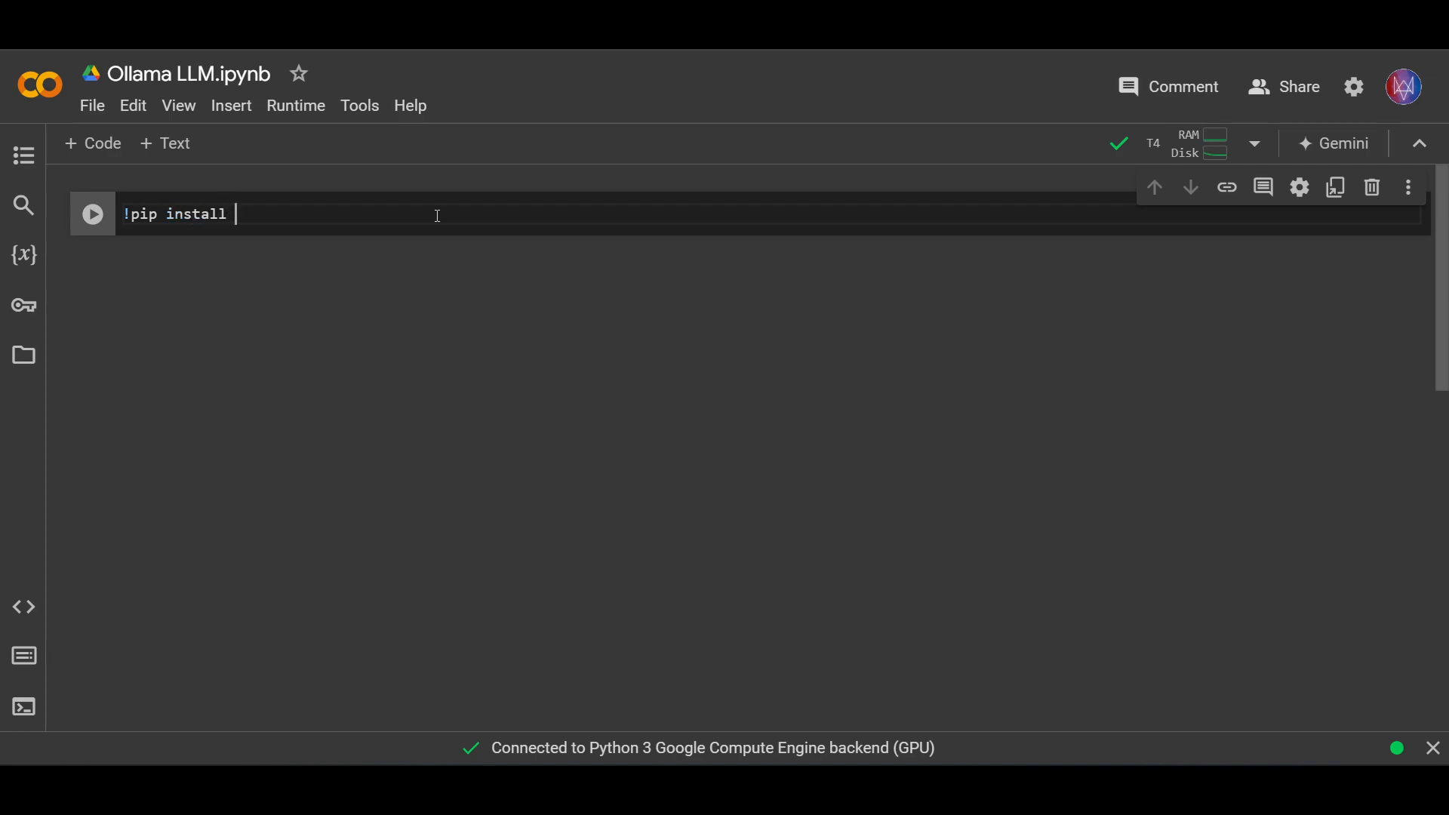
pyautogui.write('colab-x')
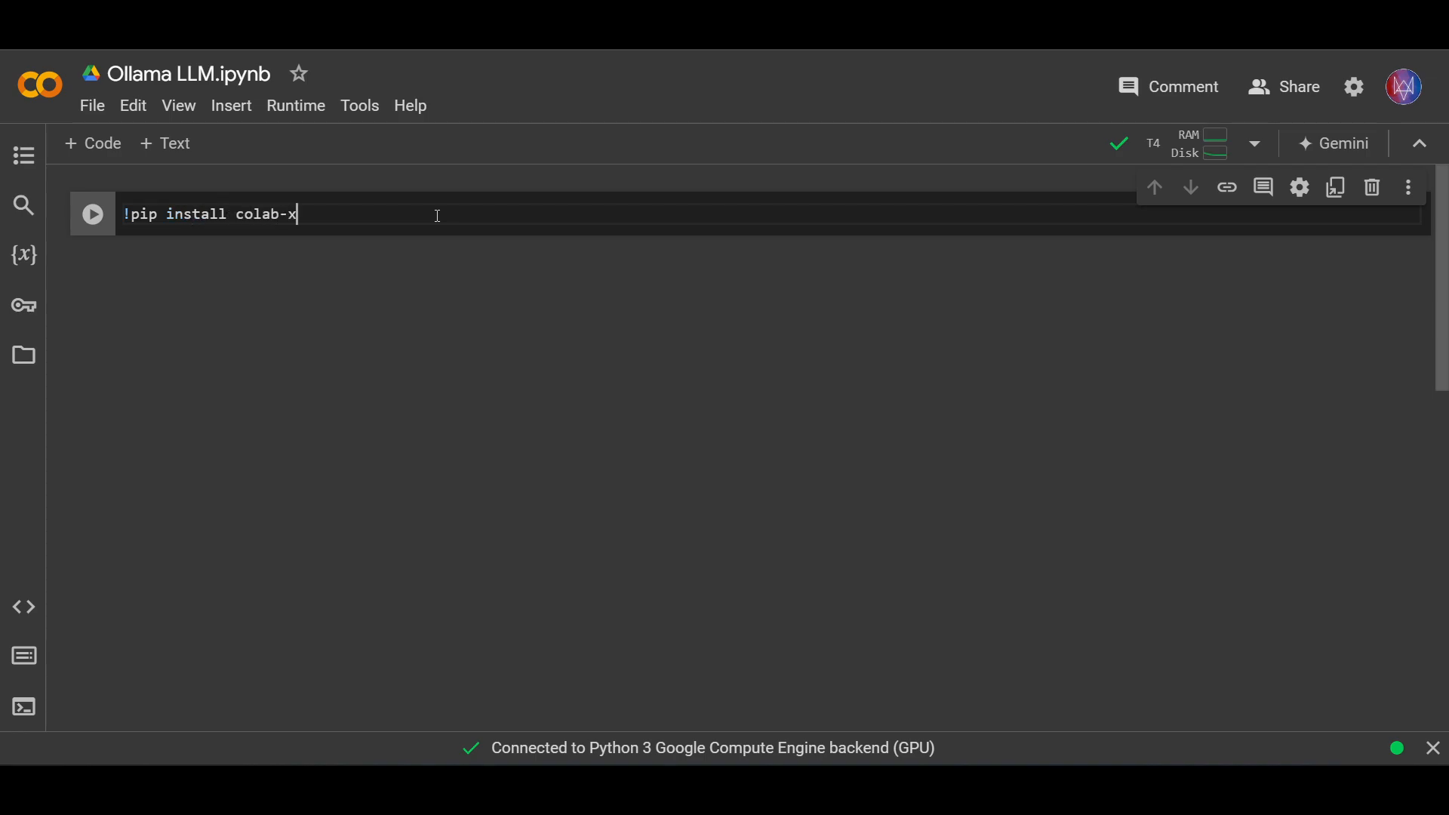
pyautogui.write('term')
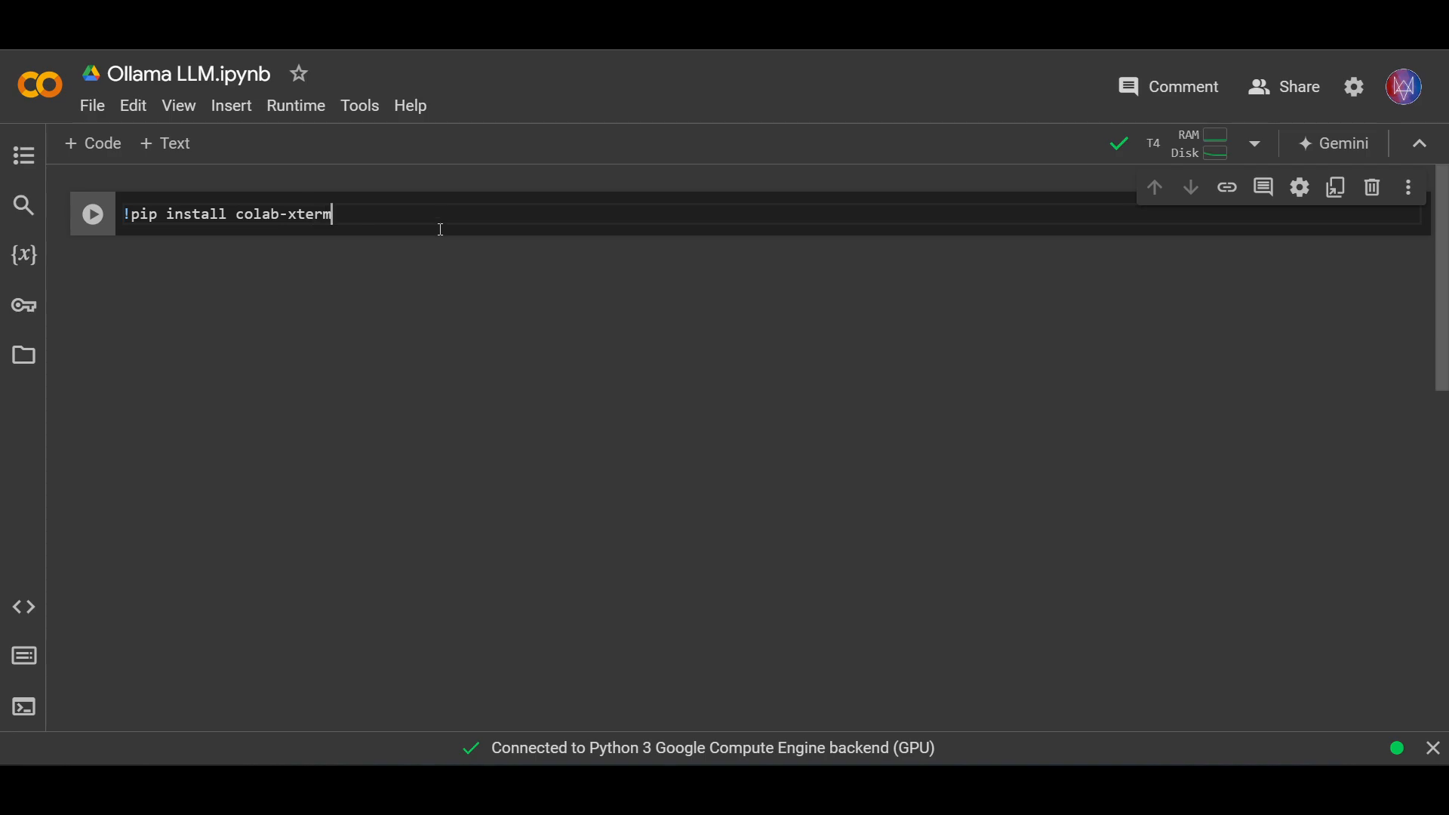
pyautogui.click(92, 213)
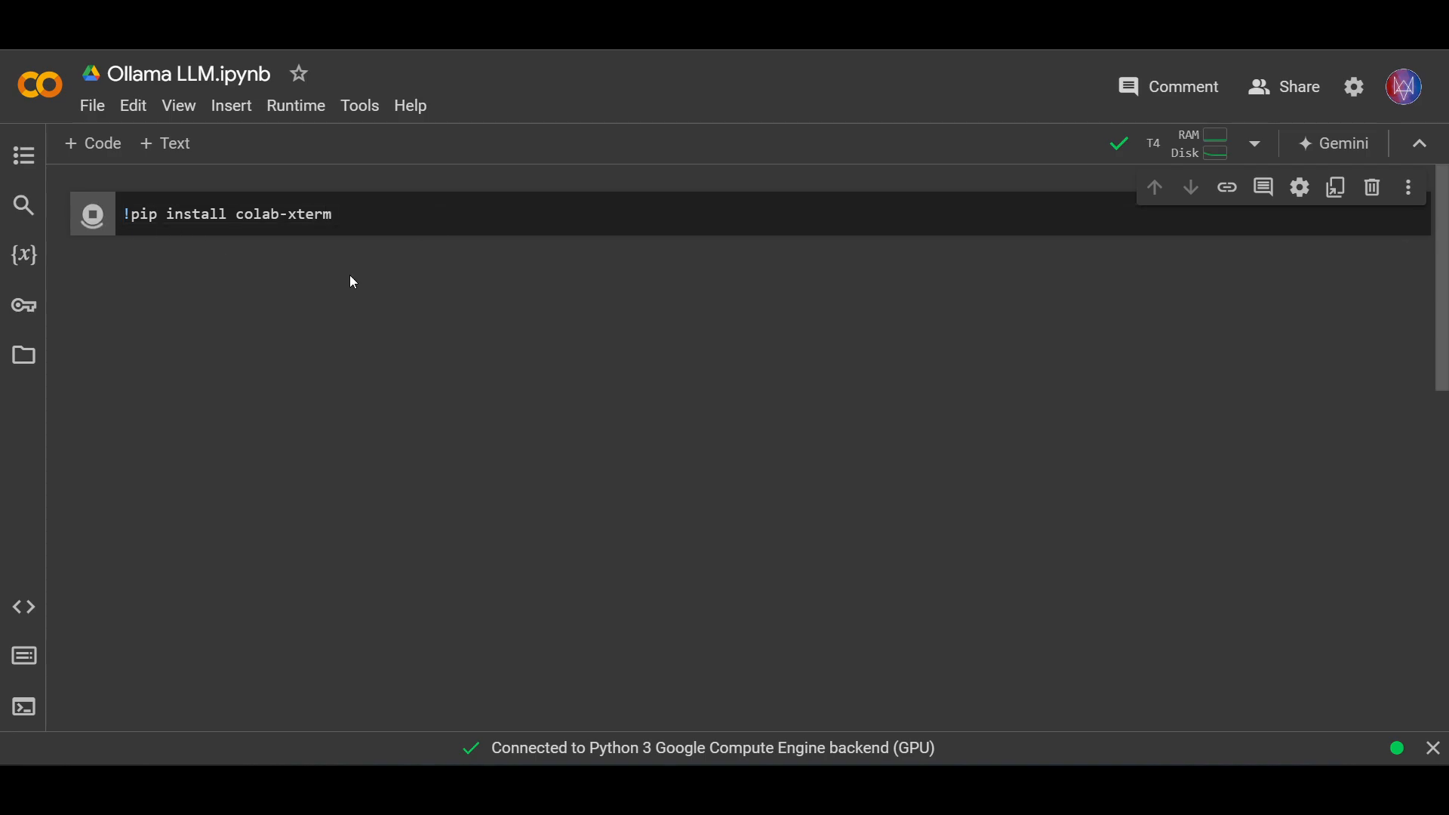
pyautogui.click(93, 213)
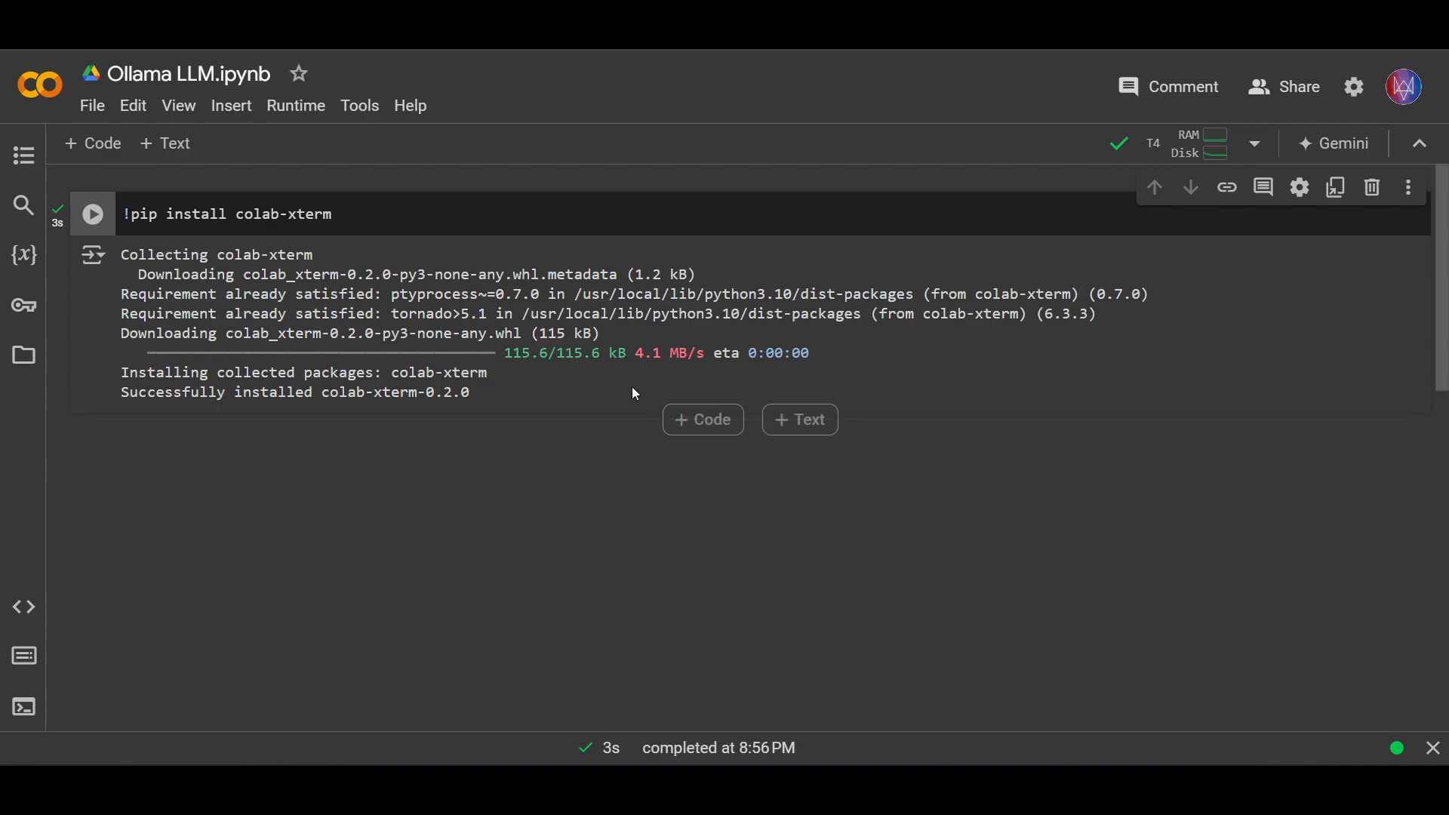
# Run a cell with '%load_ext colabxterm' to load the terminal extension
pyautogui.click(702, 418)
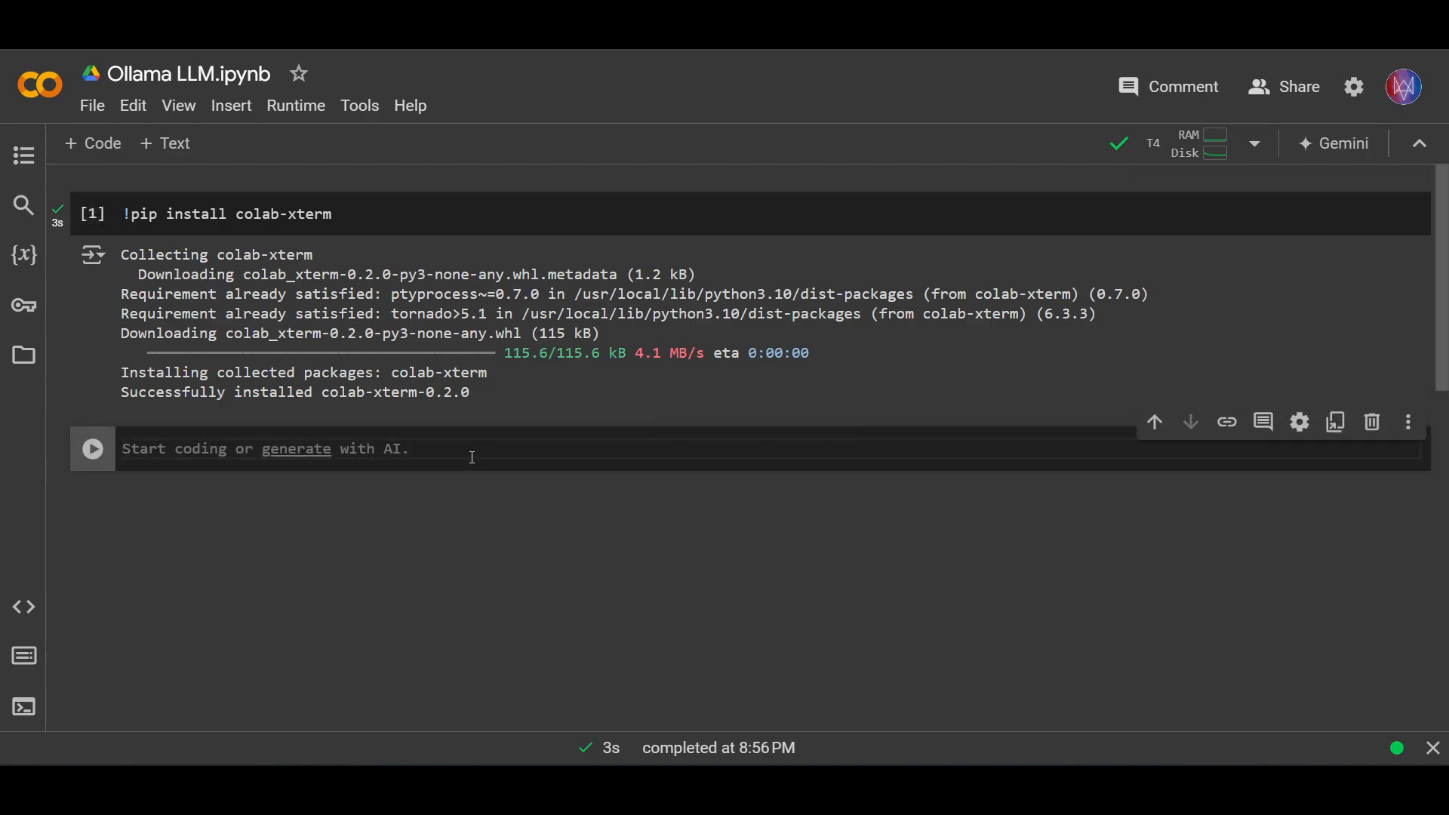
pyautogui.moveTo(480, 534)
pyautogui.write('%')
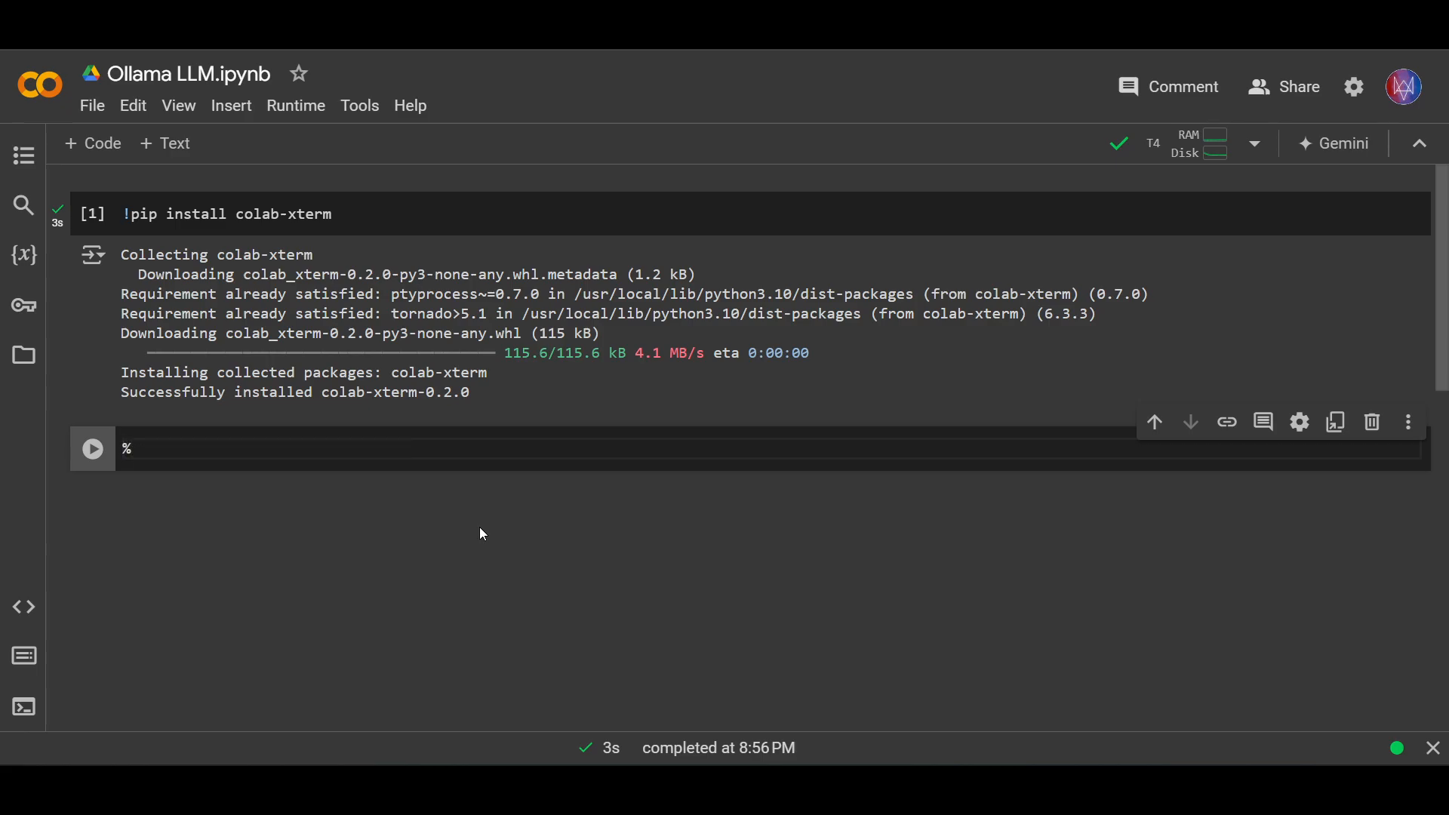
pyautogui.write('load_ext')
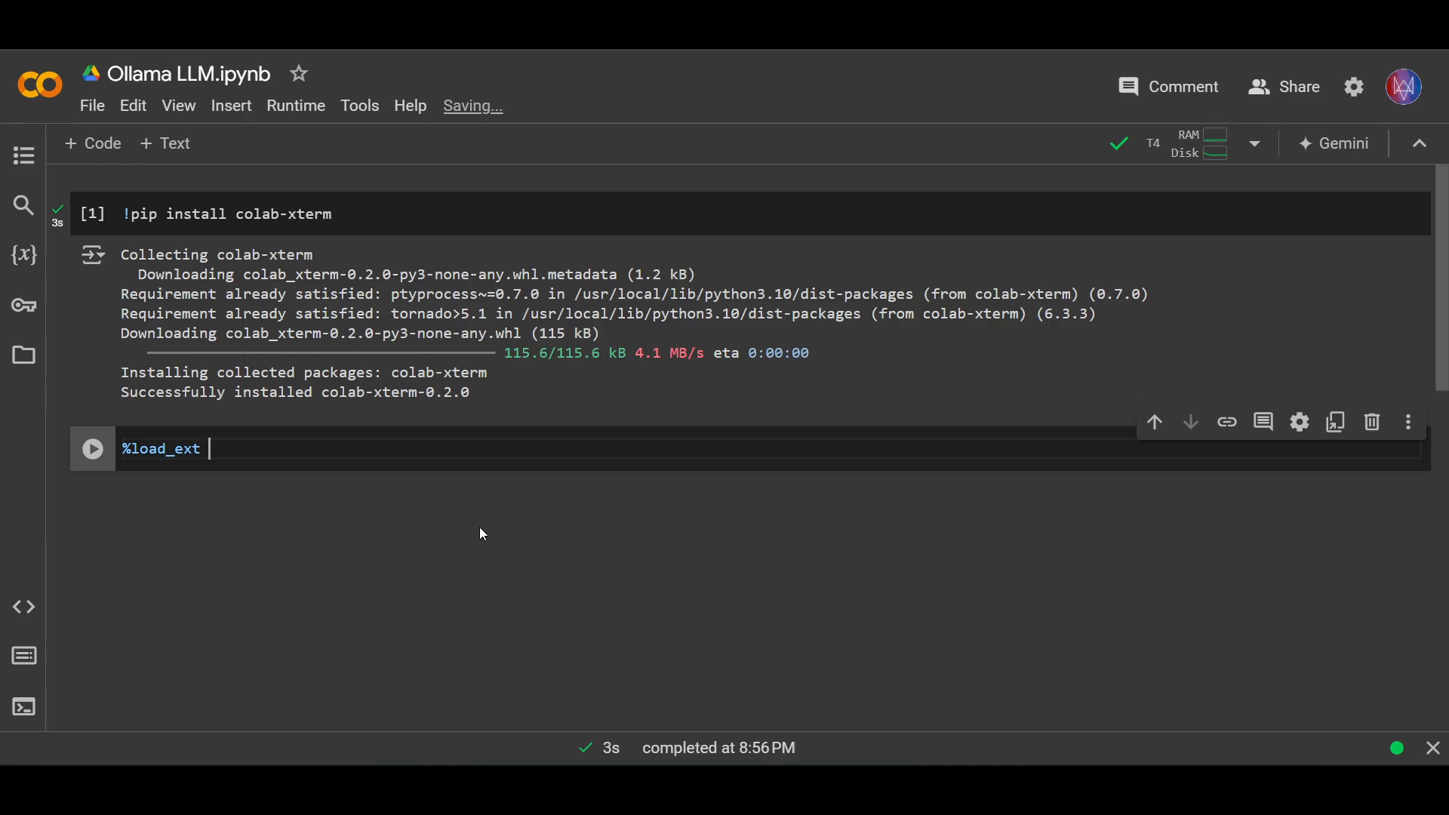
pyautogui.write('colabxterm')
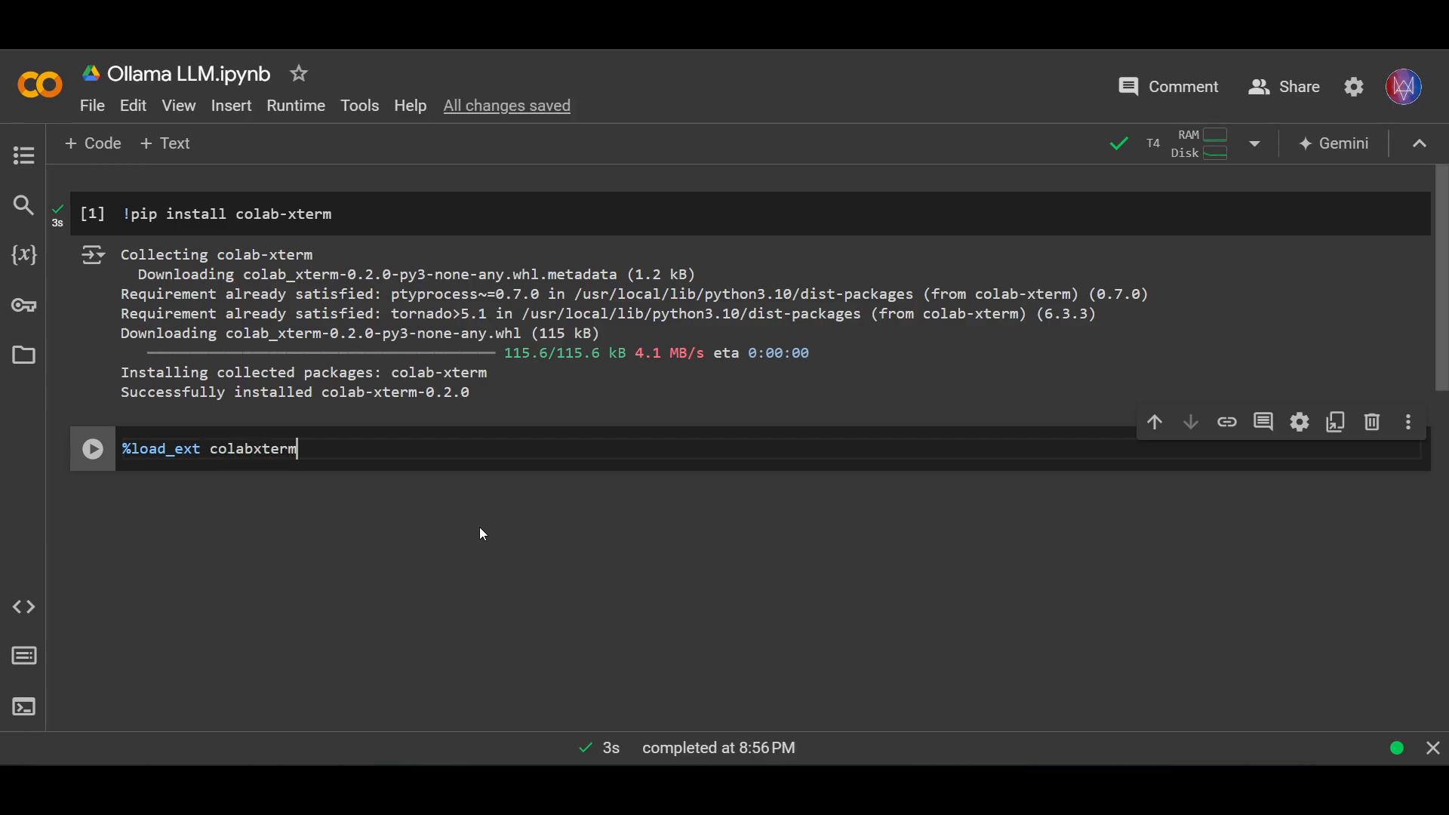
pyautogui.click(92, 450)
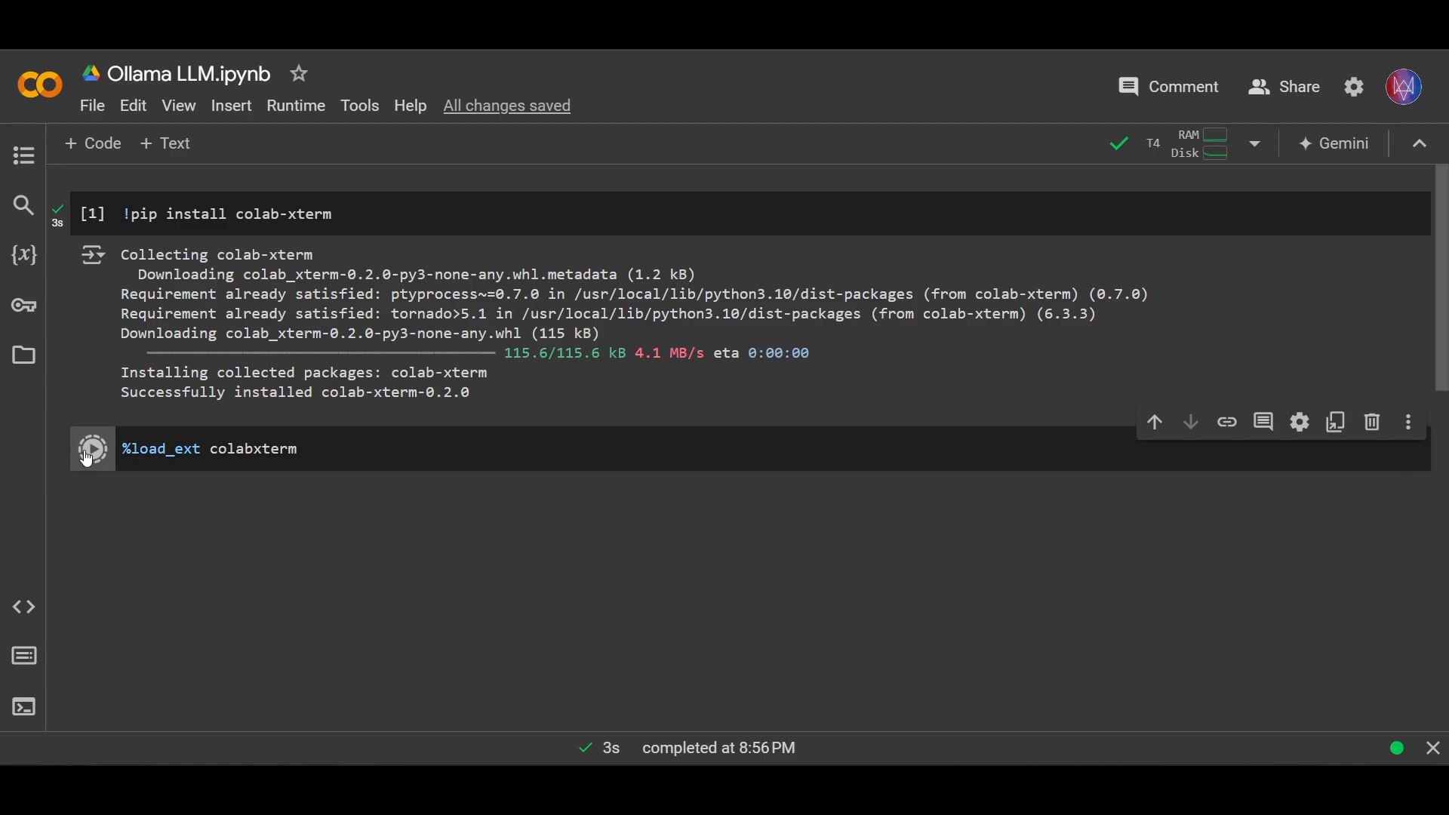
pyautogui.click(92, 449)
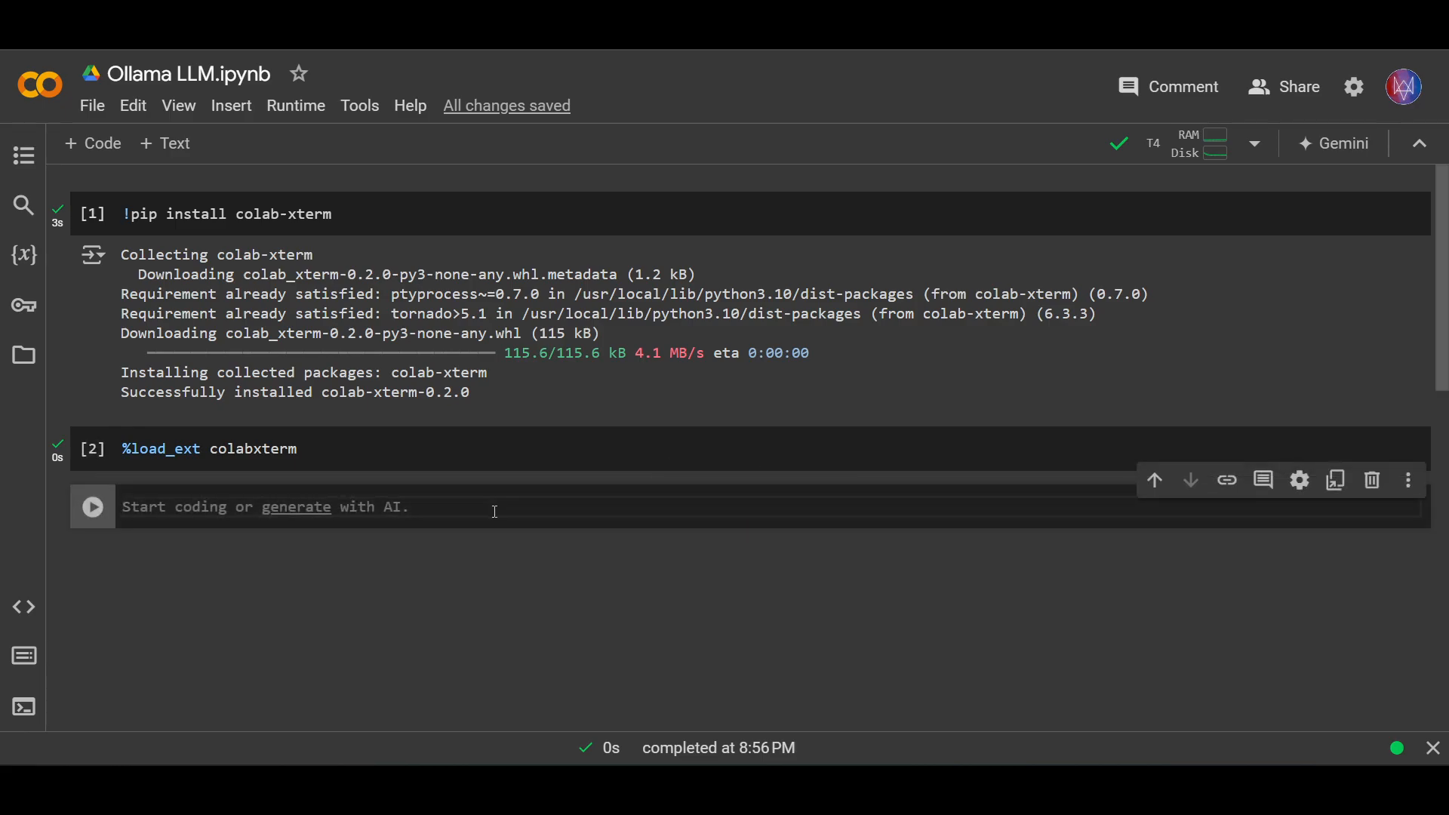
# Run '%xterm' to launch an embedded terminal with a shell prompt
pyautogui.write('%')
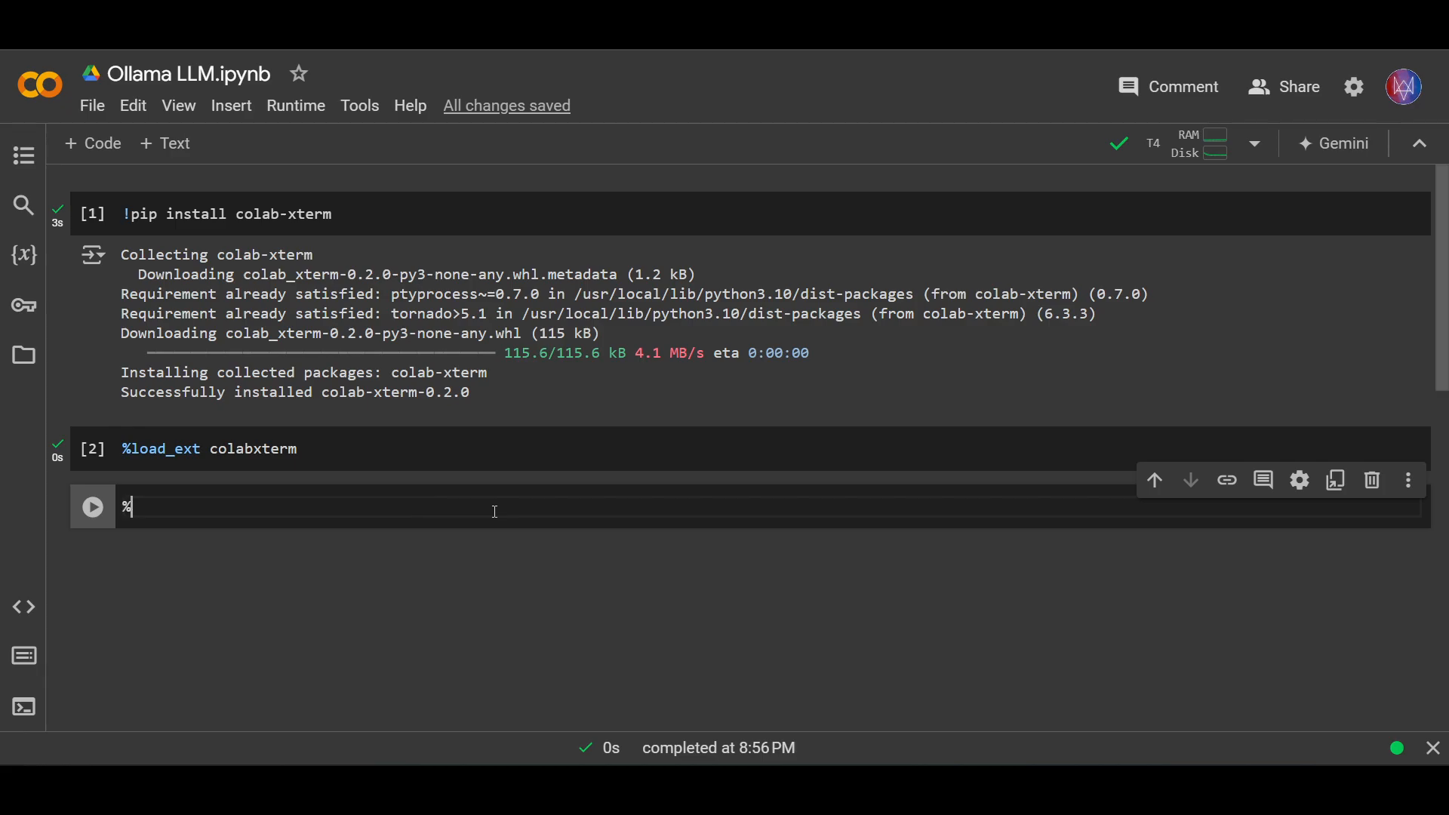
pyautogui.write('xterm')
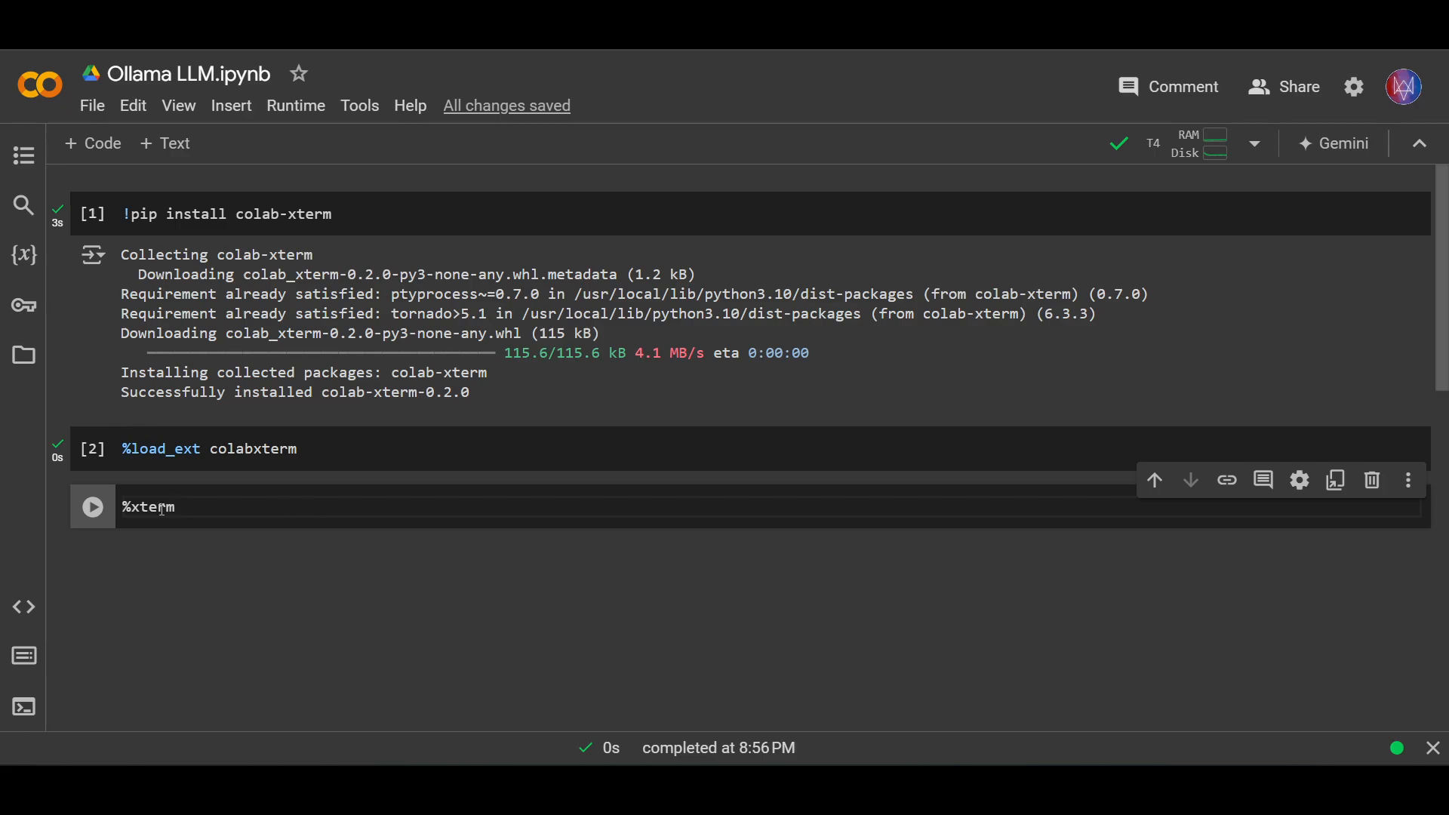
pyautogui.click(92, 507)
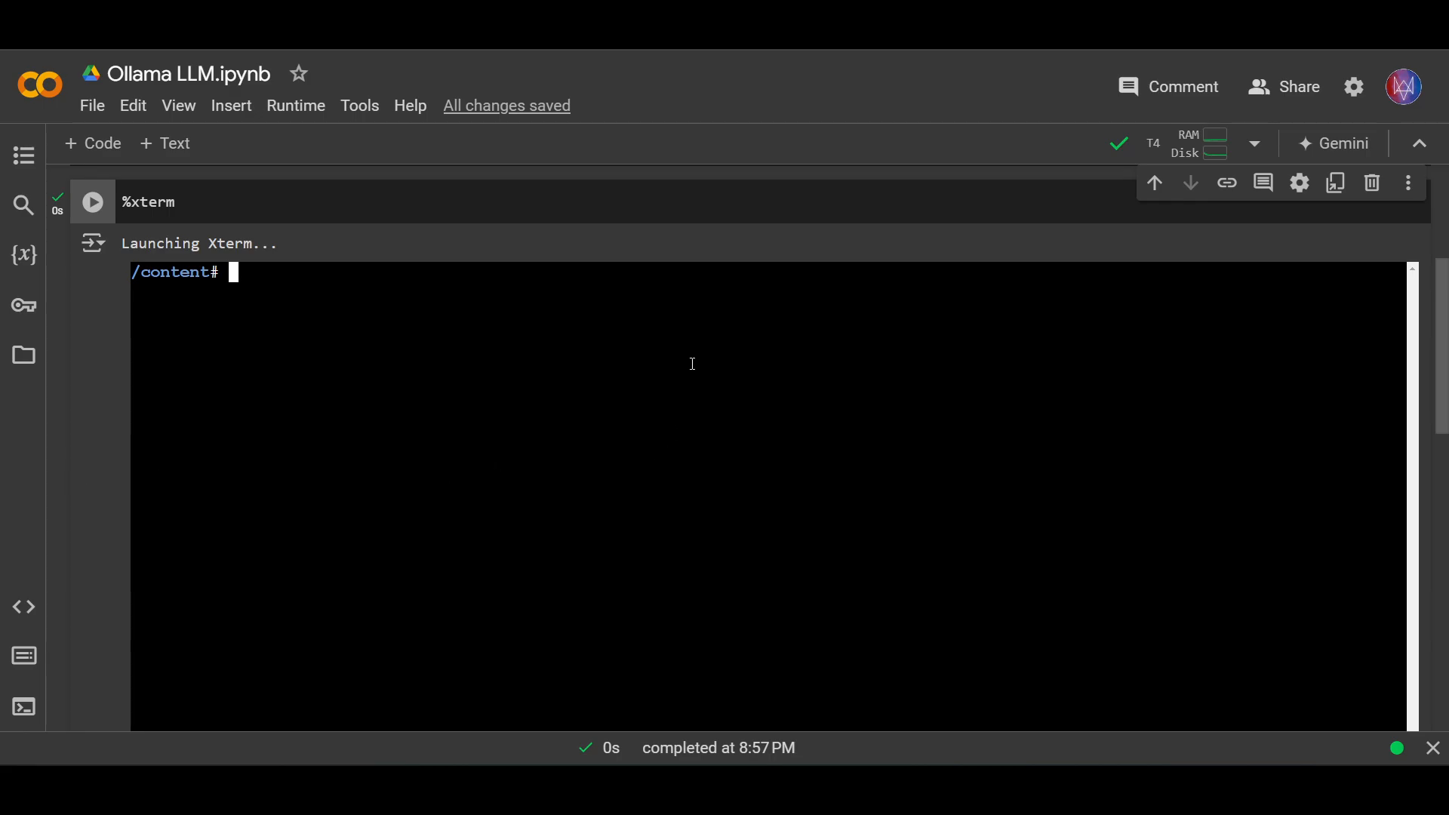
pyautogui.moveTo(818, 240)
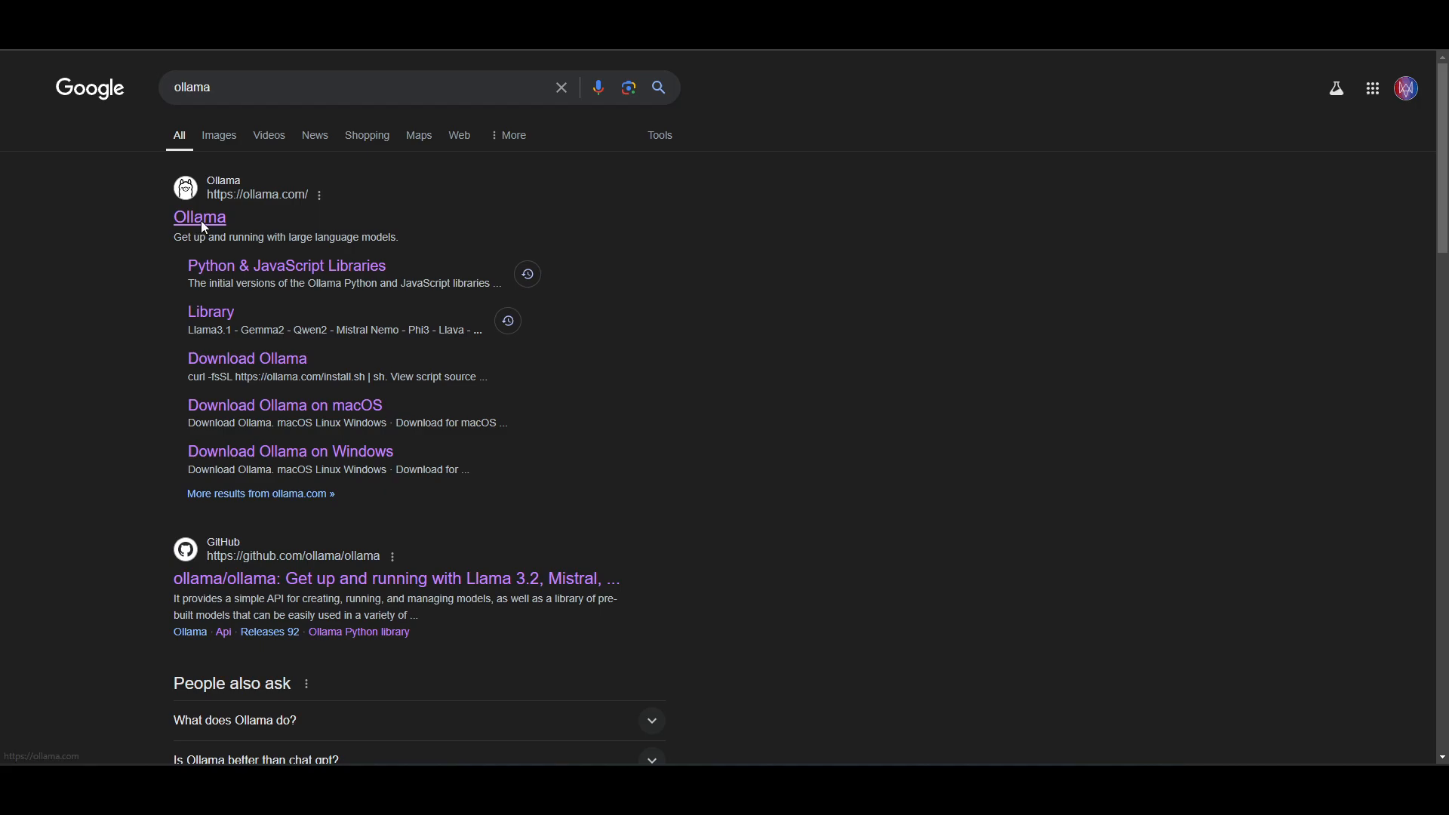
# Go to the Ollama site's download page and show the Linux instructions
pyautogui.click(199, 215)
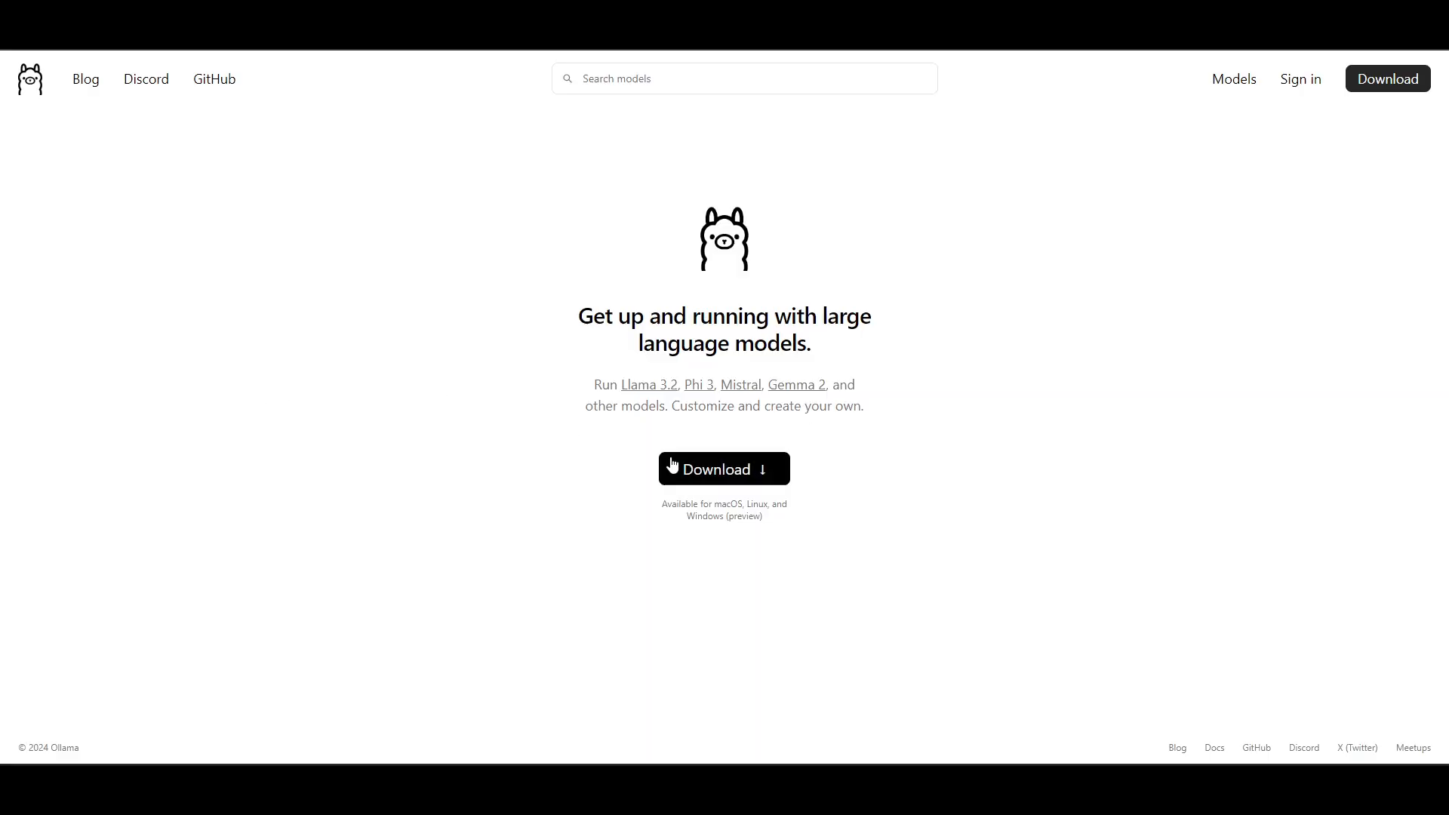
pyautogui.moveTo(733, 479)
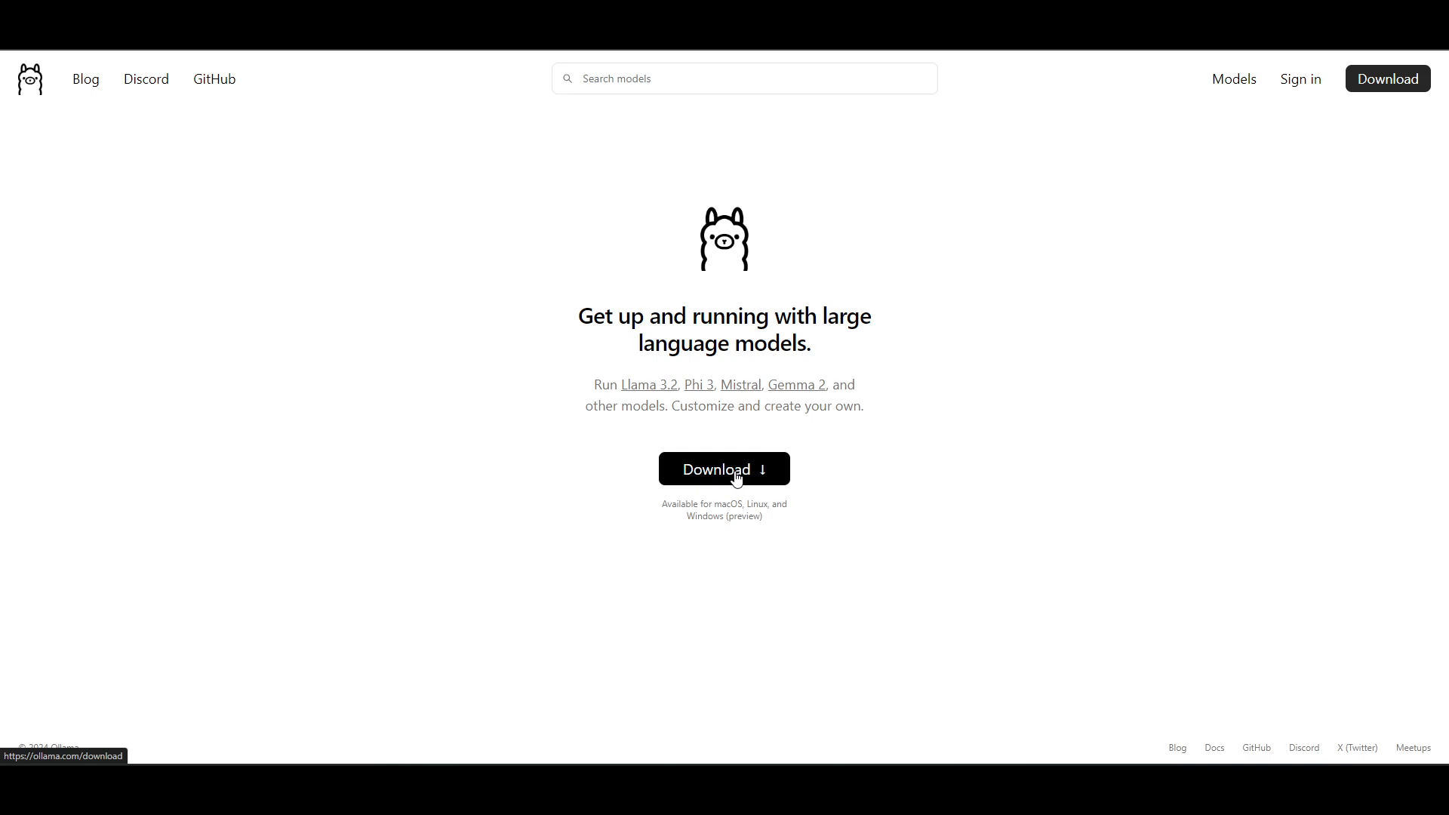
pyautogui.moveTo(698, 339)
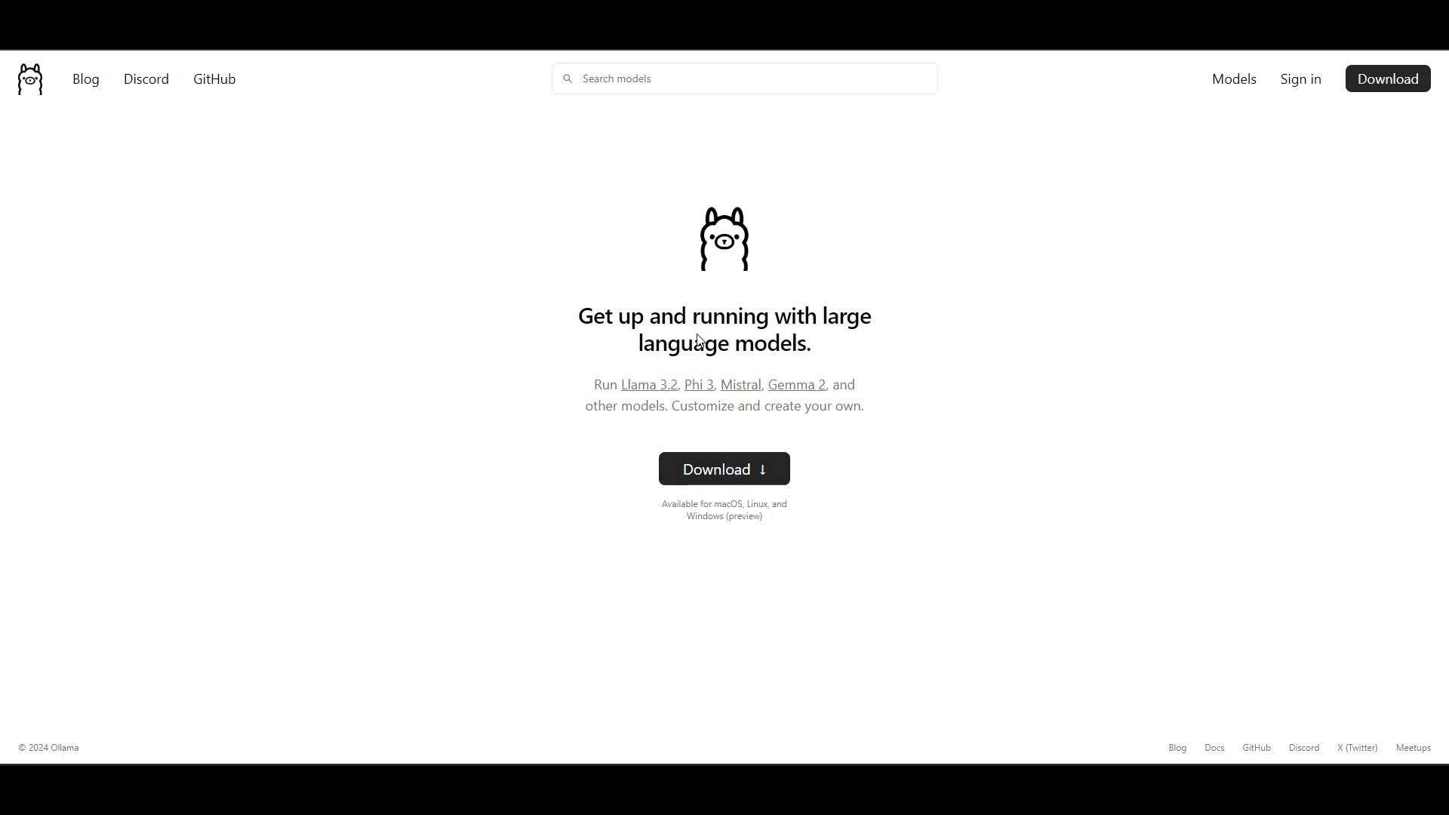
pyautogui.click(723, 468)
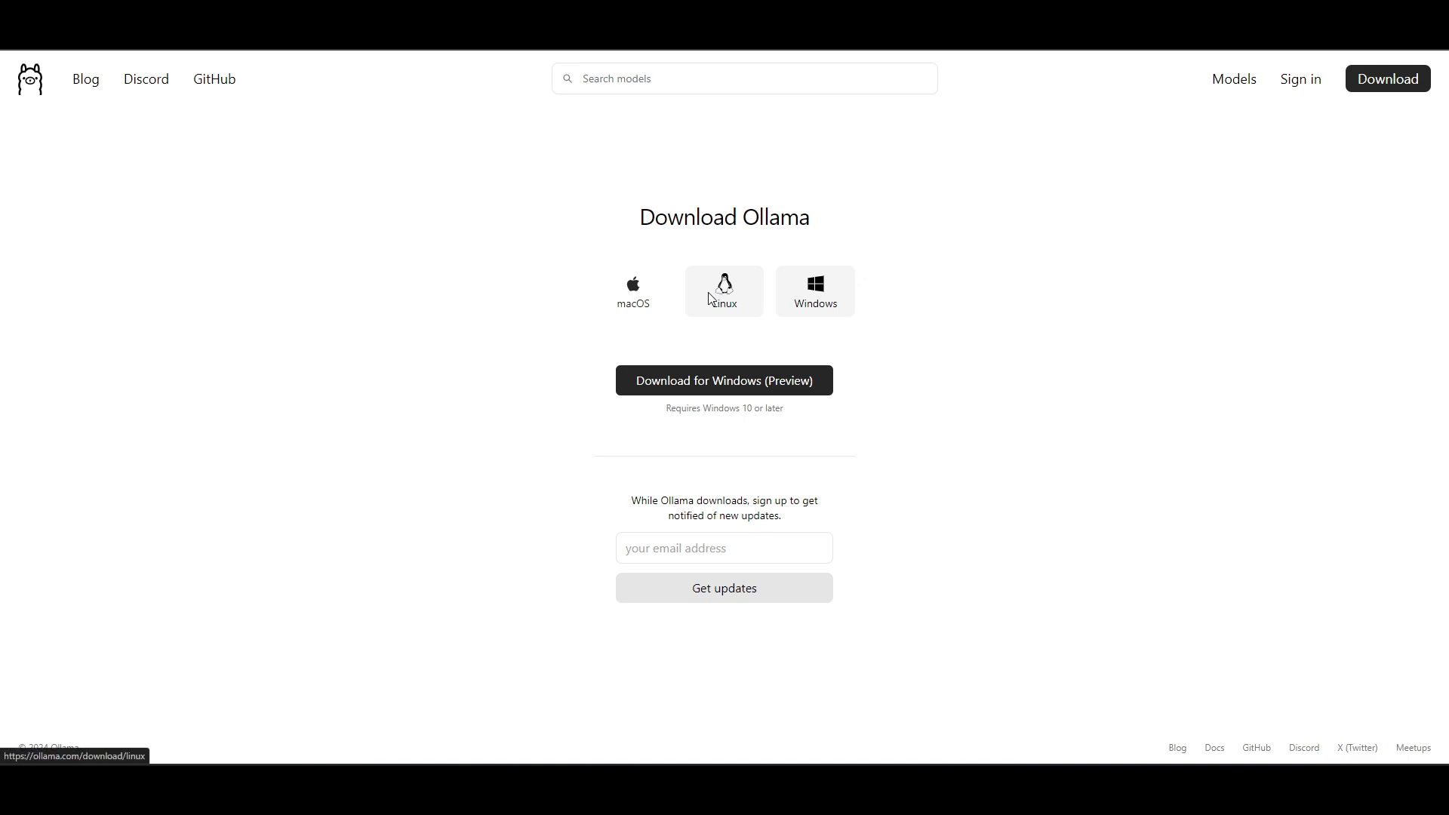
pyautogui.click(723, 289)
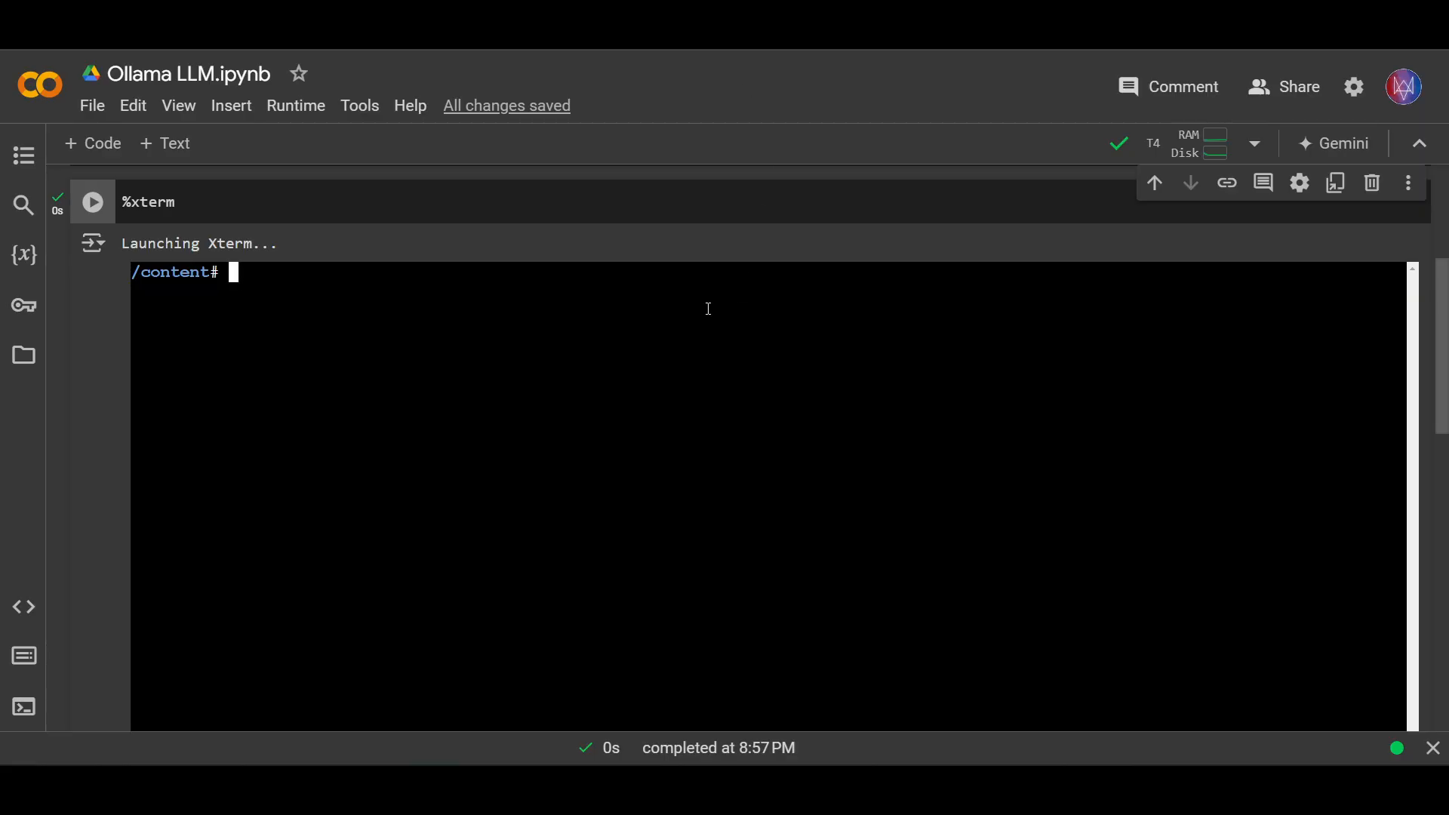
pyautogui.moveTo(277, 279)
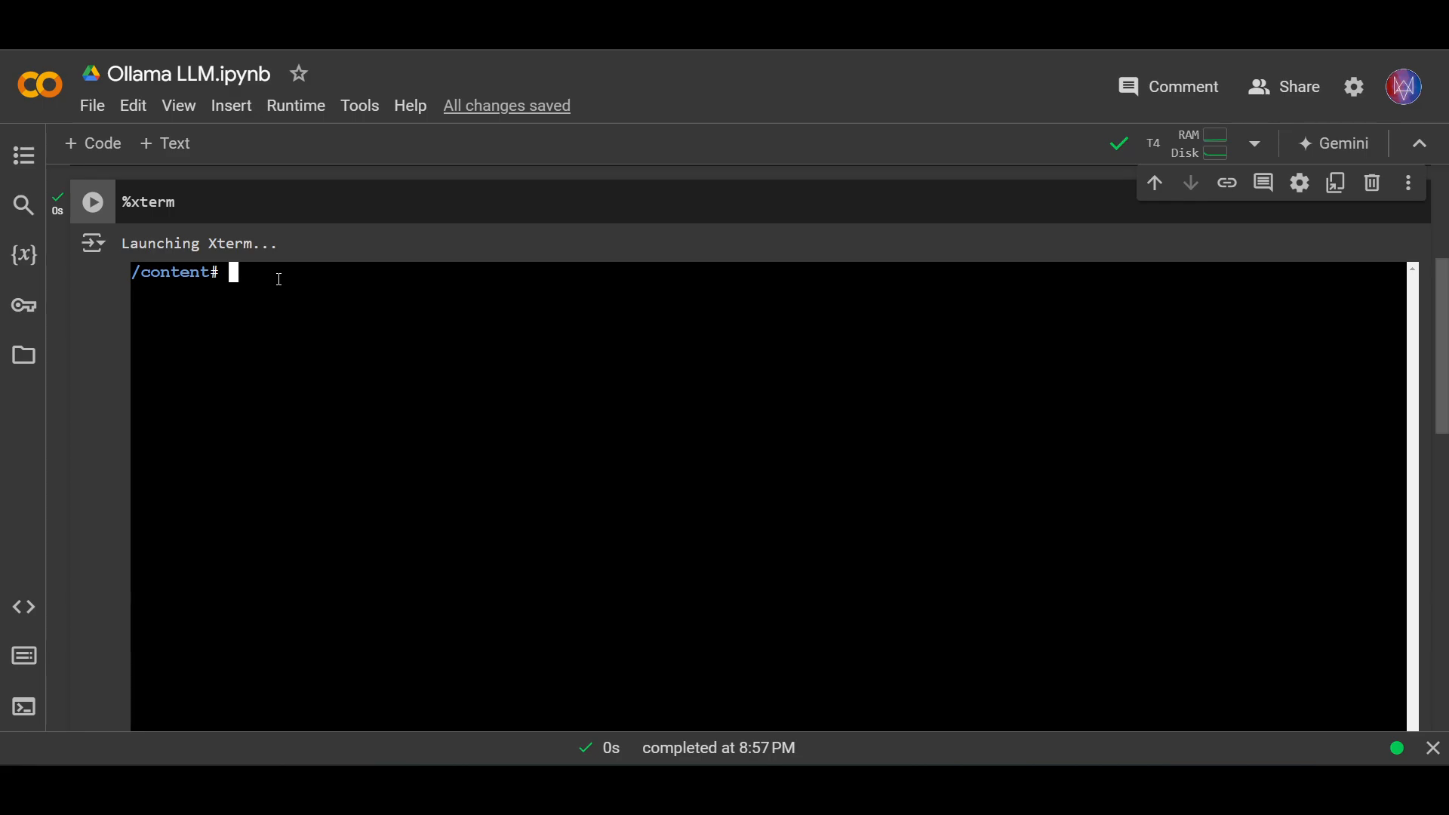
pyautogui.rightClick(278, 278)
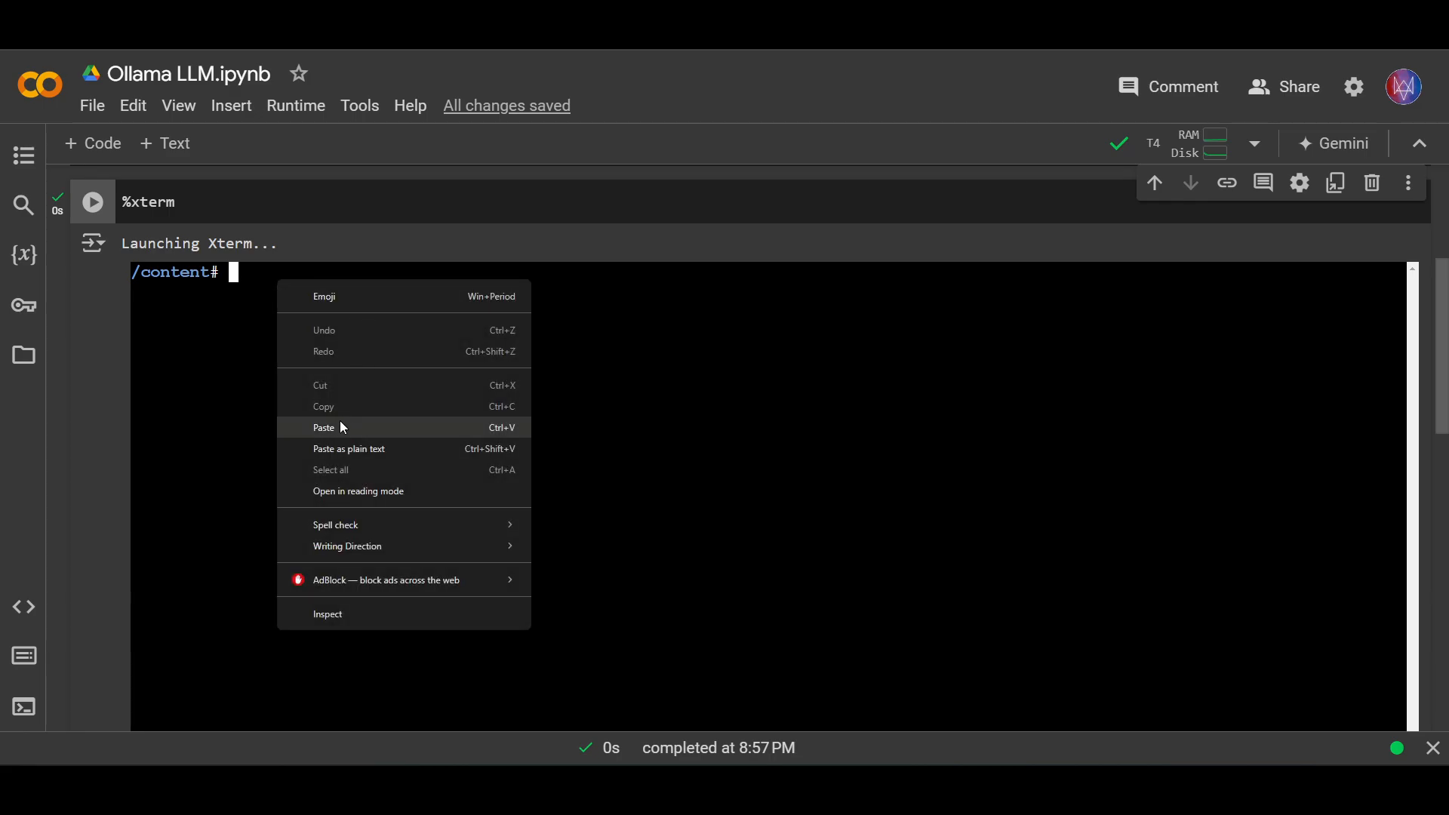
pyautogui.click(261, 303)
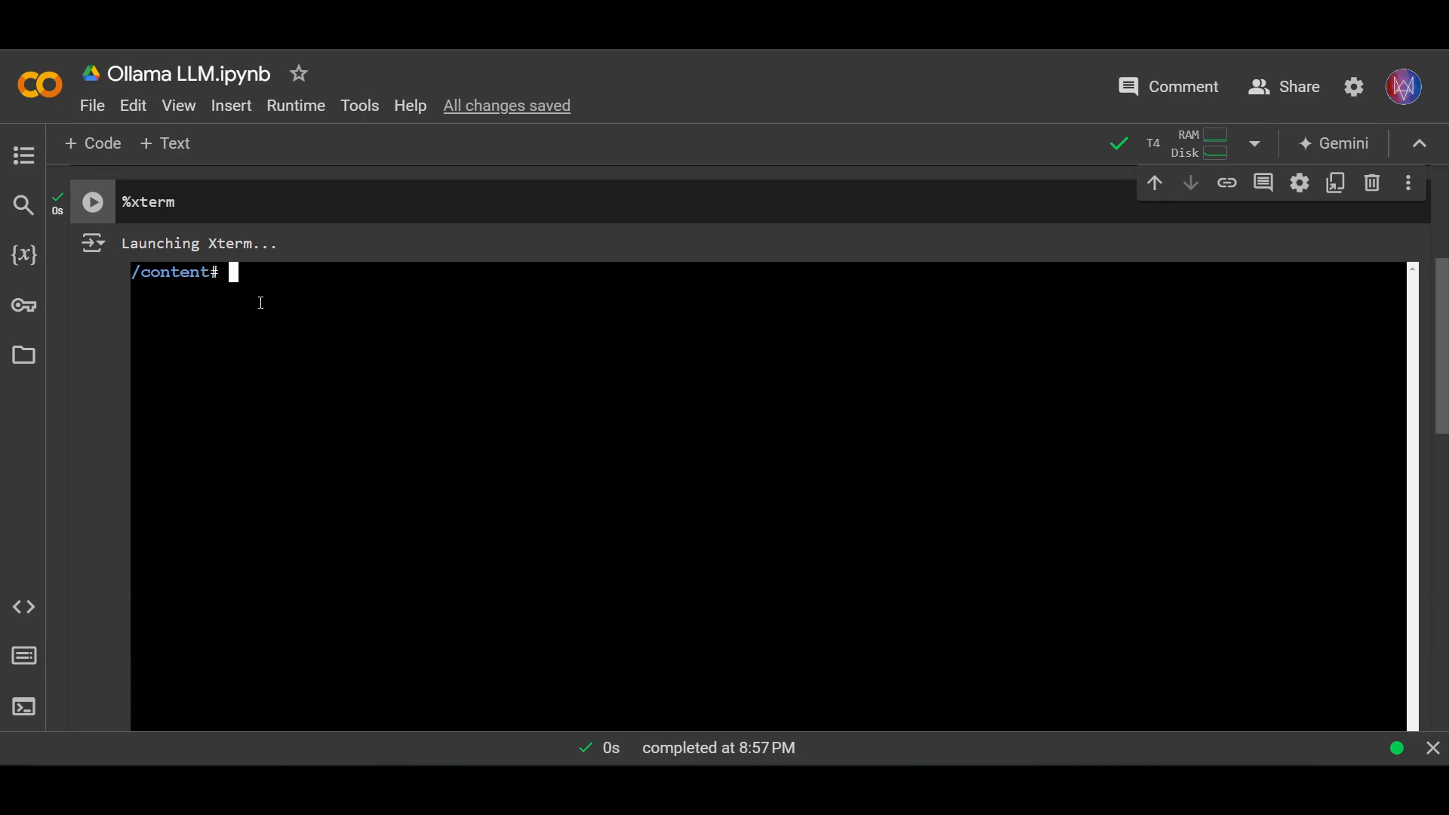
pyautogui.write('curl -fsSL https://ollama.com/install.sh | sh')
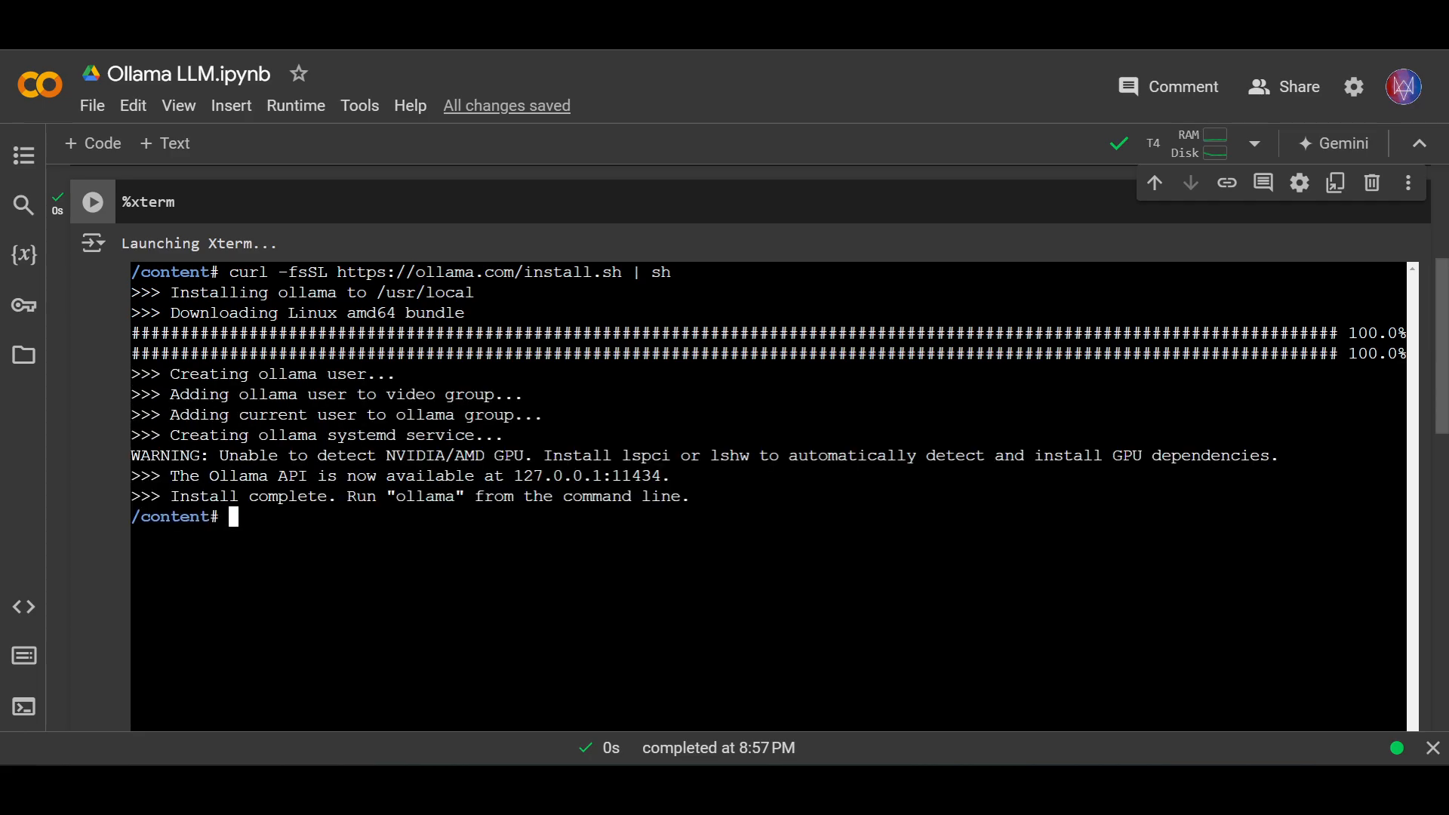
pyautogui.moveTo(357, 563)
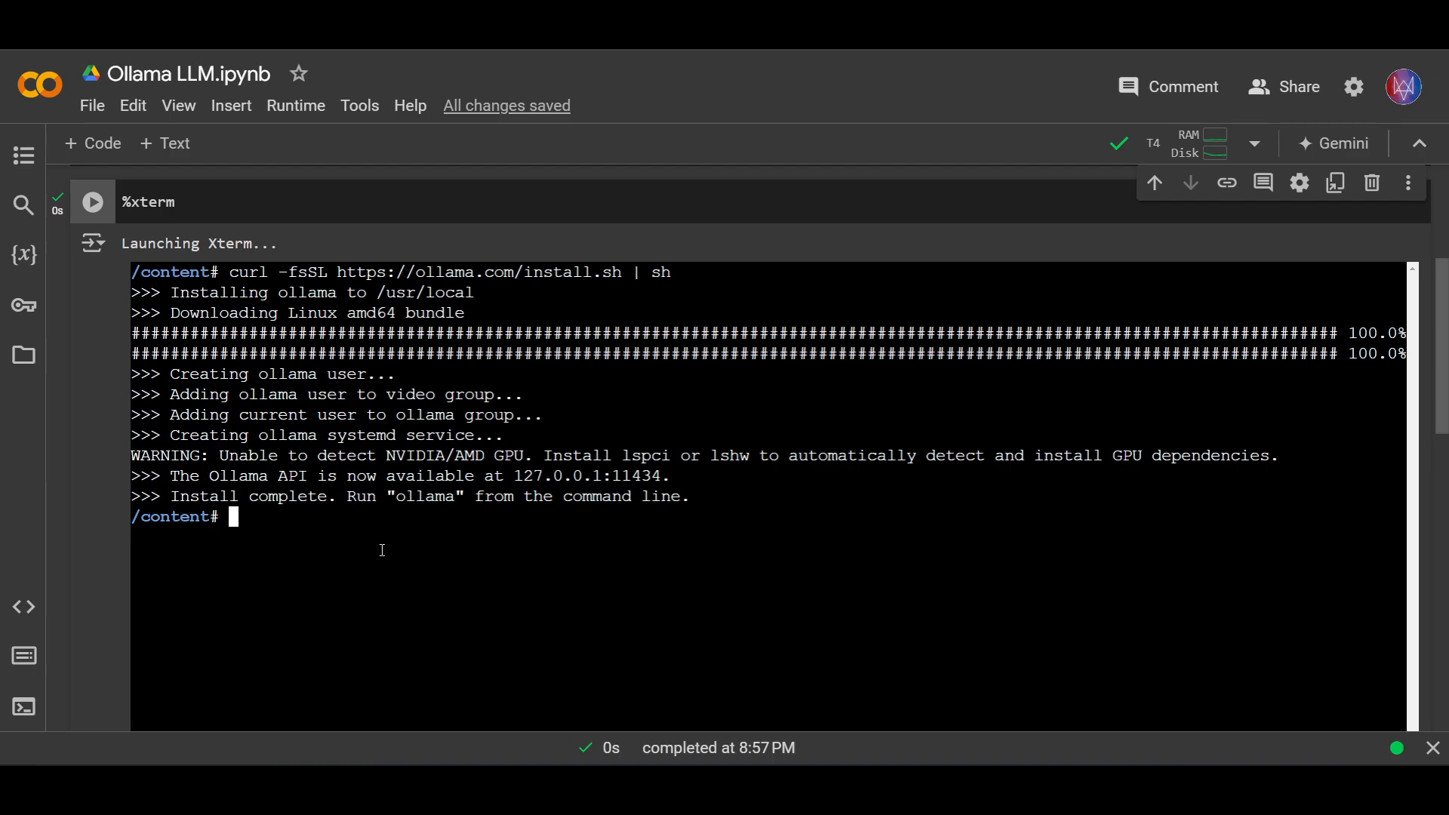
pyautogui.moveTo(362, 516)
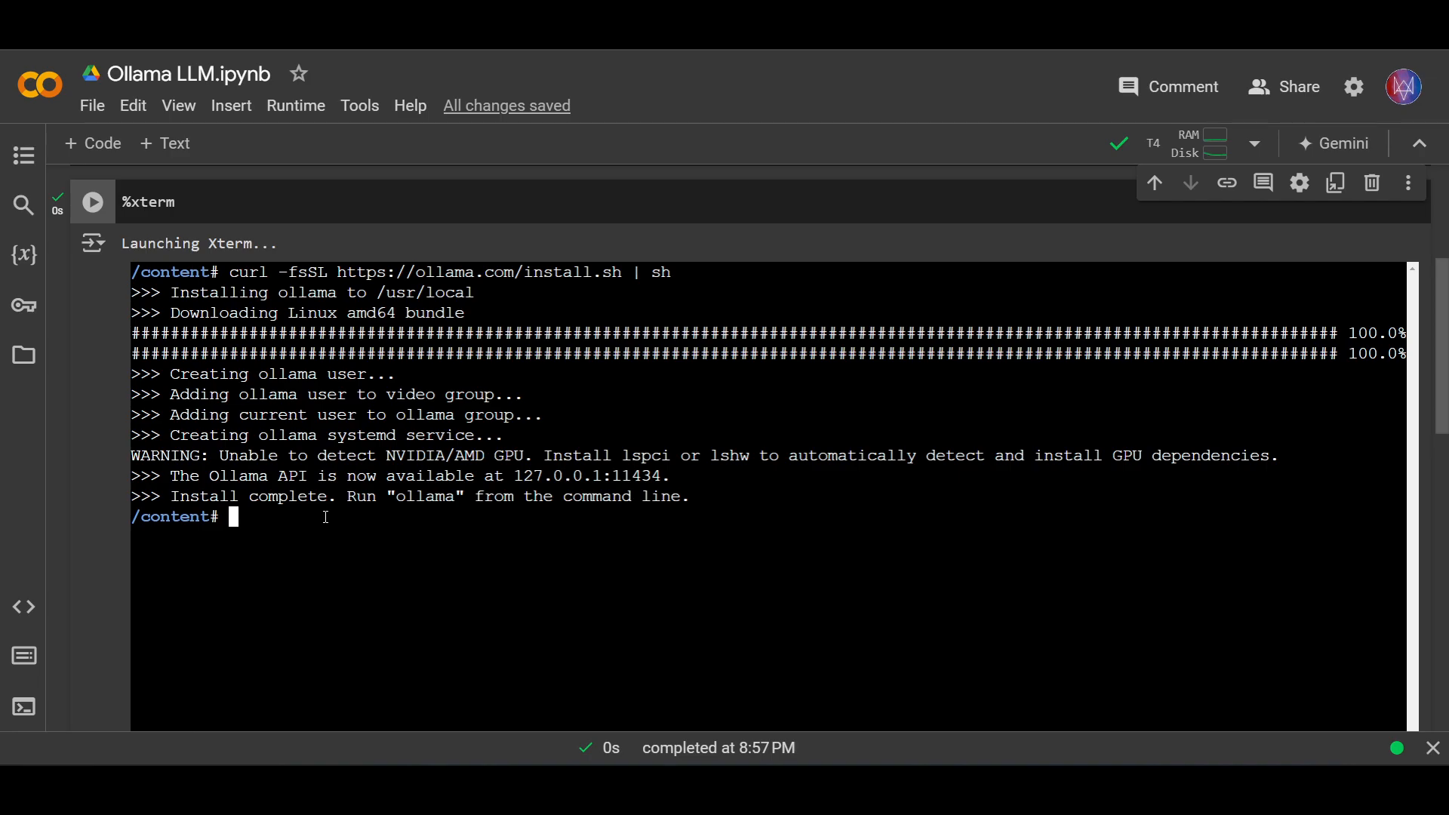
# Enter 'ollama serve & ollama pull llama3.2' at the terminal prompt
pyautogui.write('olla')
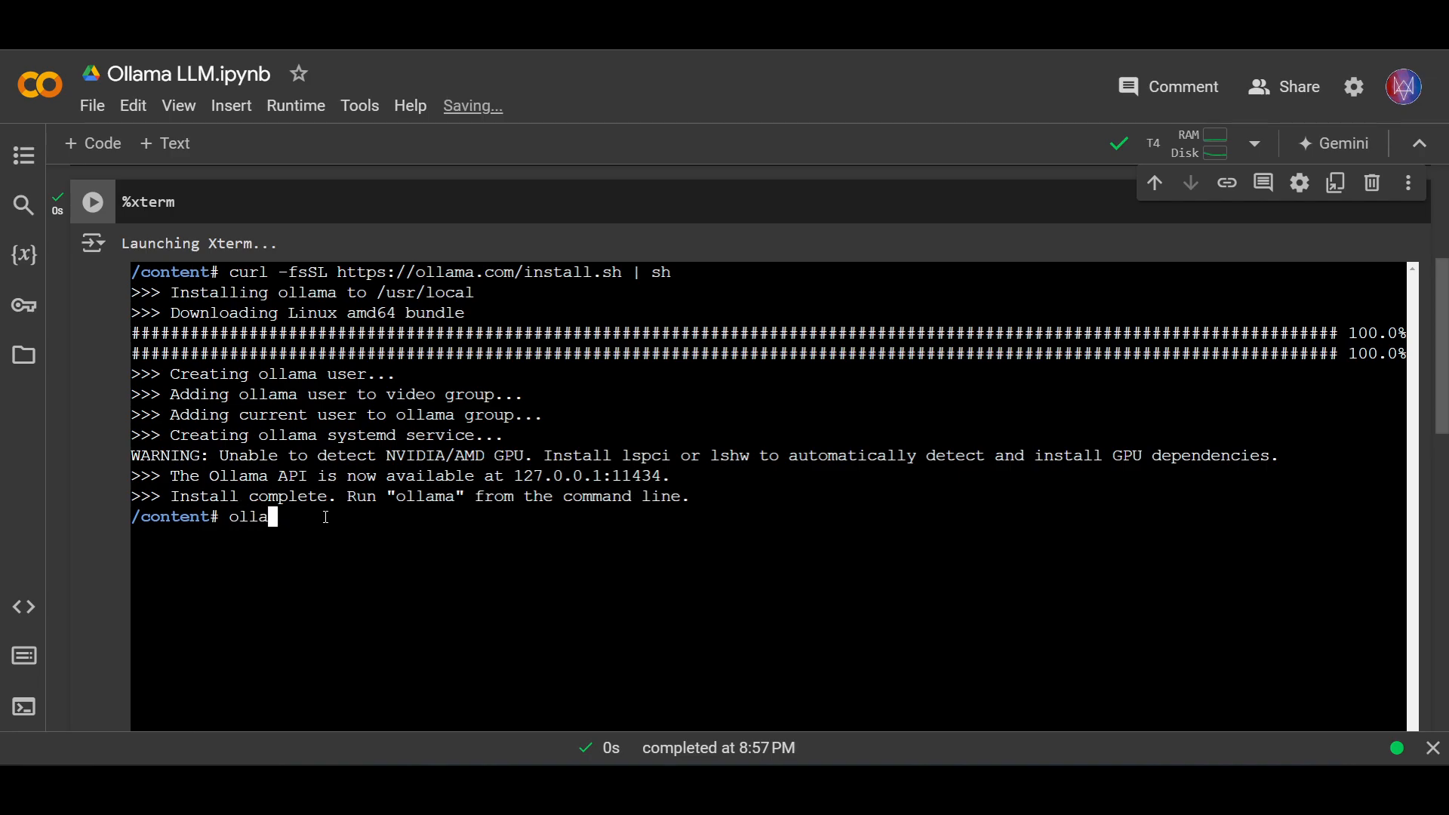
pyautogui.write('ma')
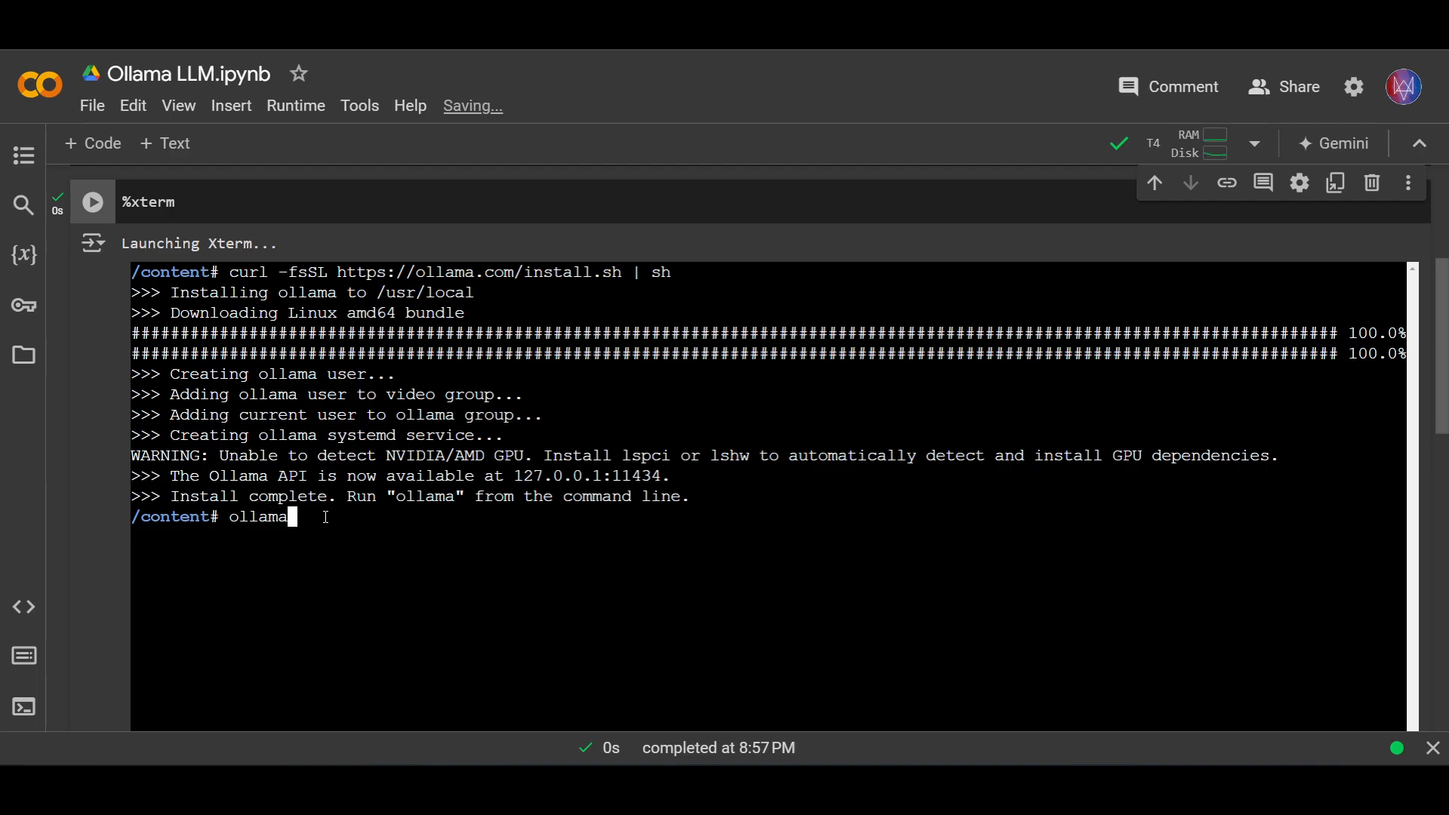
pyautogui.write('serve & ollama')
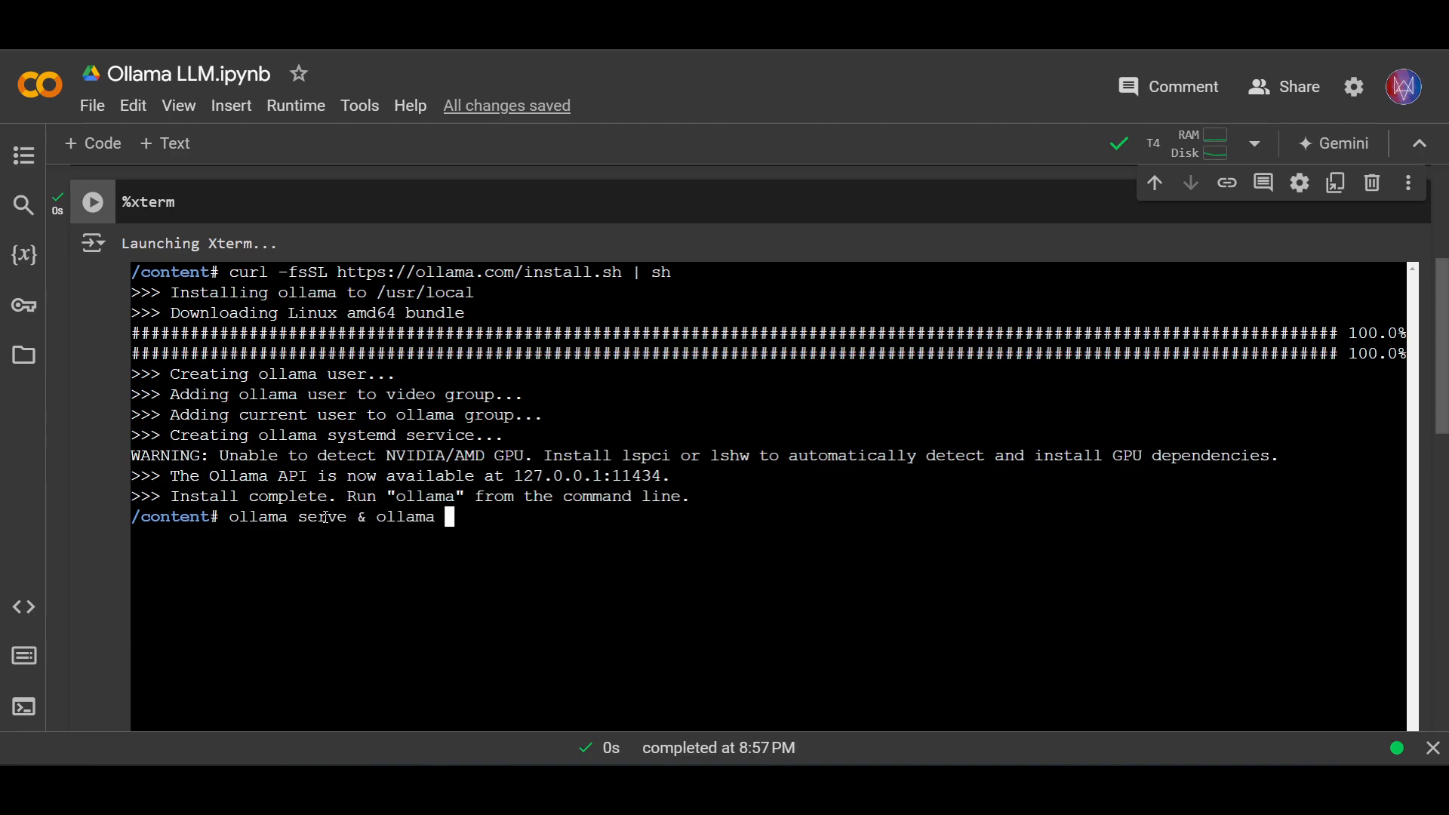
pyautogui.write('pull')
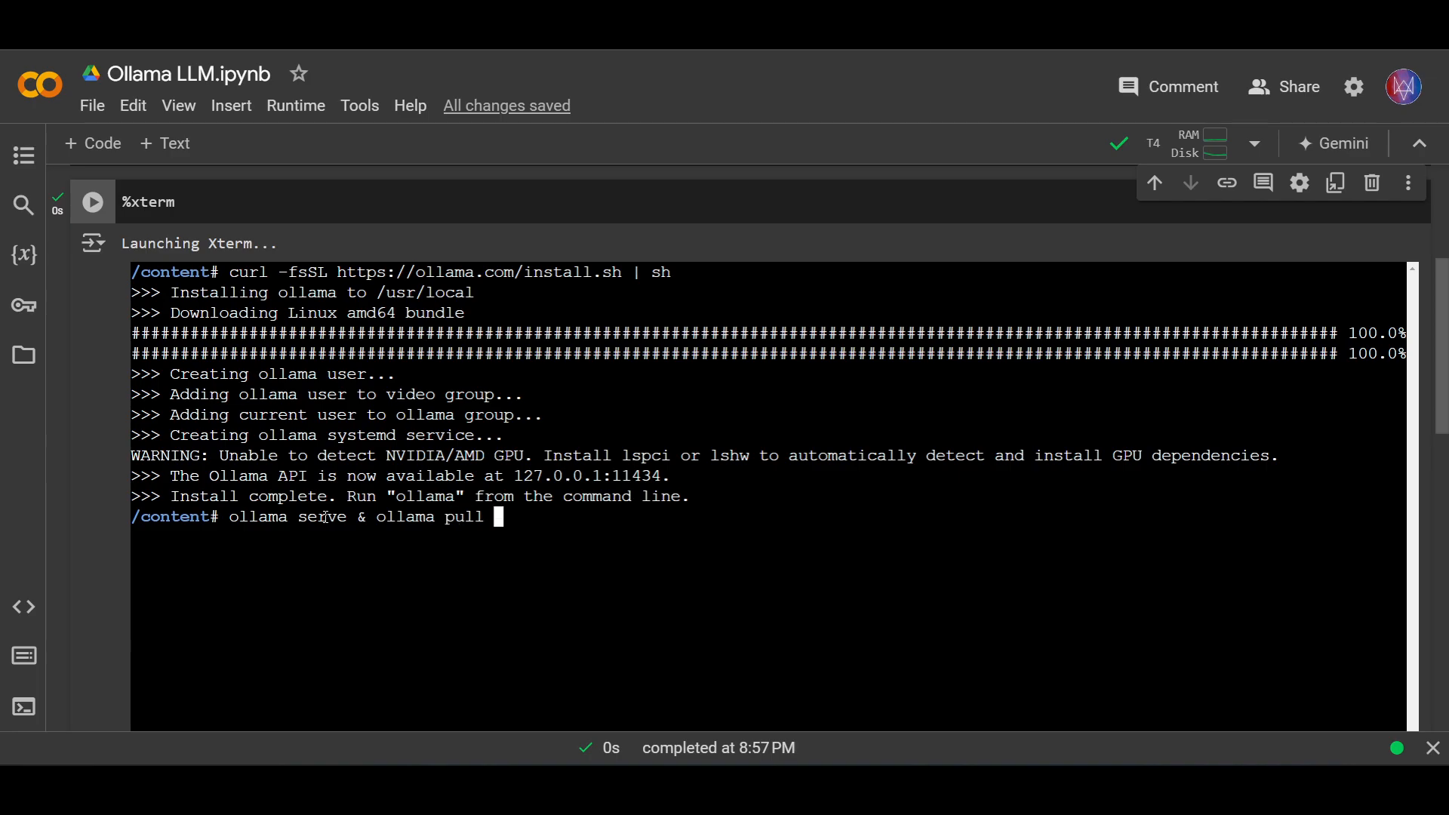
pyautogui.write('llama3')
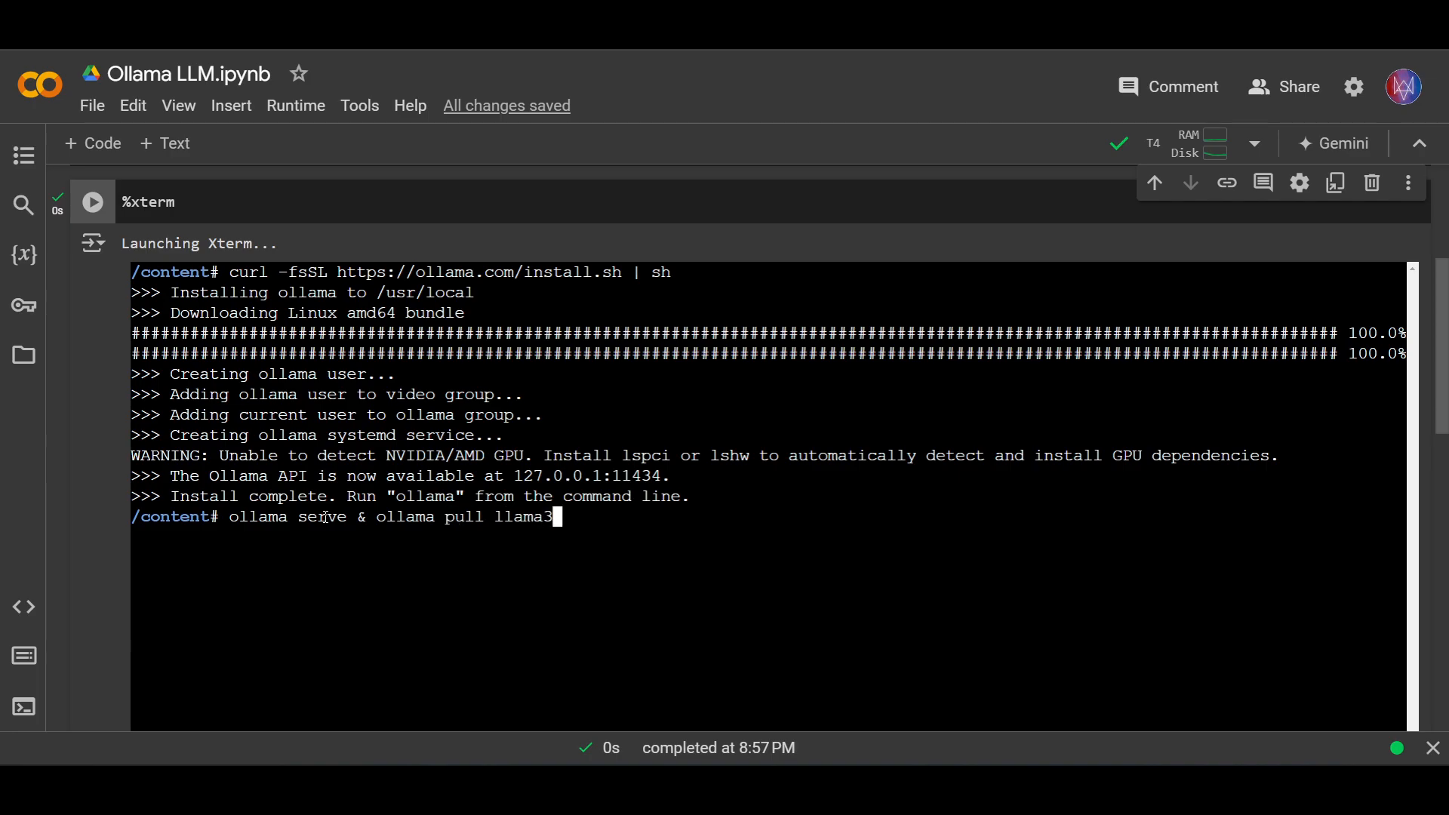
pyautogui.write('.2')
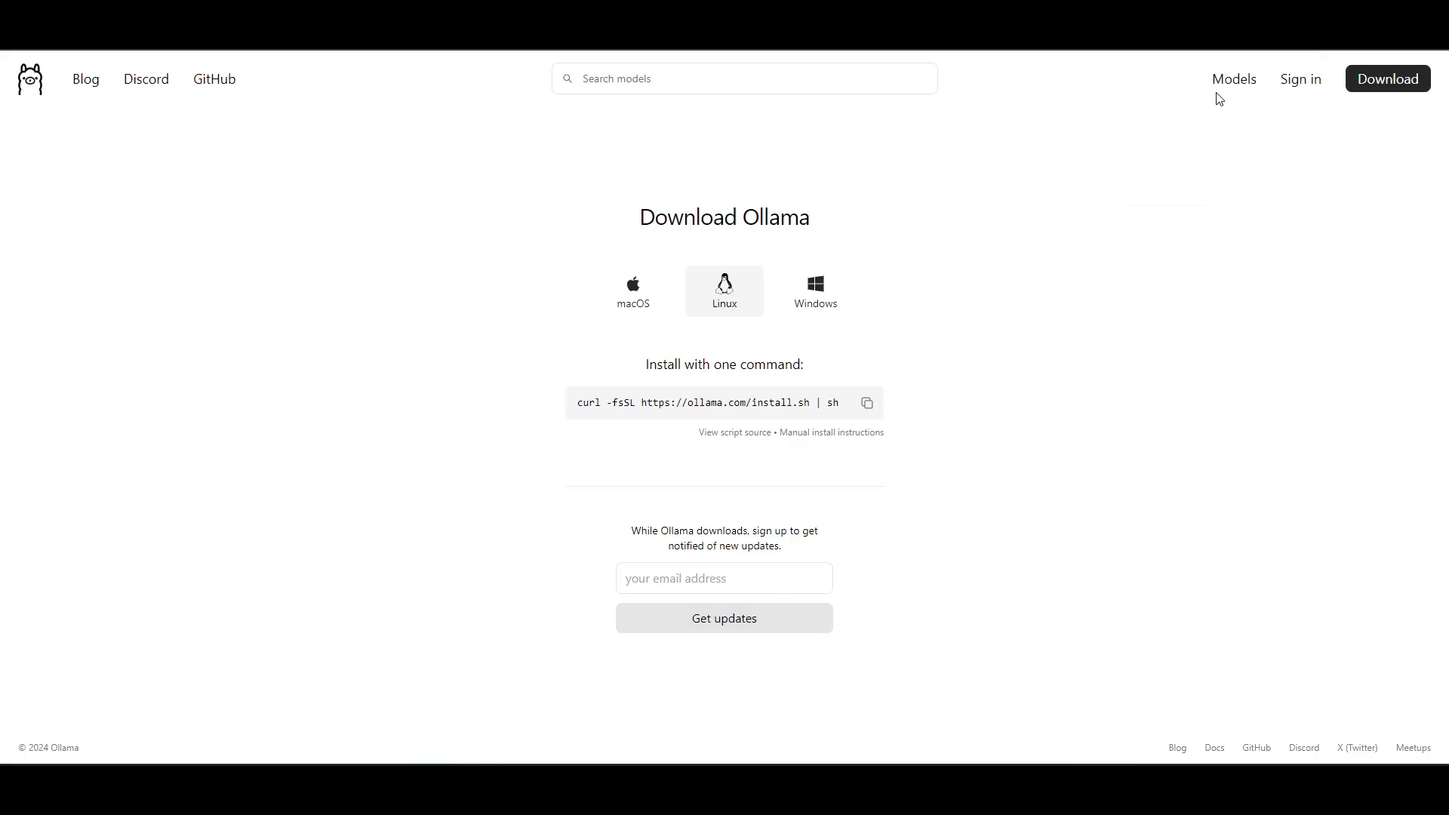
pyautogui.moveTo(1095, 151)
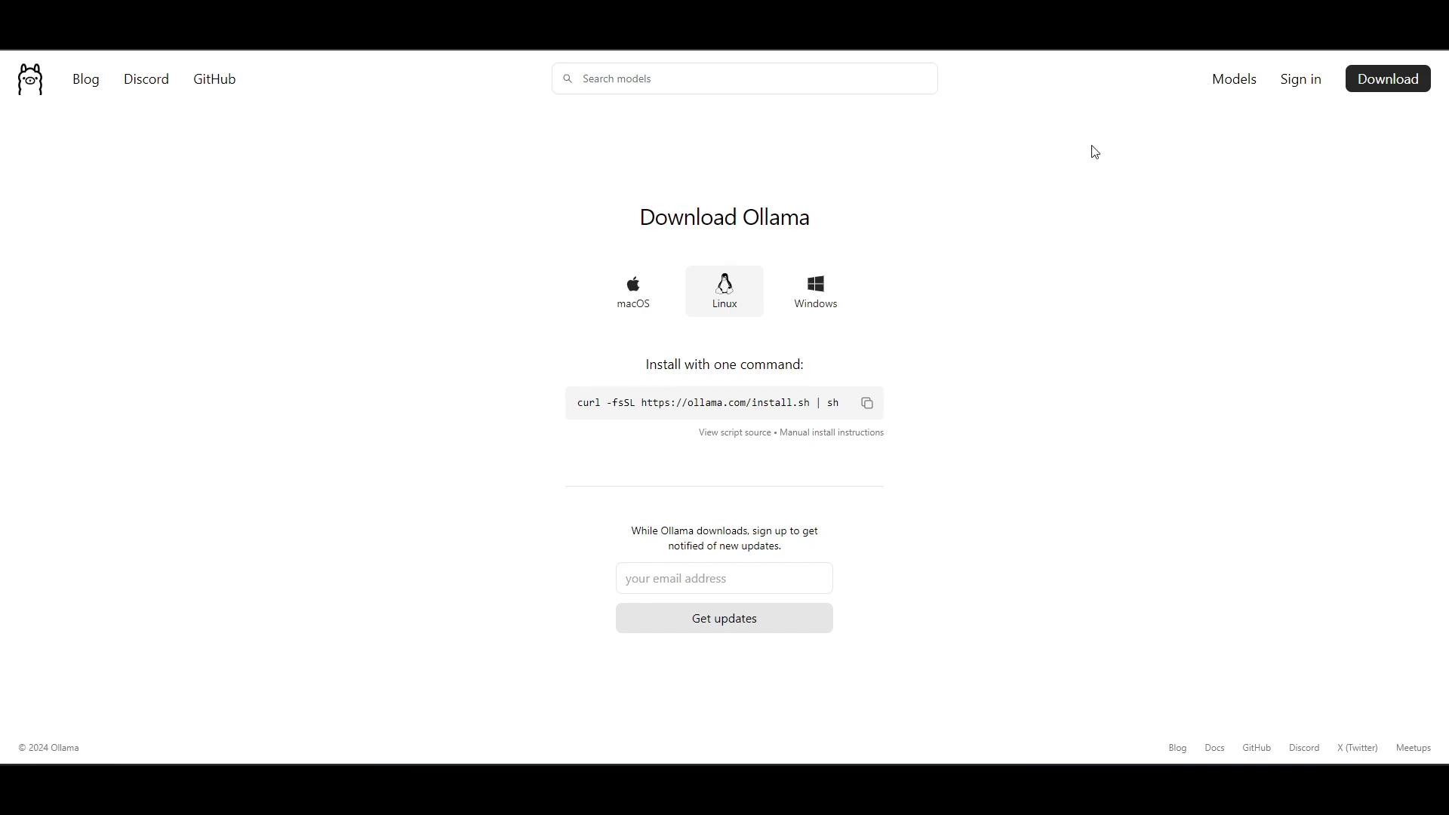
# Browse the Ollama Models library and view the llama3.2 model page
pyautogui.click(1233, 78)
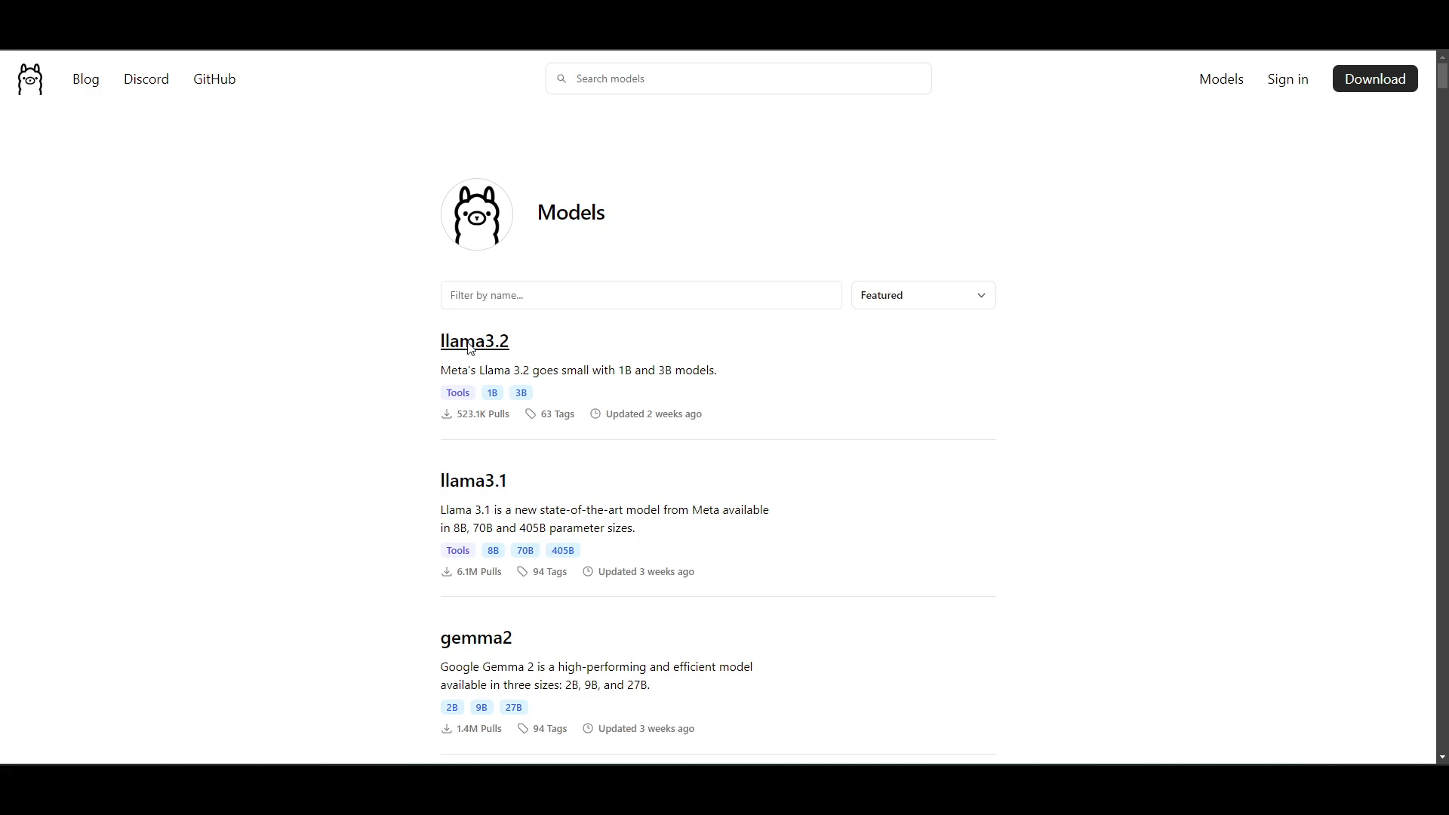
pyautogui.click(474, 340)
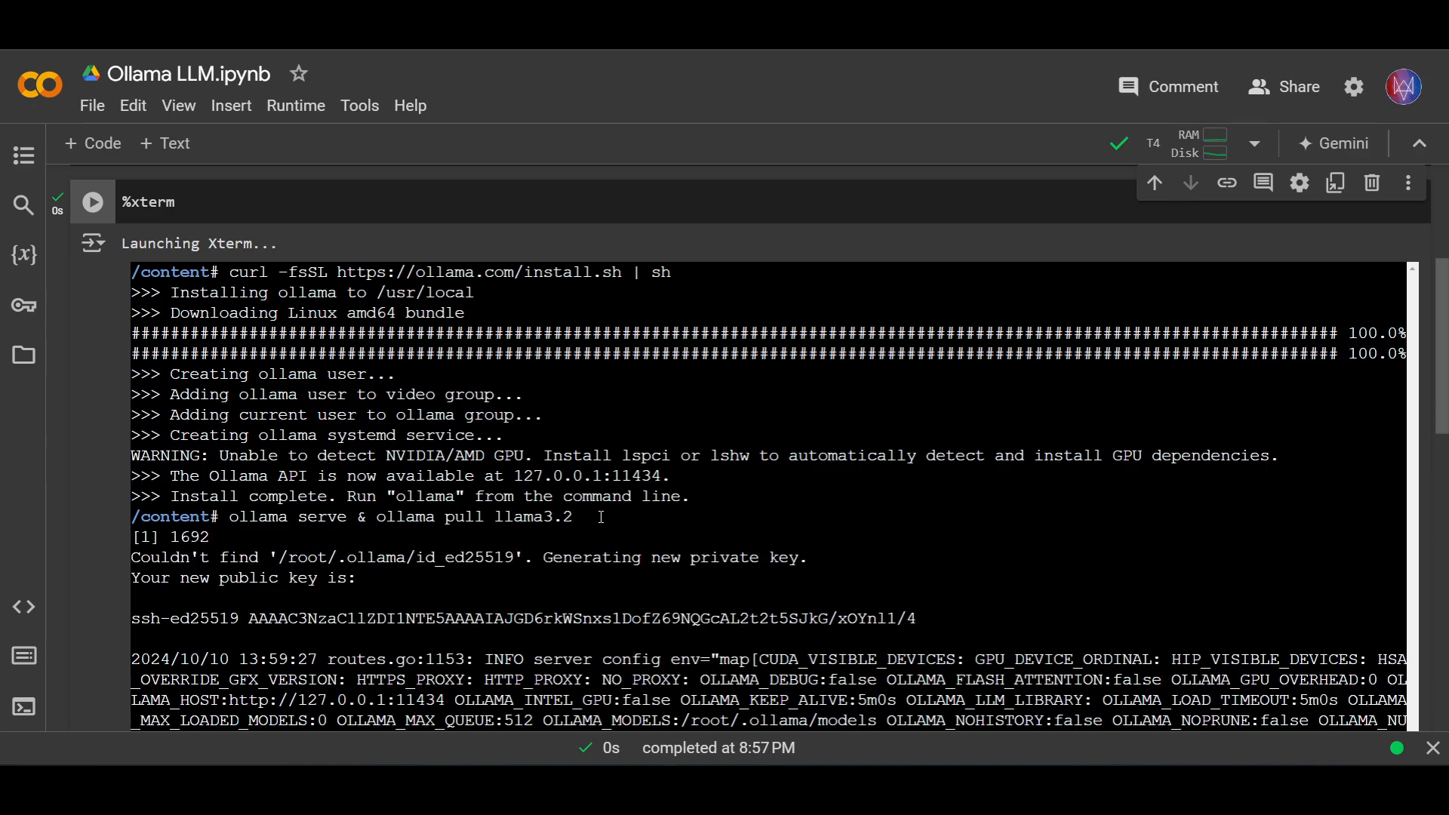
# Scroll the terminal output while the llama3.2 pull completes with success
pyautogui.scroll(-3)
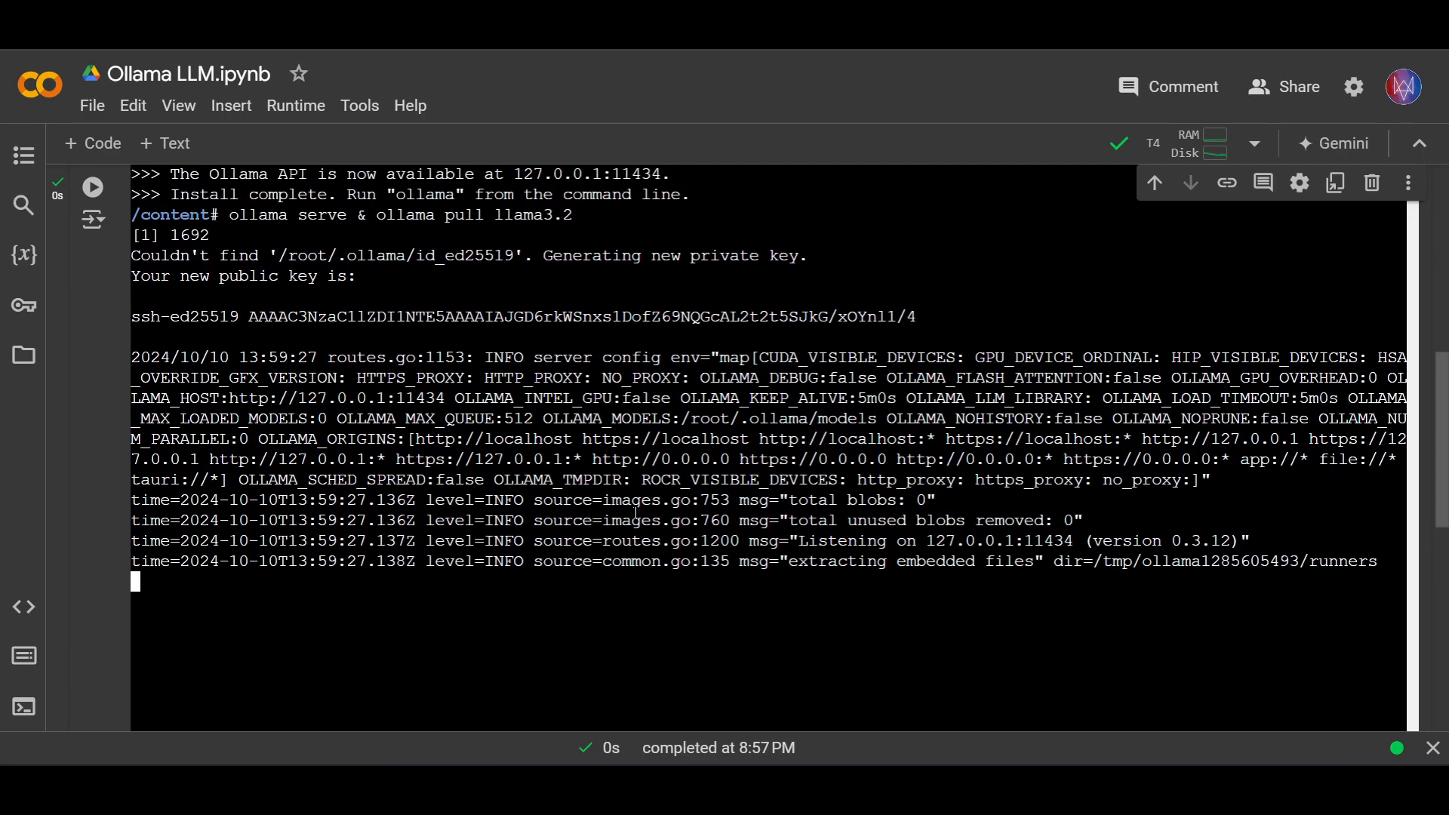
pyautogui.scroll(-3)
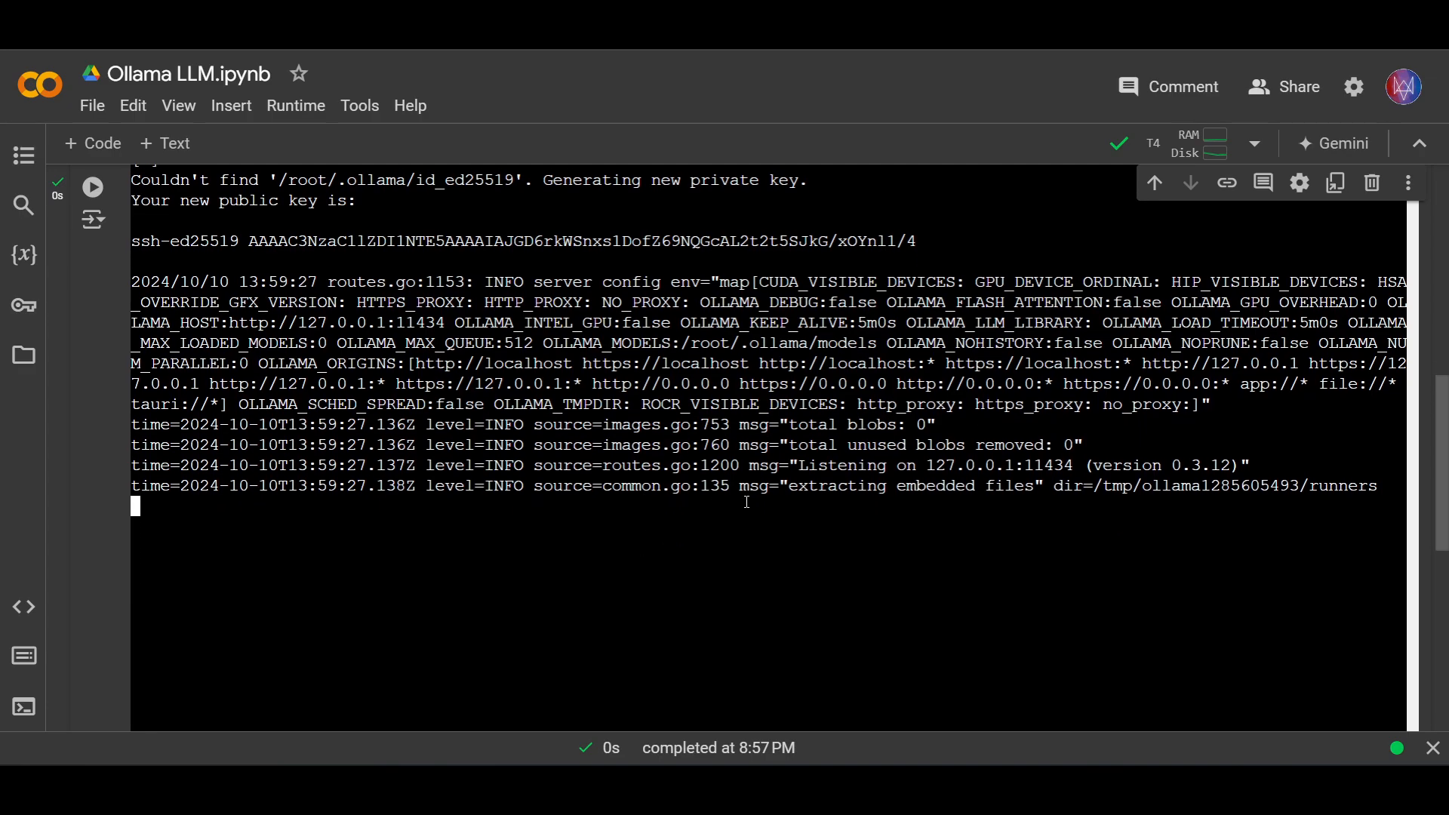
pyautogui.moveTo(1181, 584)
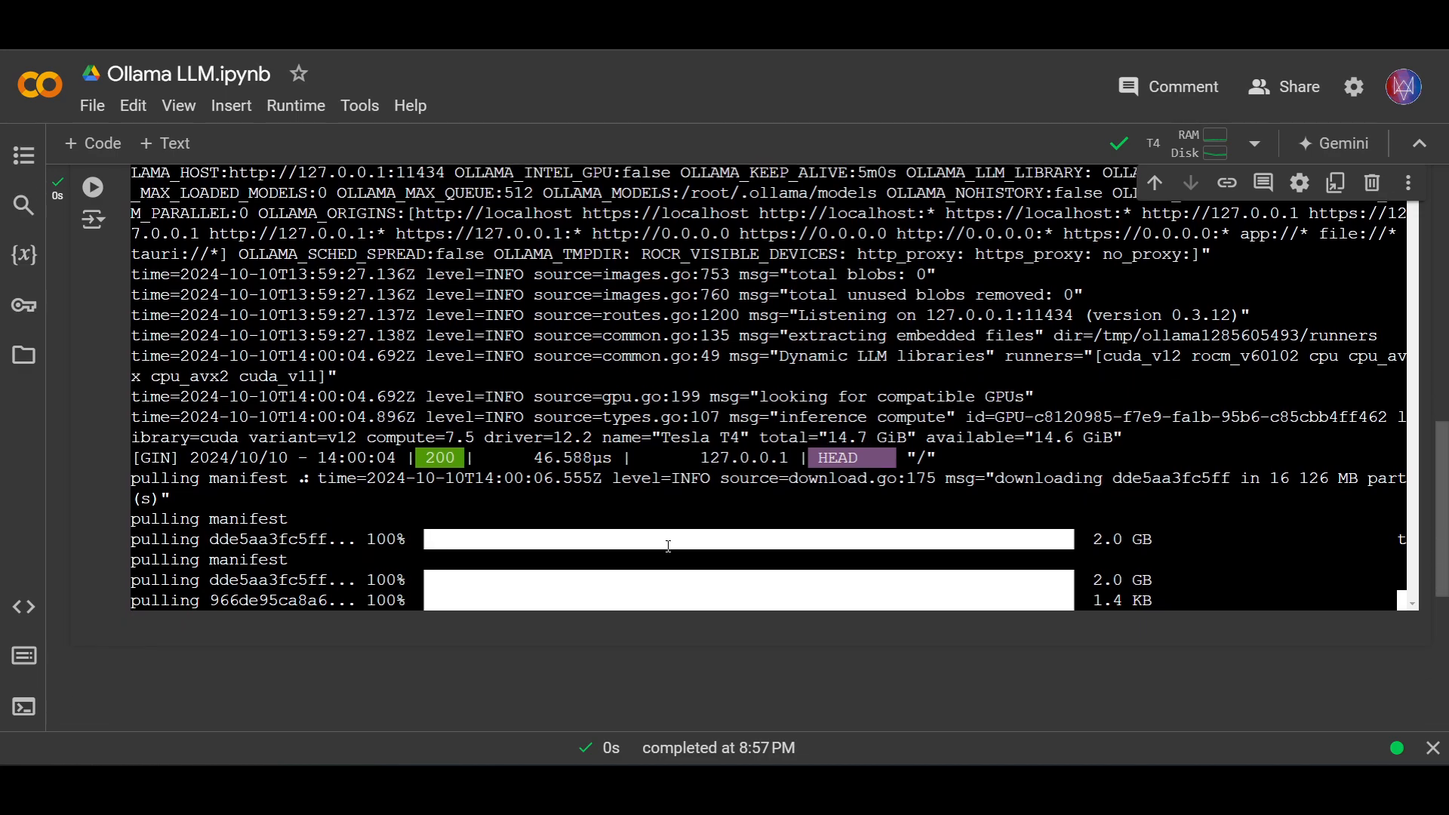
pyautogui.scroll(-3)
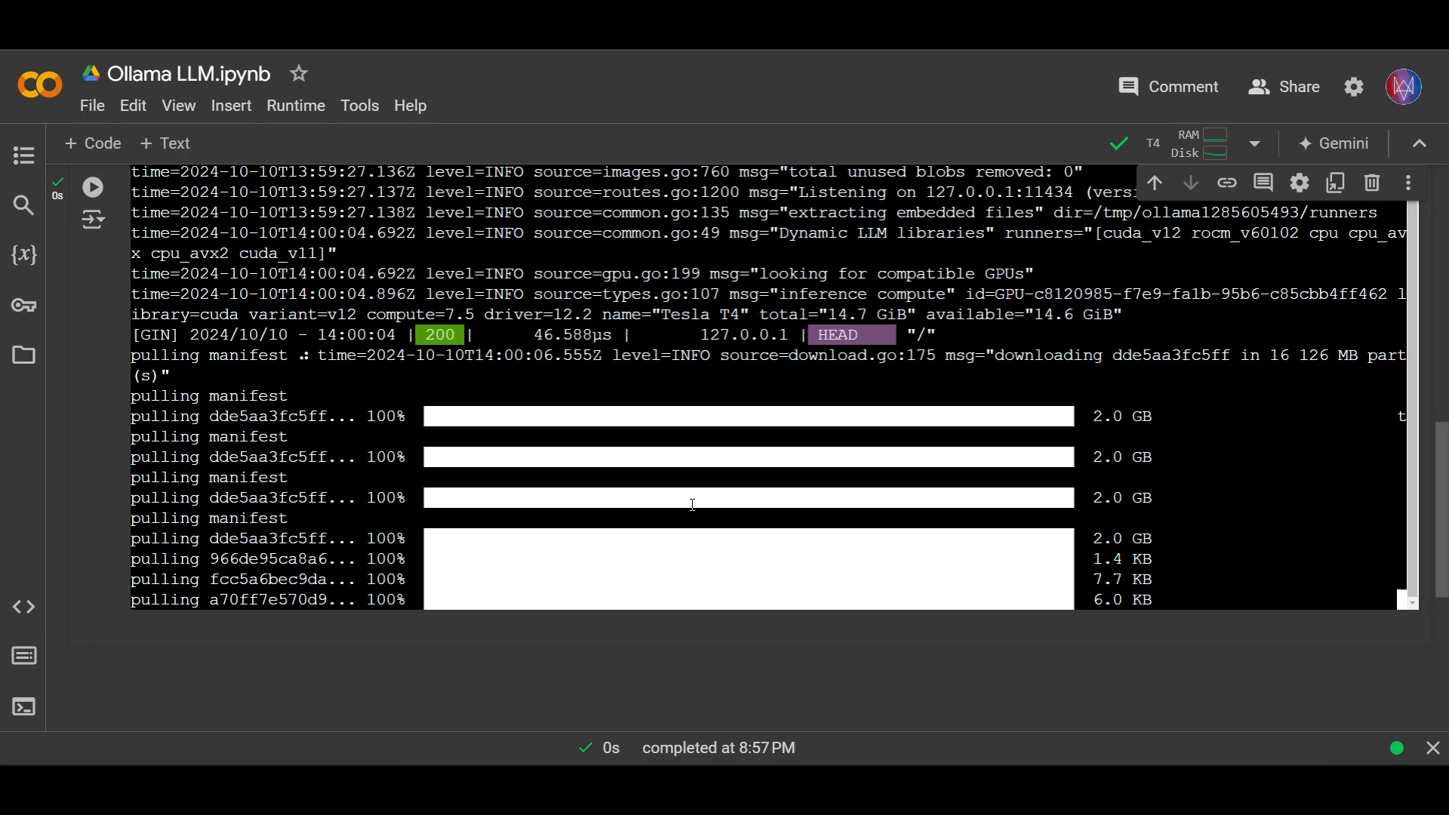
pyautogui.scroll(-3)
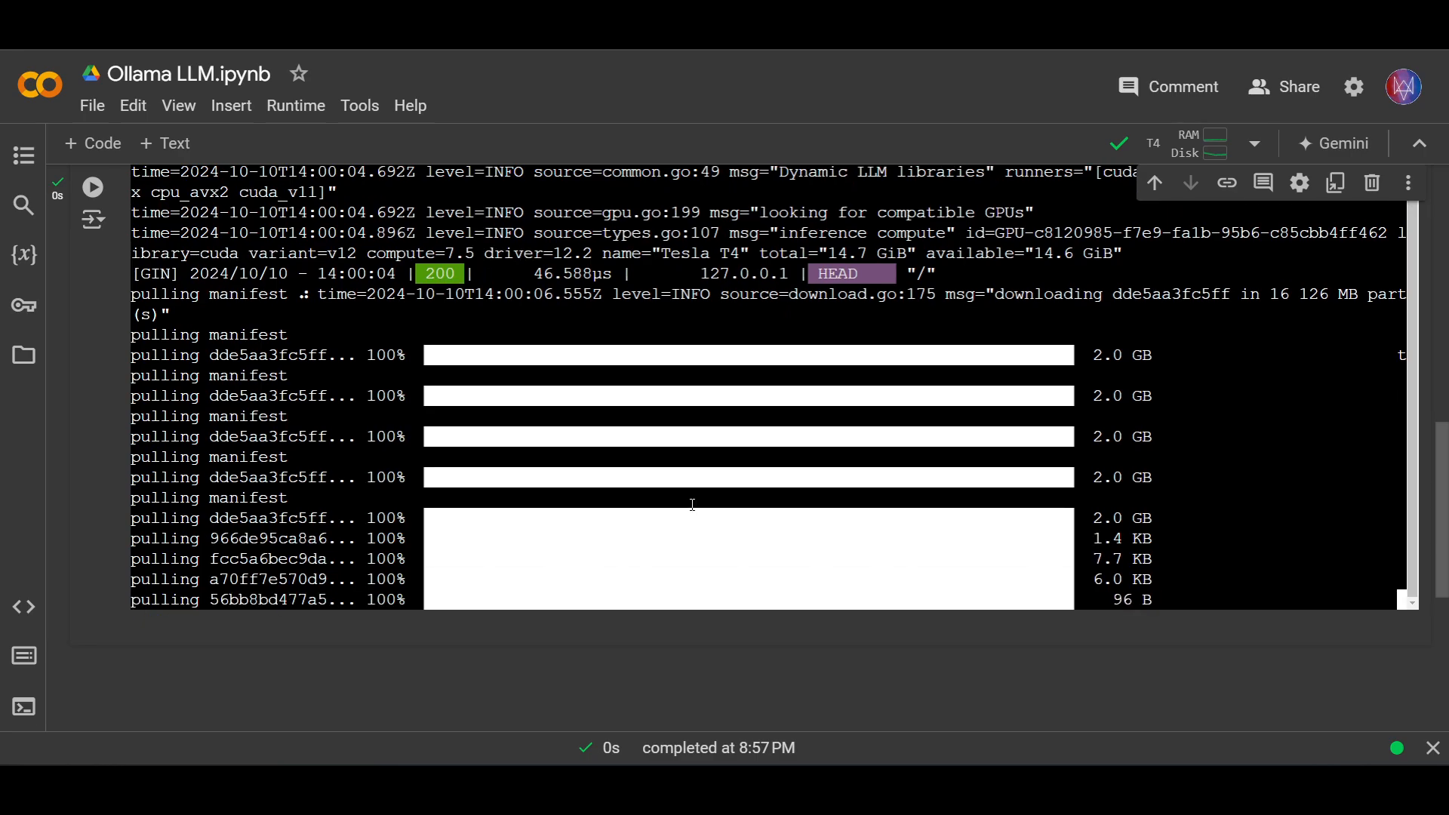
pyautogui.scroll(-3)
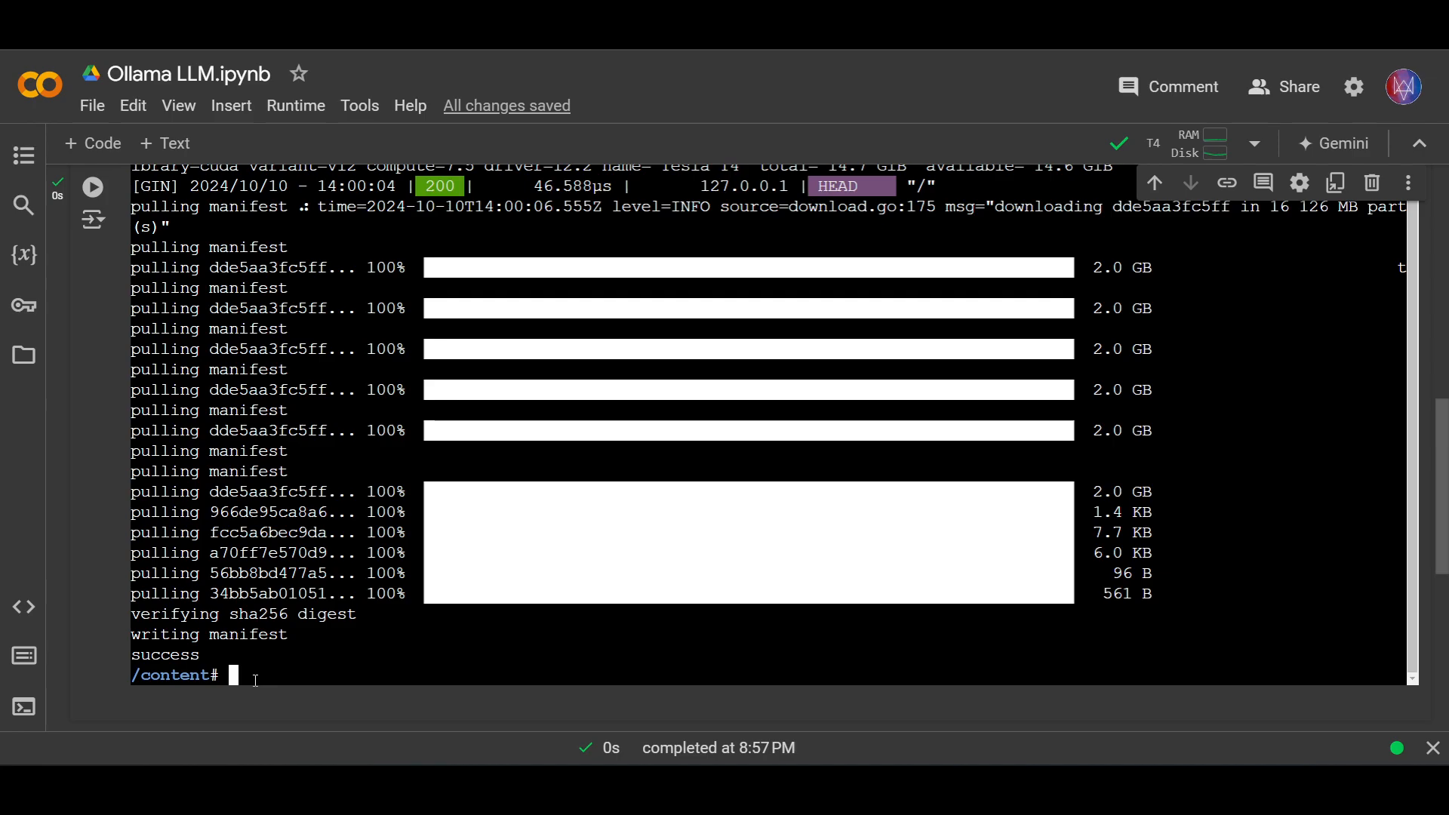
# Run 'ollama list' to confirm llama3.2:latest (2.0 GB) is downloaded
pyautogui.write('ollama')
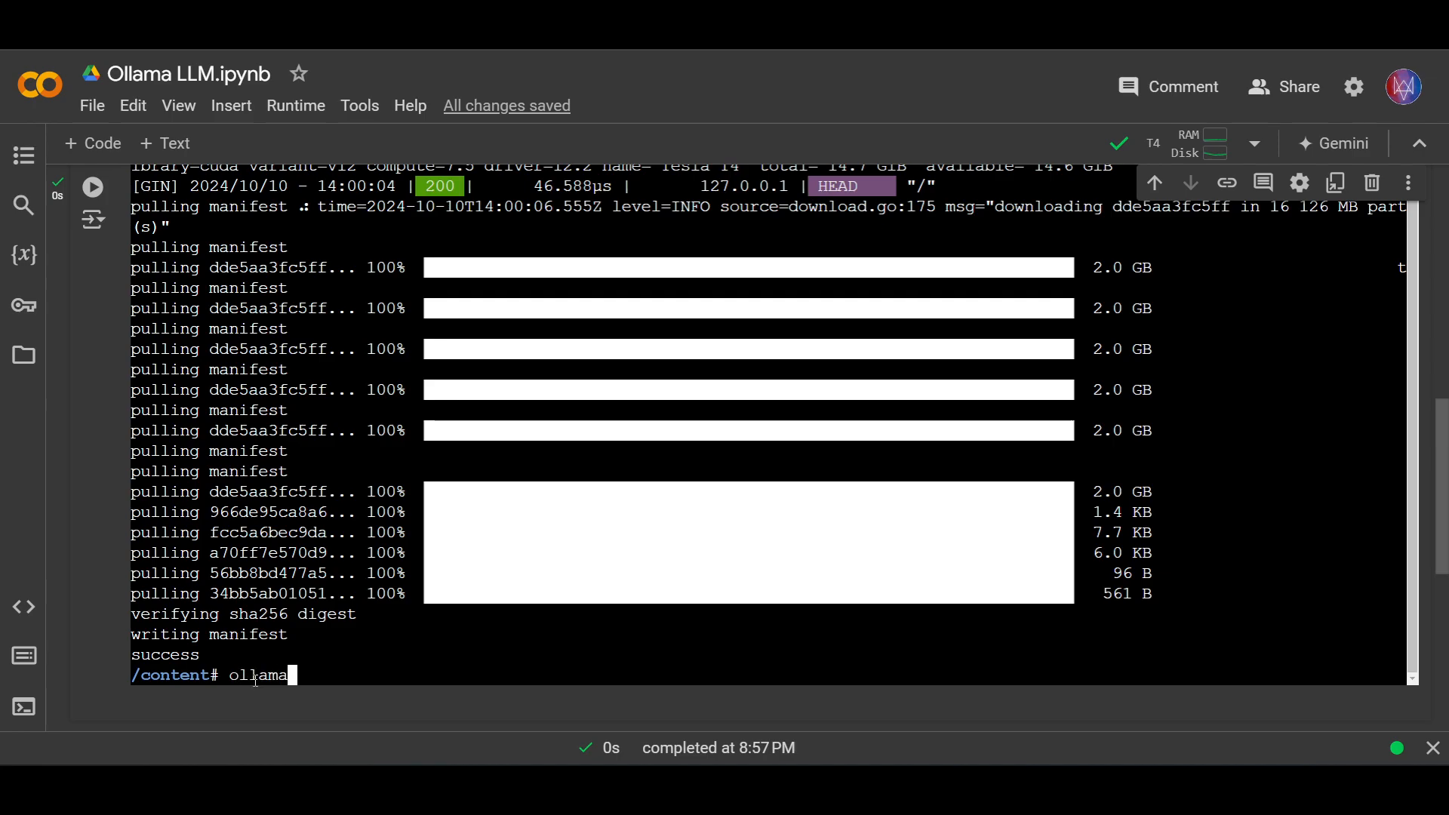
pyautogui.write('l')
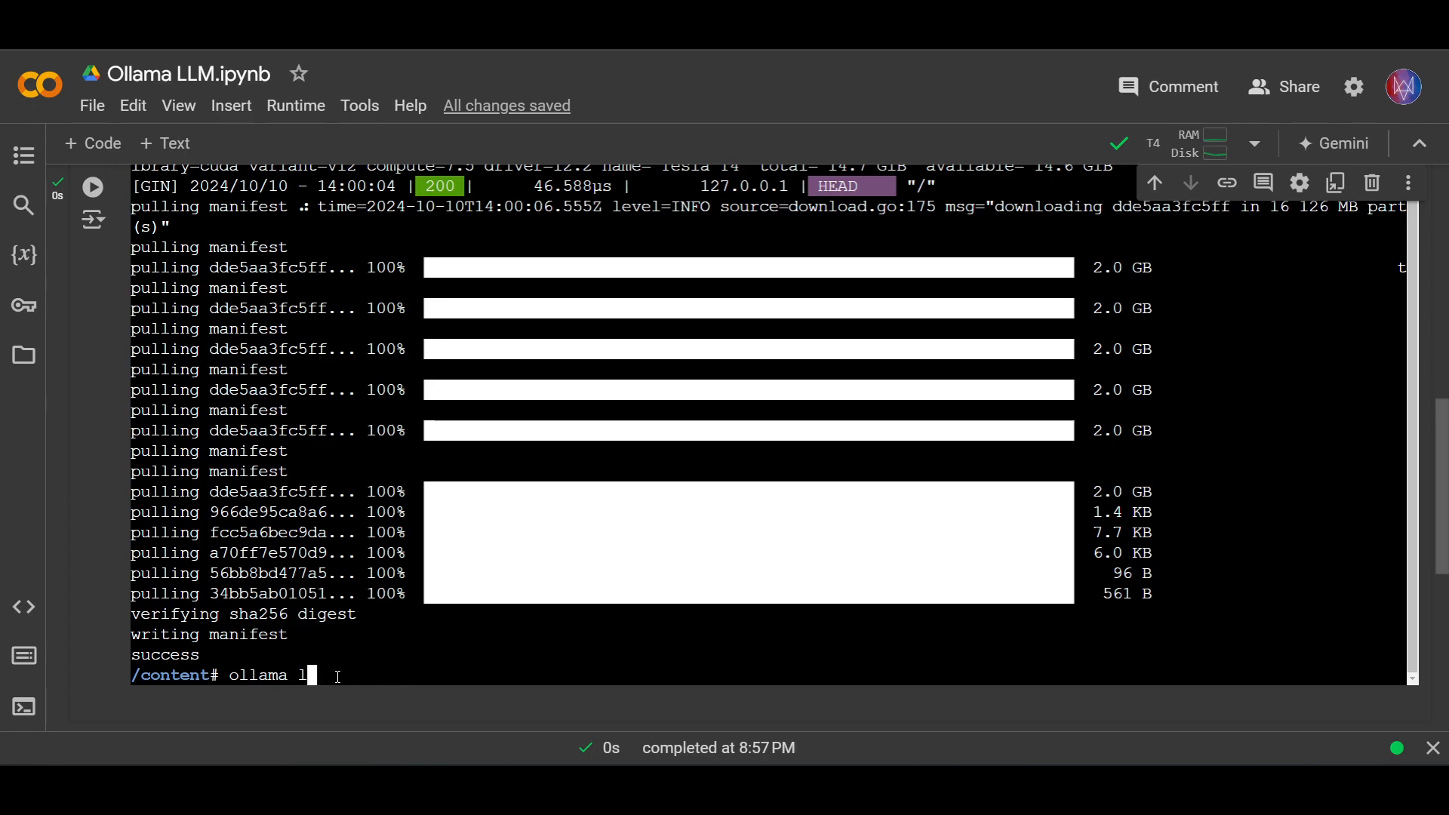
pyautogui.write('ist')
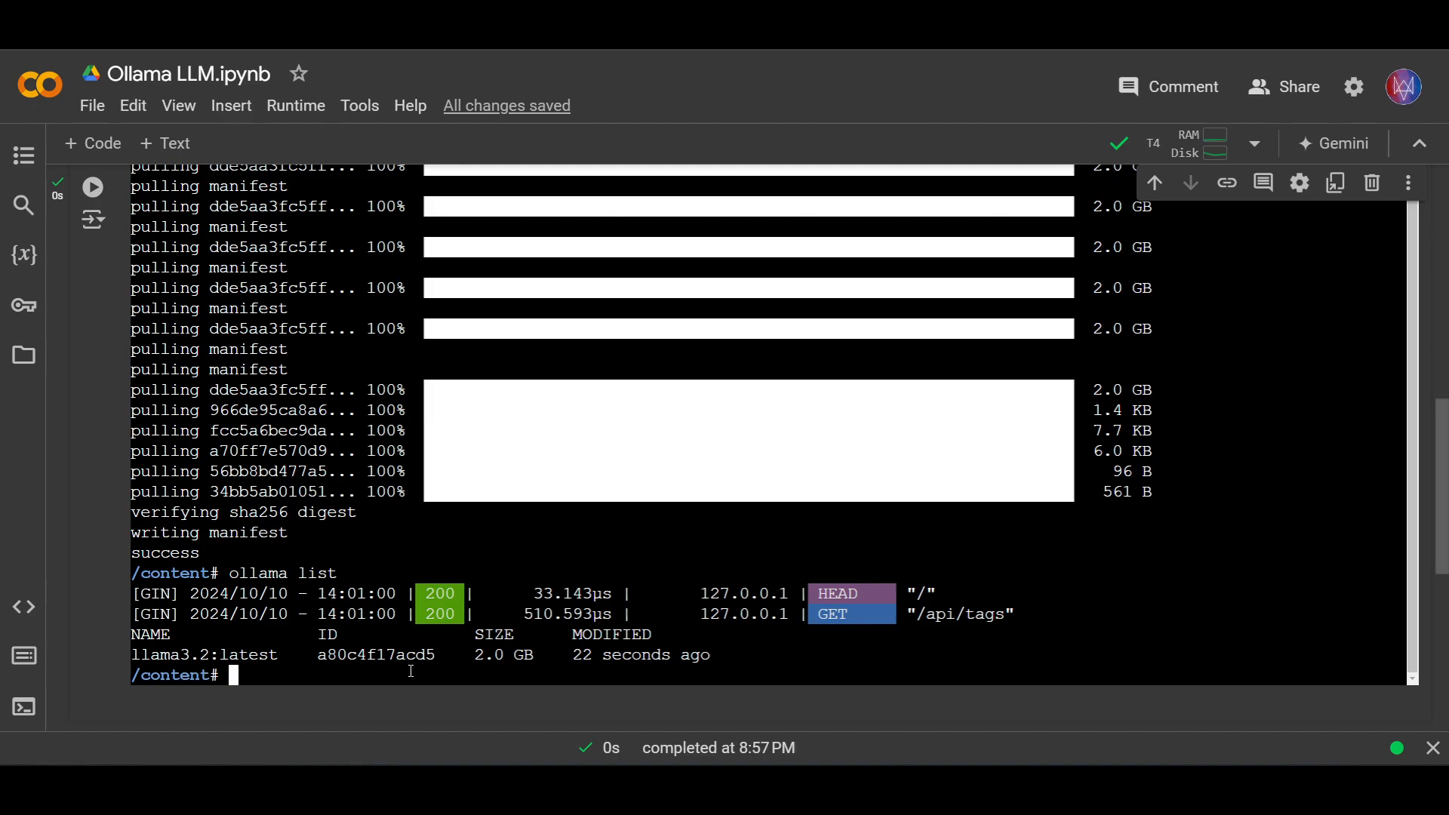
# Run 'ollama show llama3.2' to display its 3.2B parameters, Q4_K_M quantization and license
pyautogui.write('ollama')
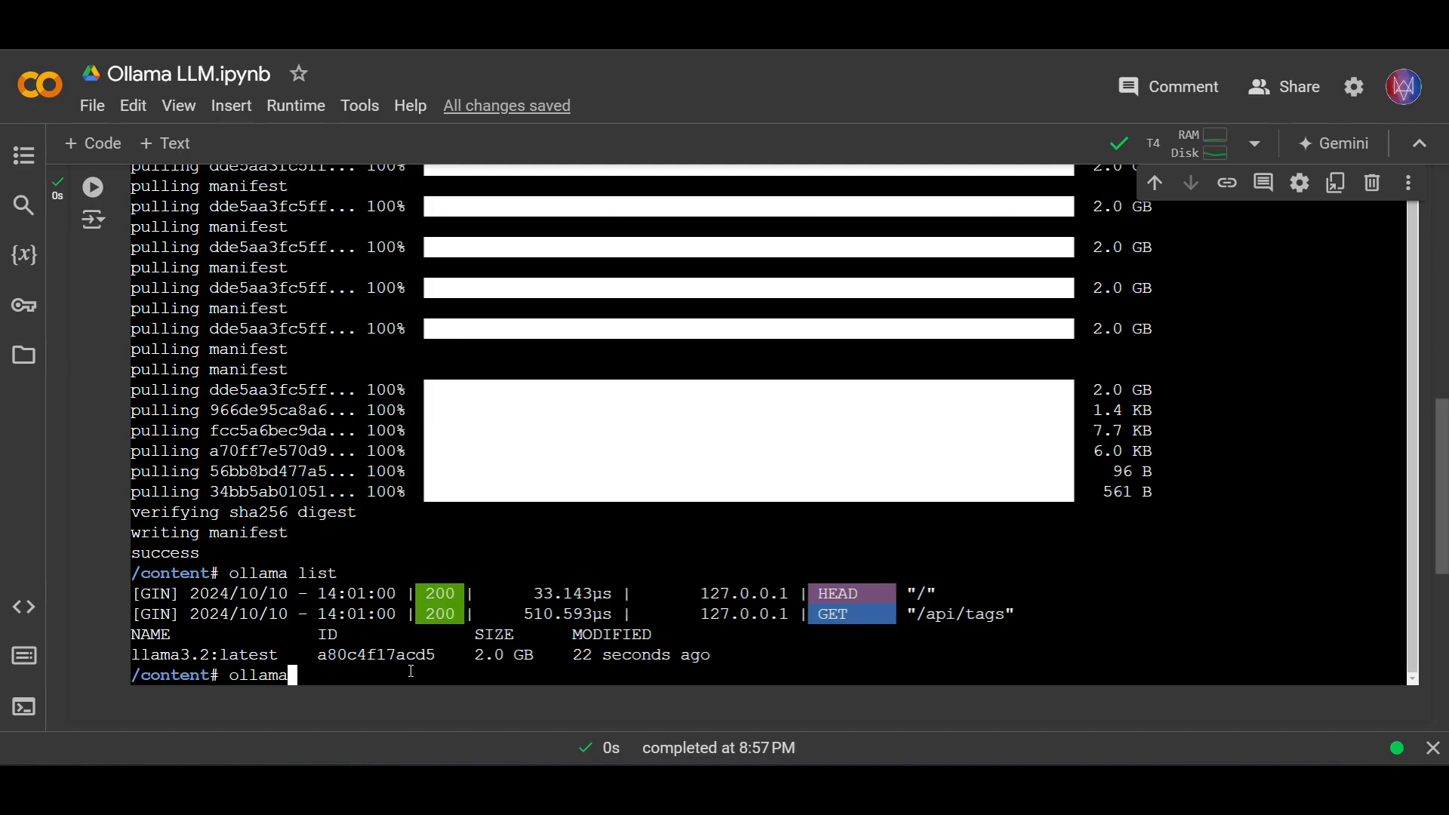
pyautogui.write('show')
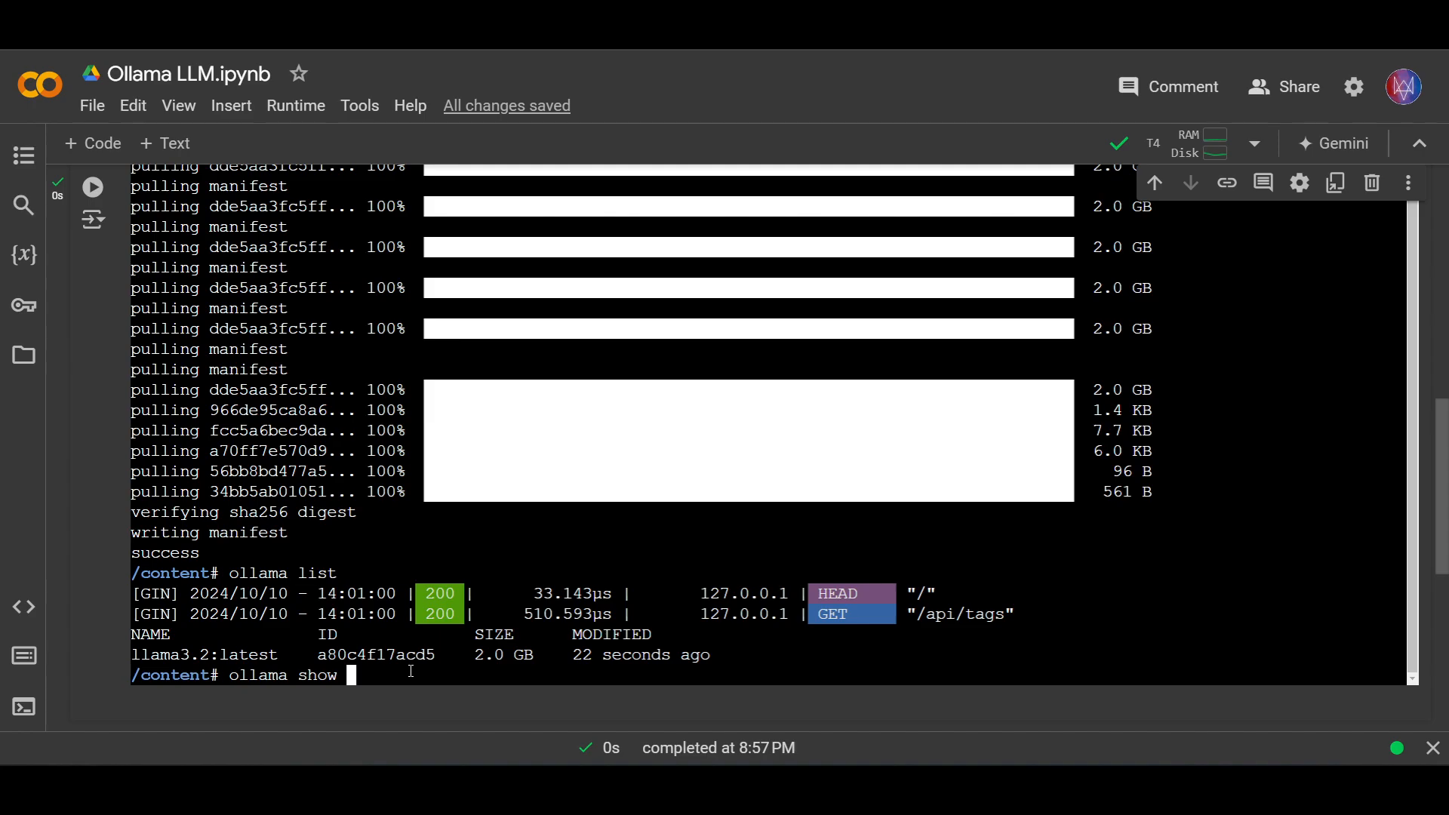
pyautogui.write('llama3.2')
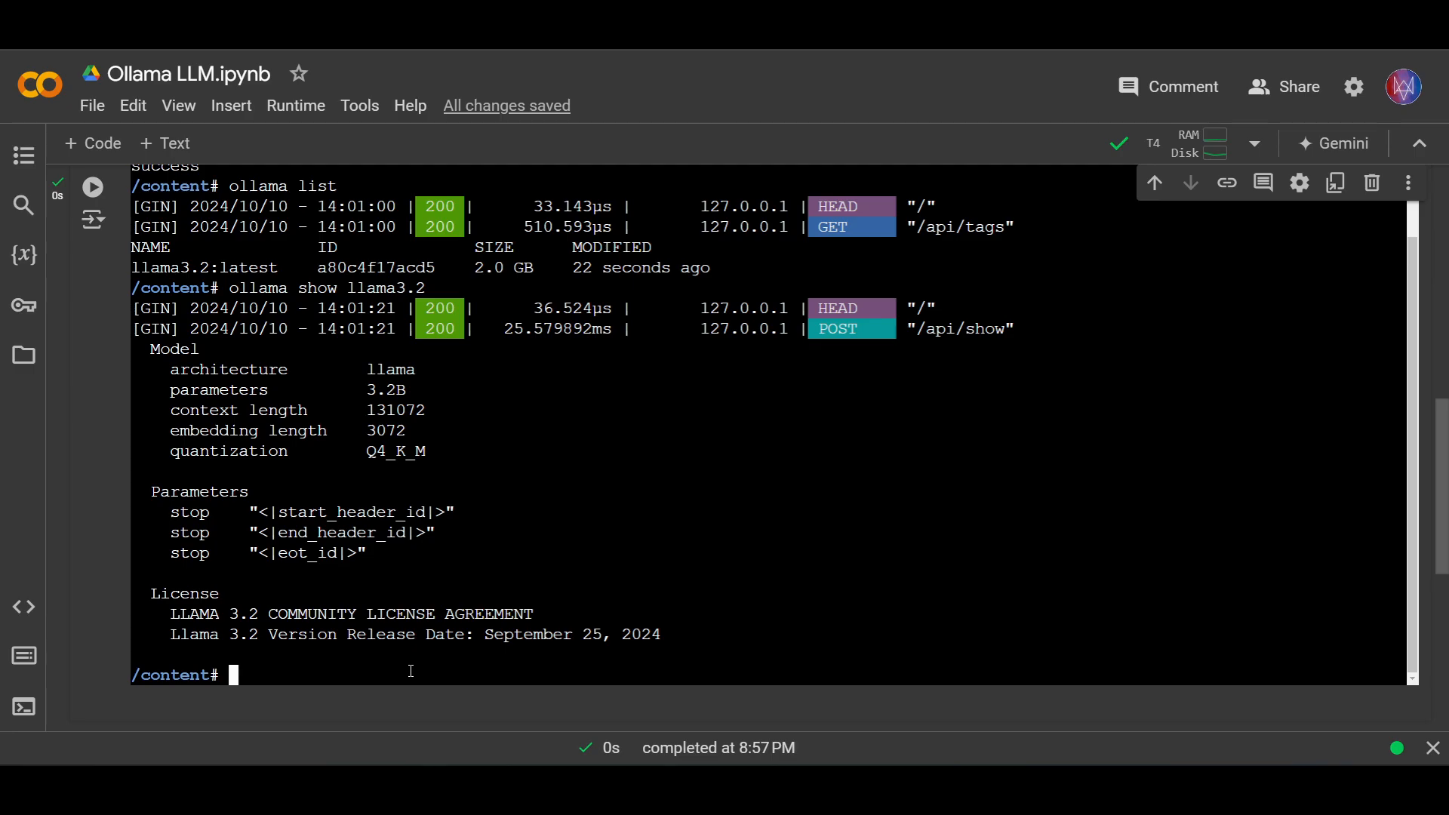
pyautogui.moveTo(418, 483)
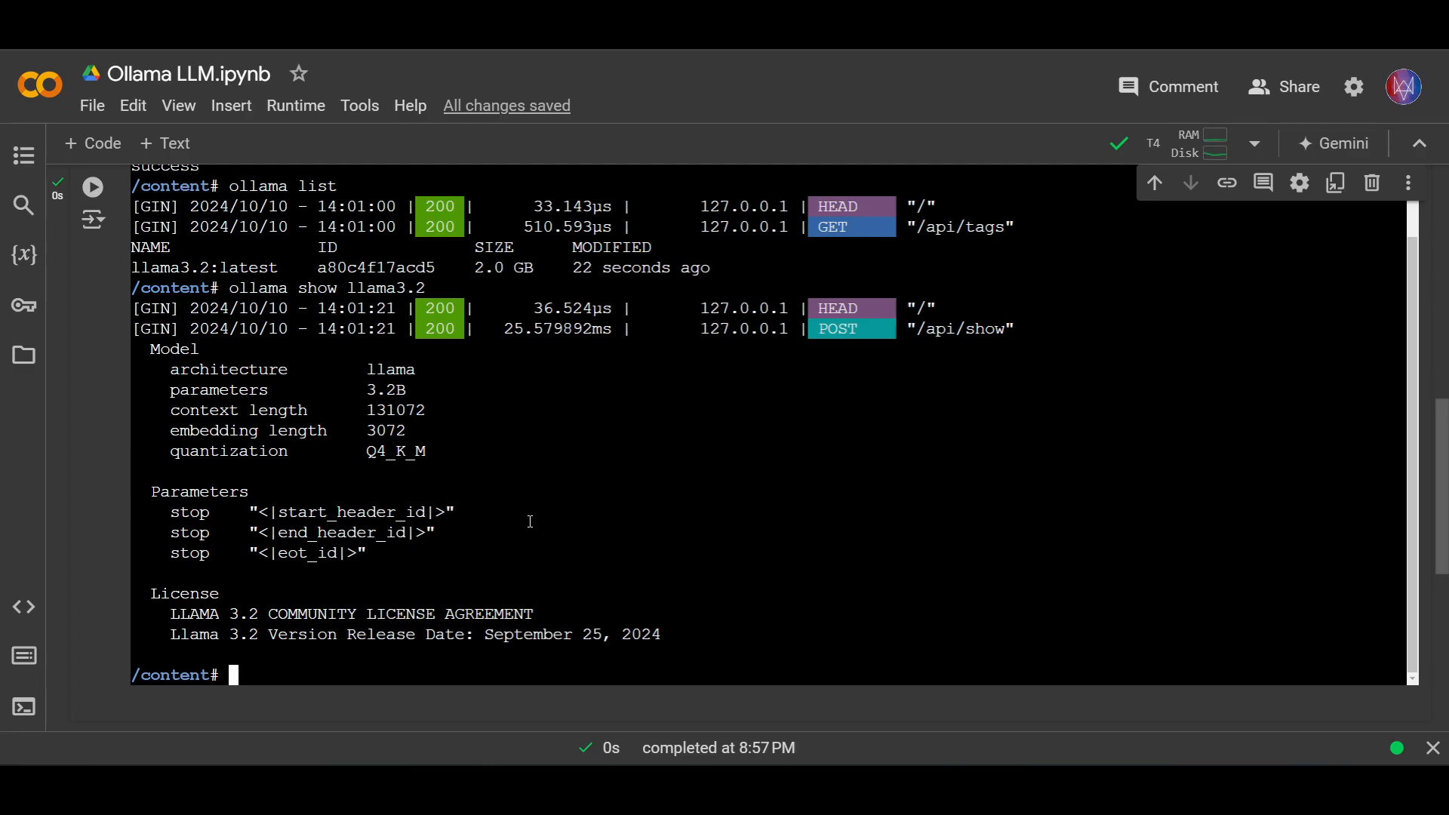
pyautogui.scroll(-3)
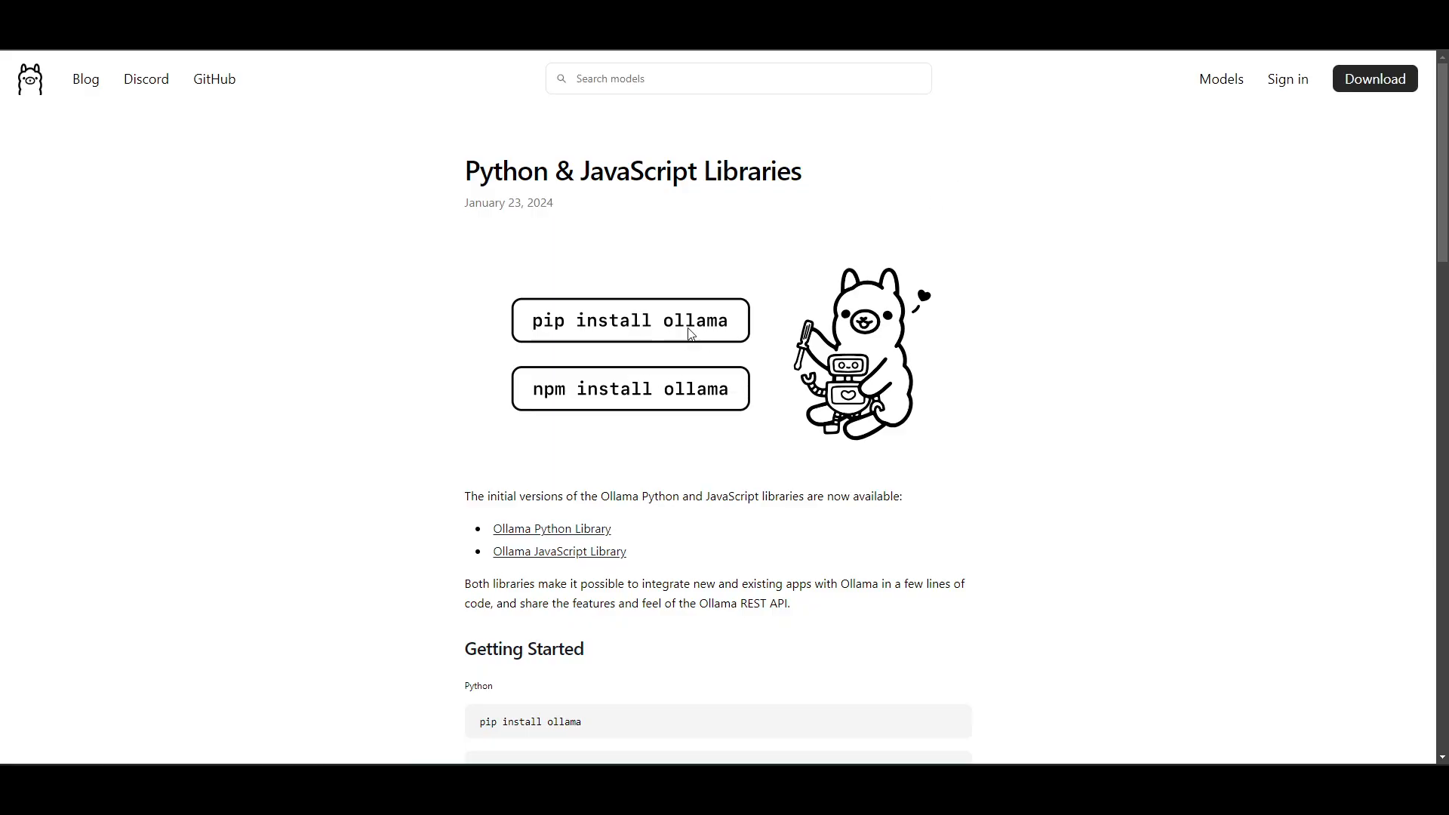
pyautogui.moveTo(653, 326)
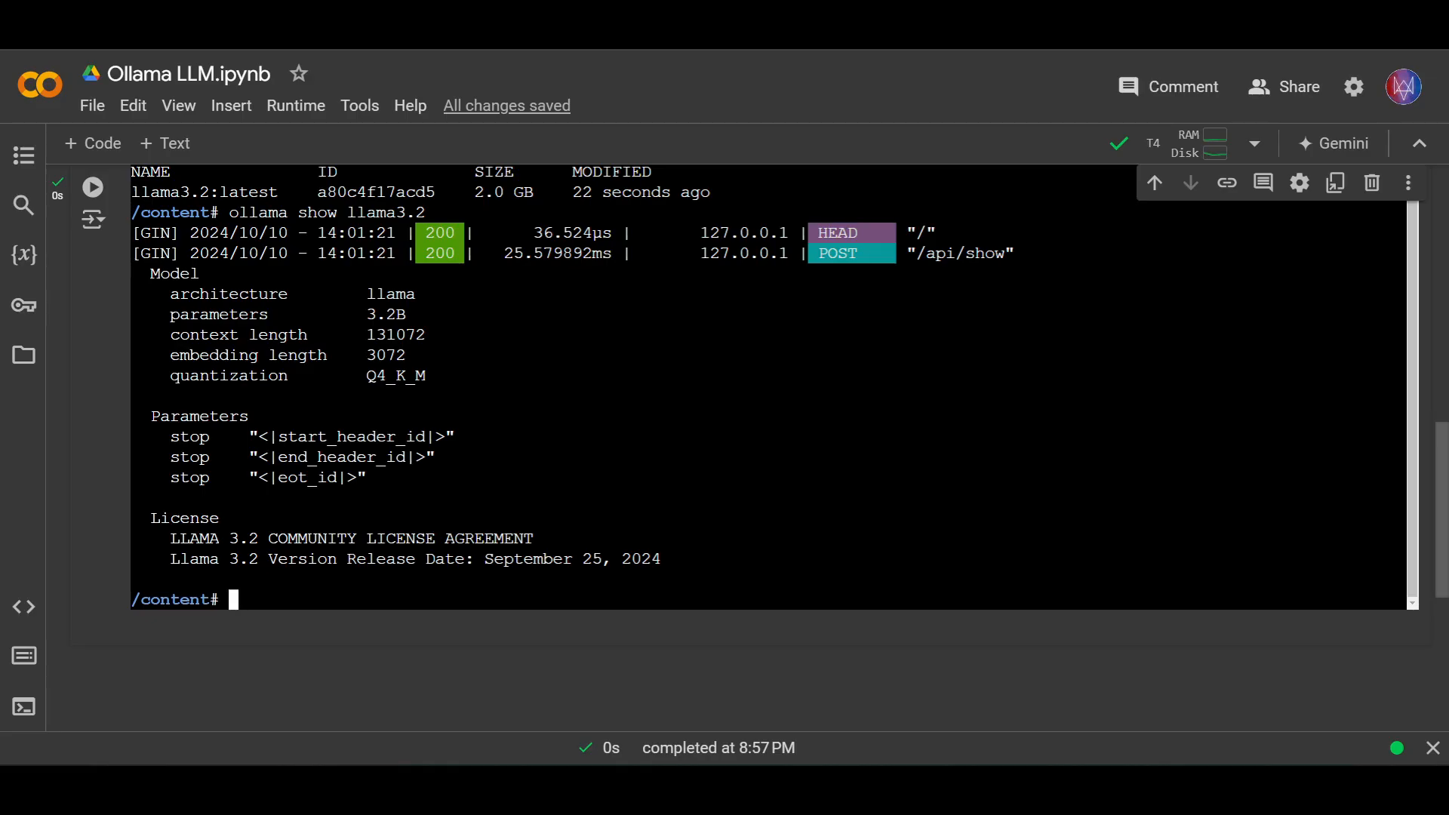
# Run '!pip install ollama' in a new cell and add an empty code cell below it
pyautogui.click(702, 652)
pyautogui.write('!')
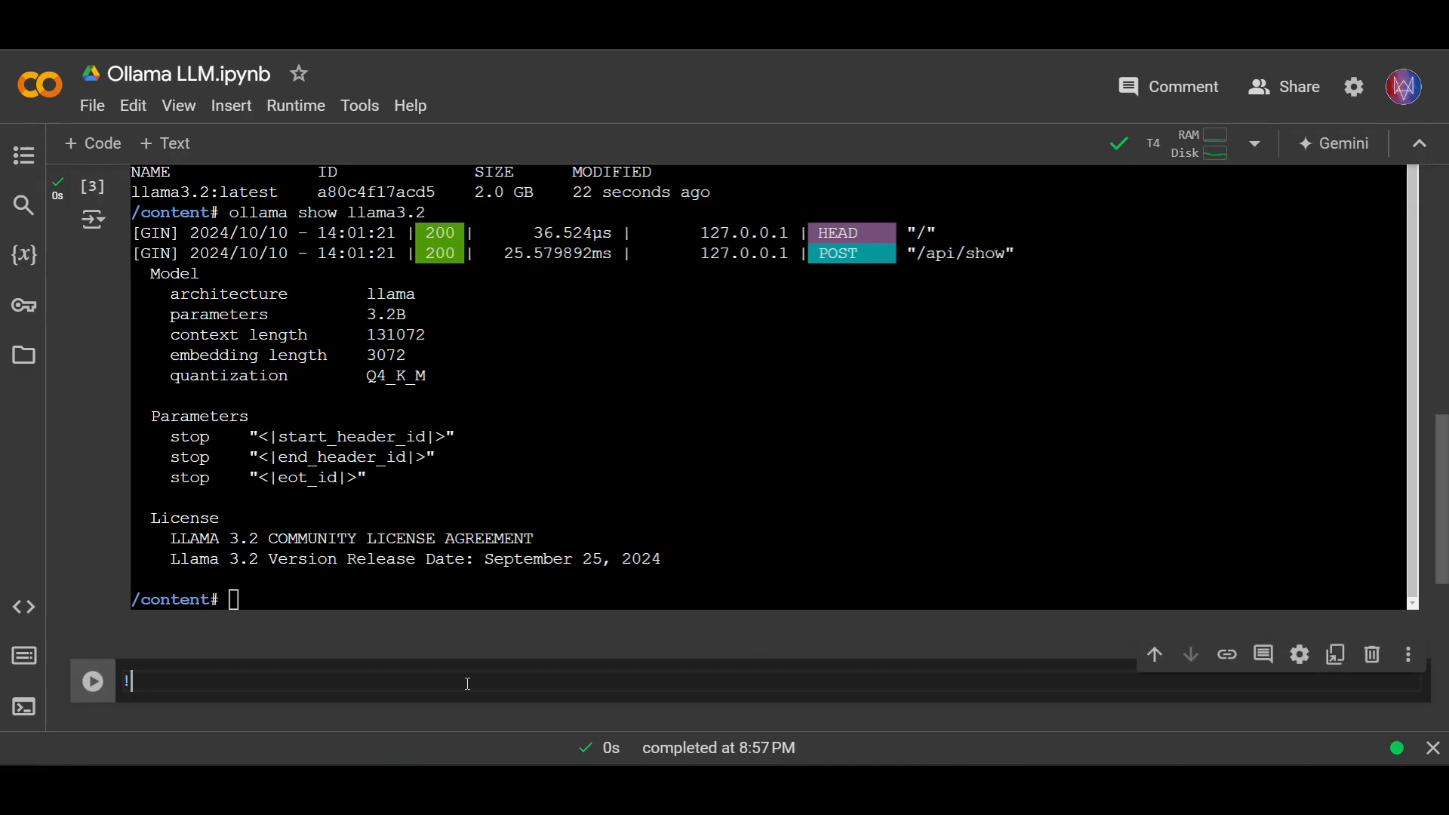
pyautogui.write('pip insta')
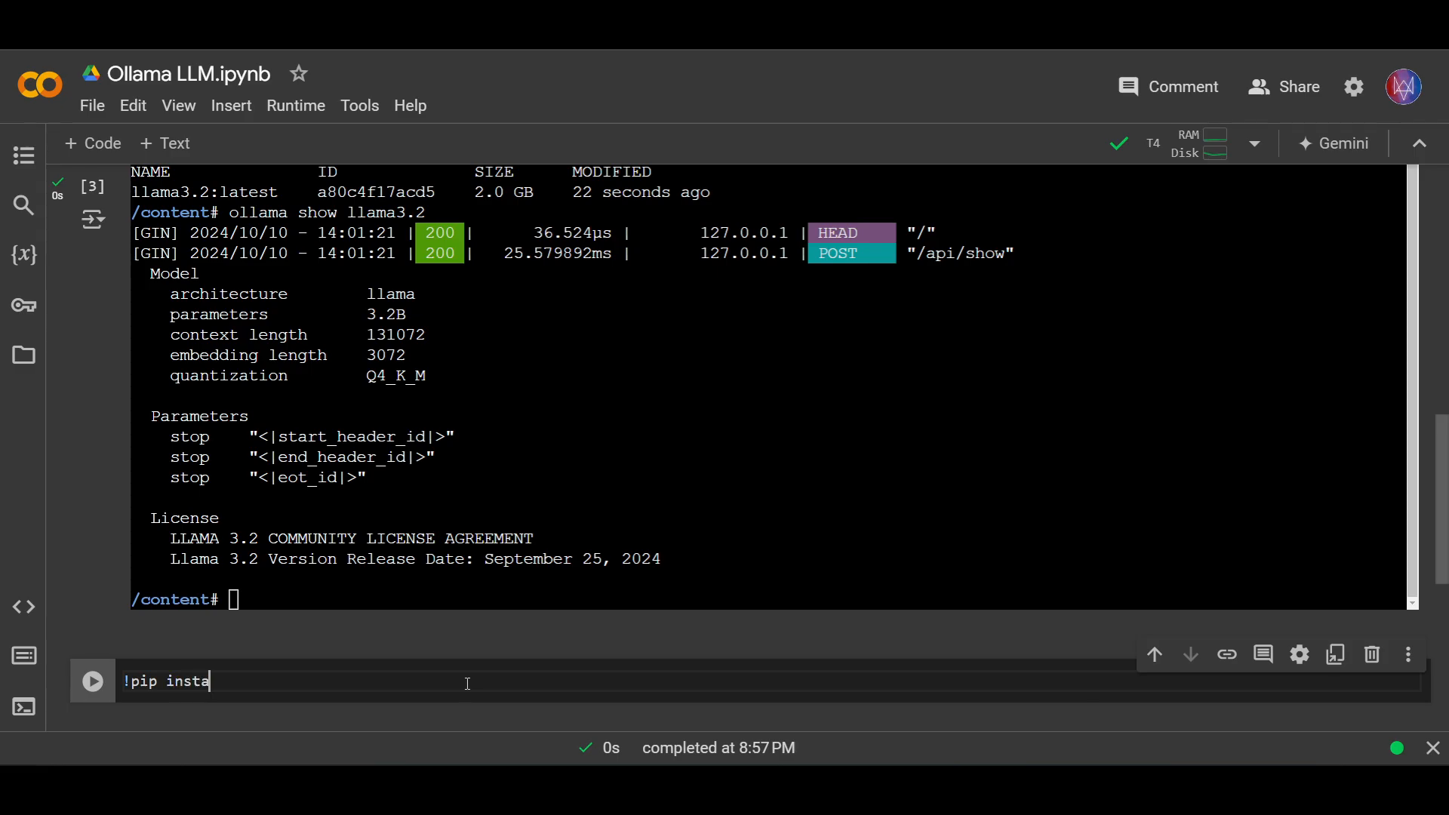
pyautogui.write('ll ollama')
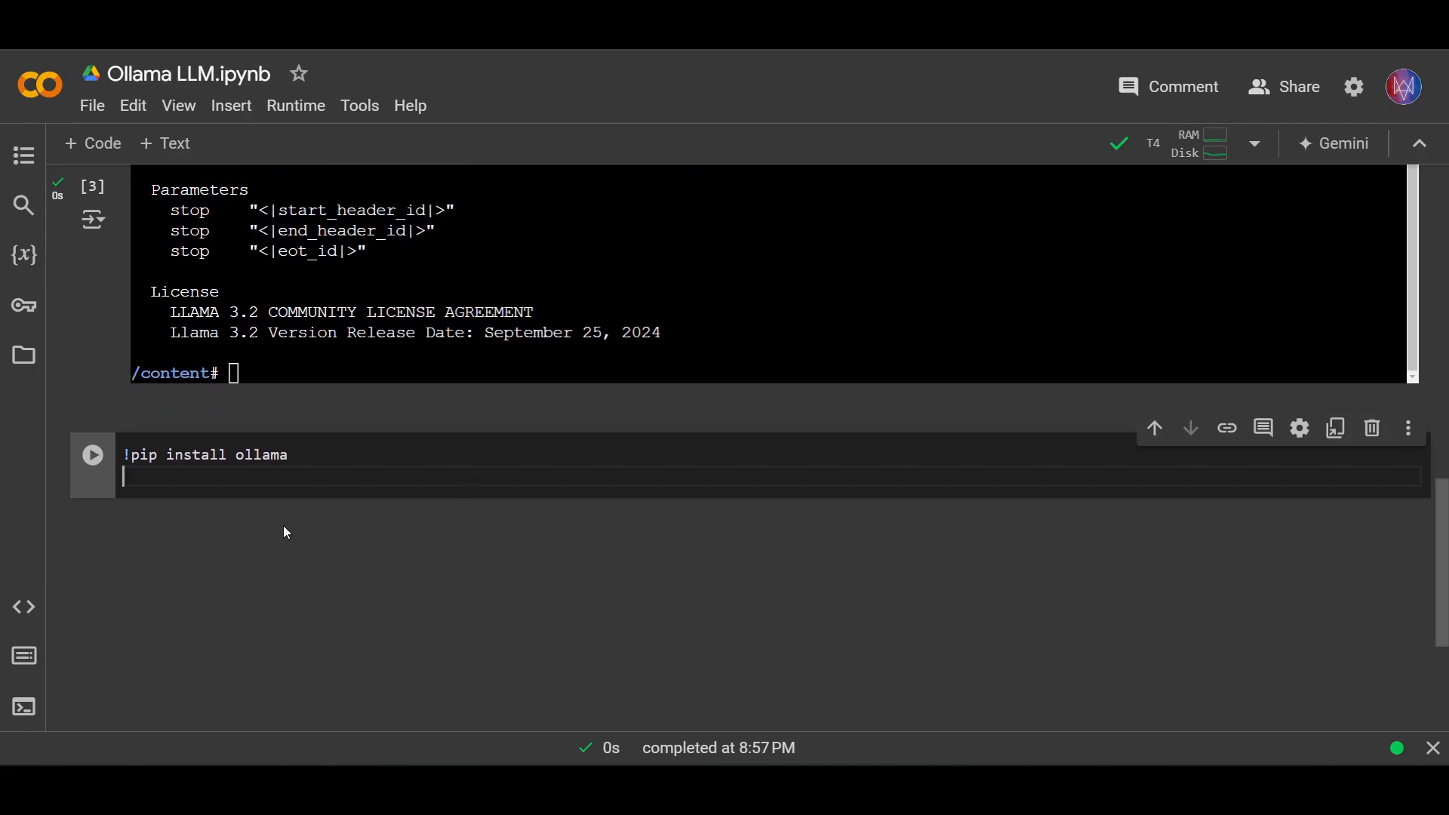
pyautogui.click(92, 455)
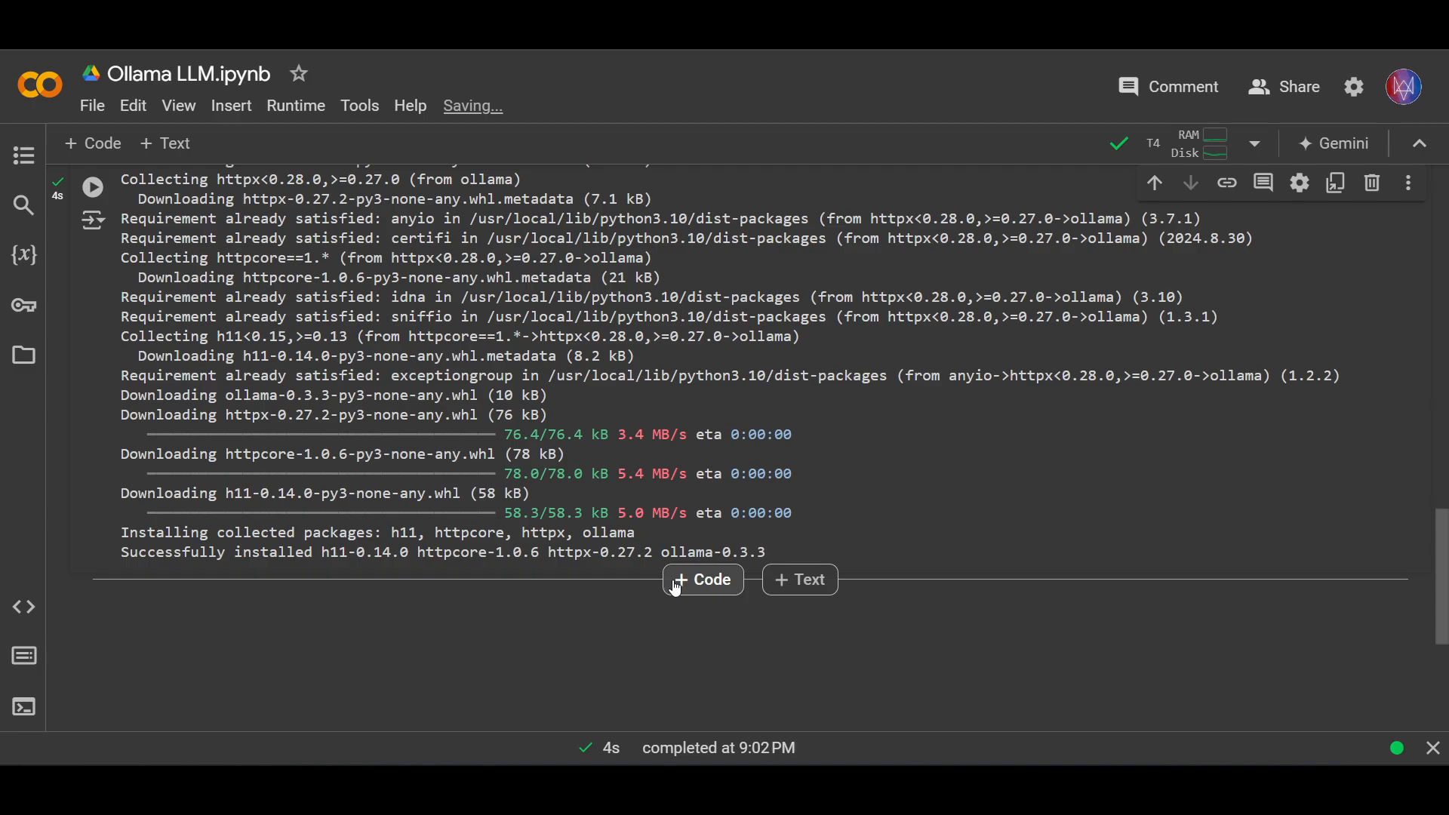
pyautogui.click(701, 580)
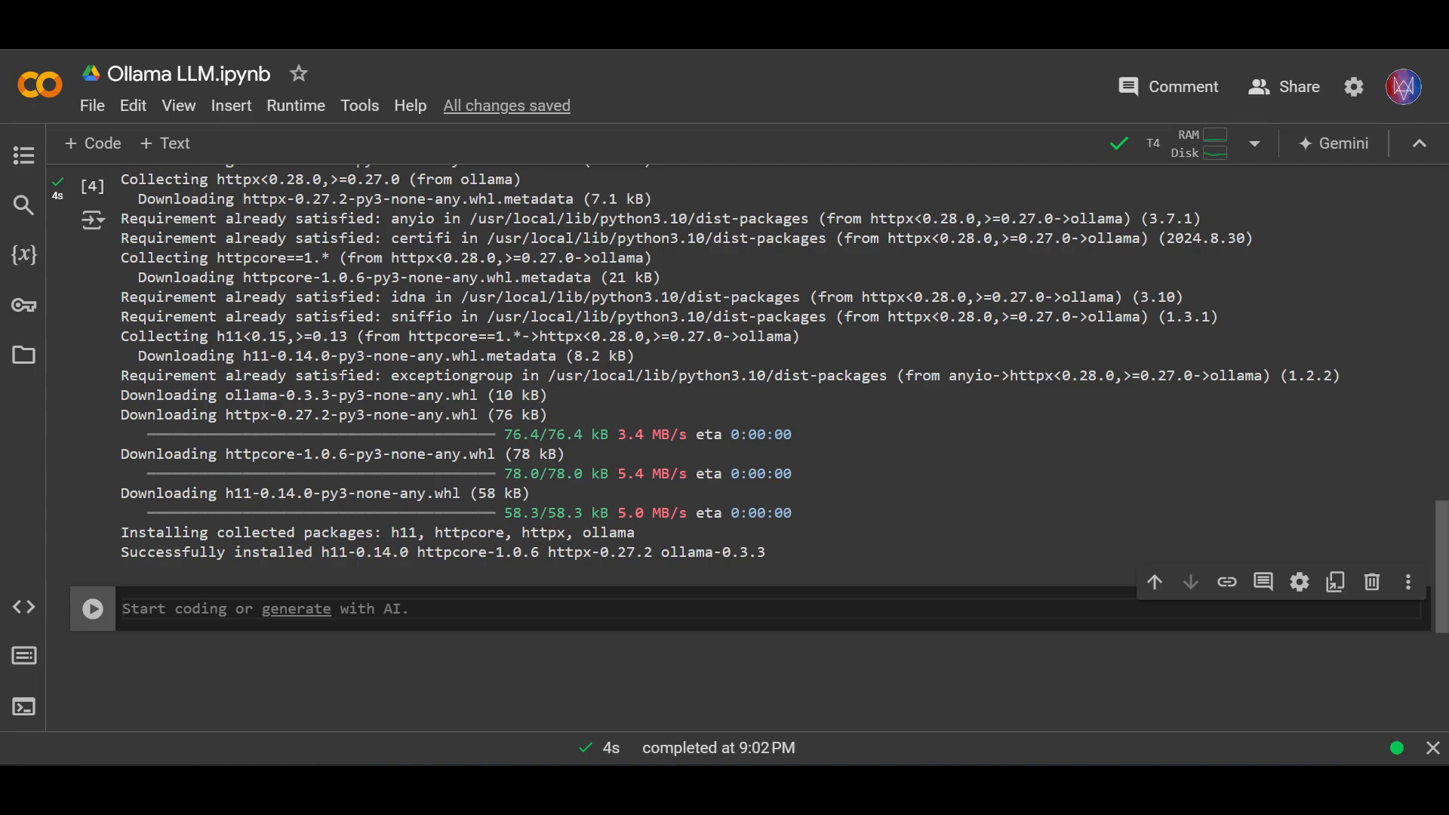
pyautogui.moveTo(602, 683)
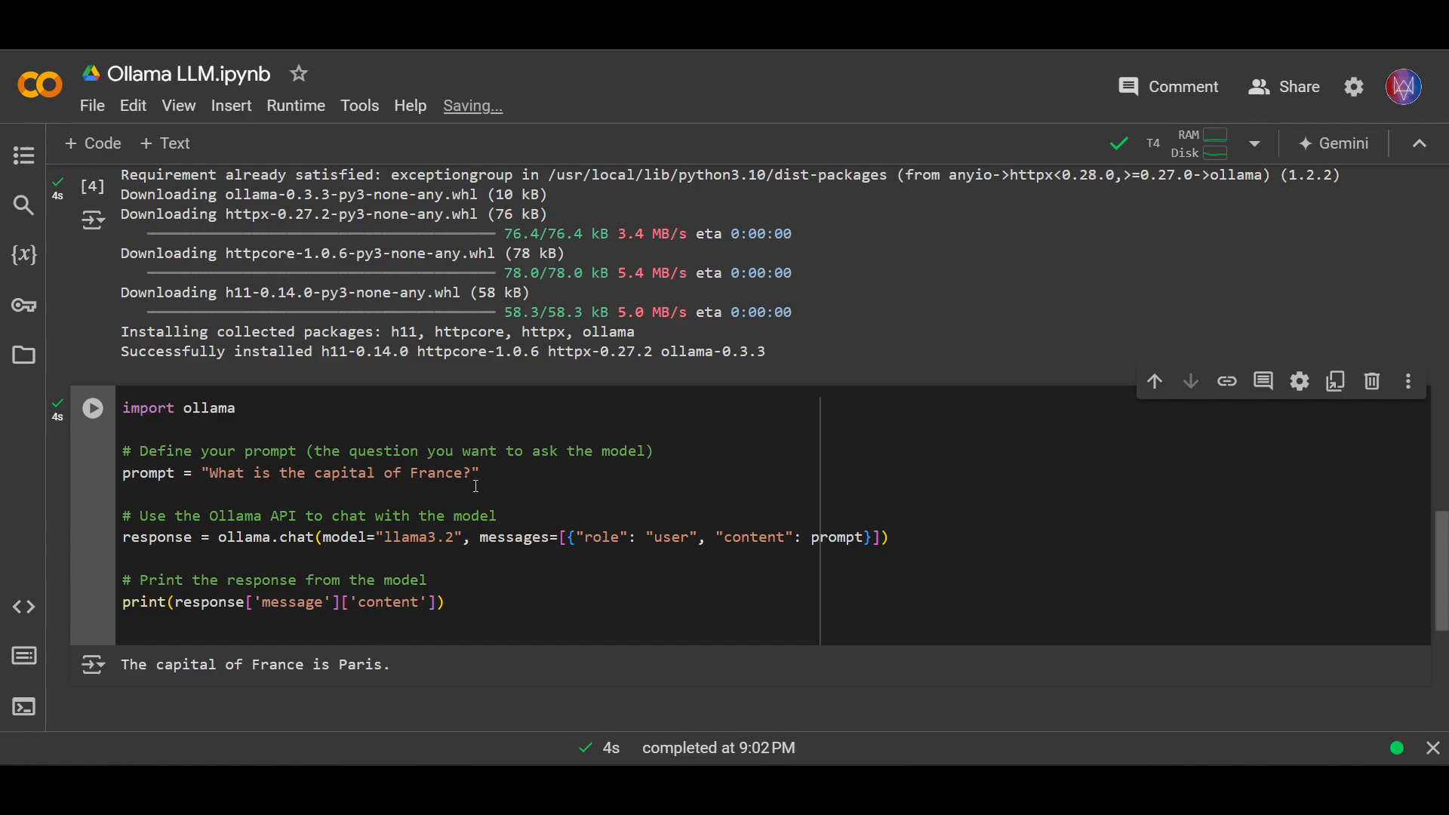
# Replace 'the capital of France' in the chat prompt with 'pandas dataframe'
pyautogui.moveTo(211, 473); pyautogui.dragTo(466, 472)
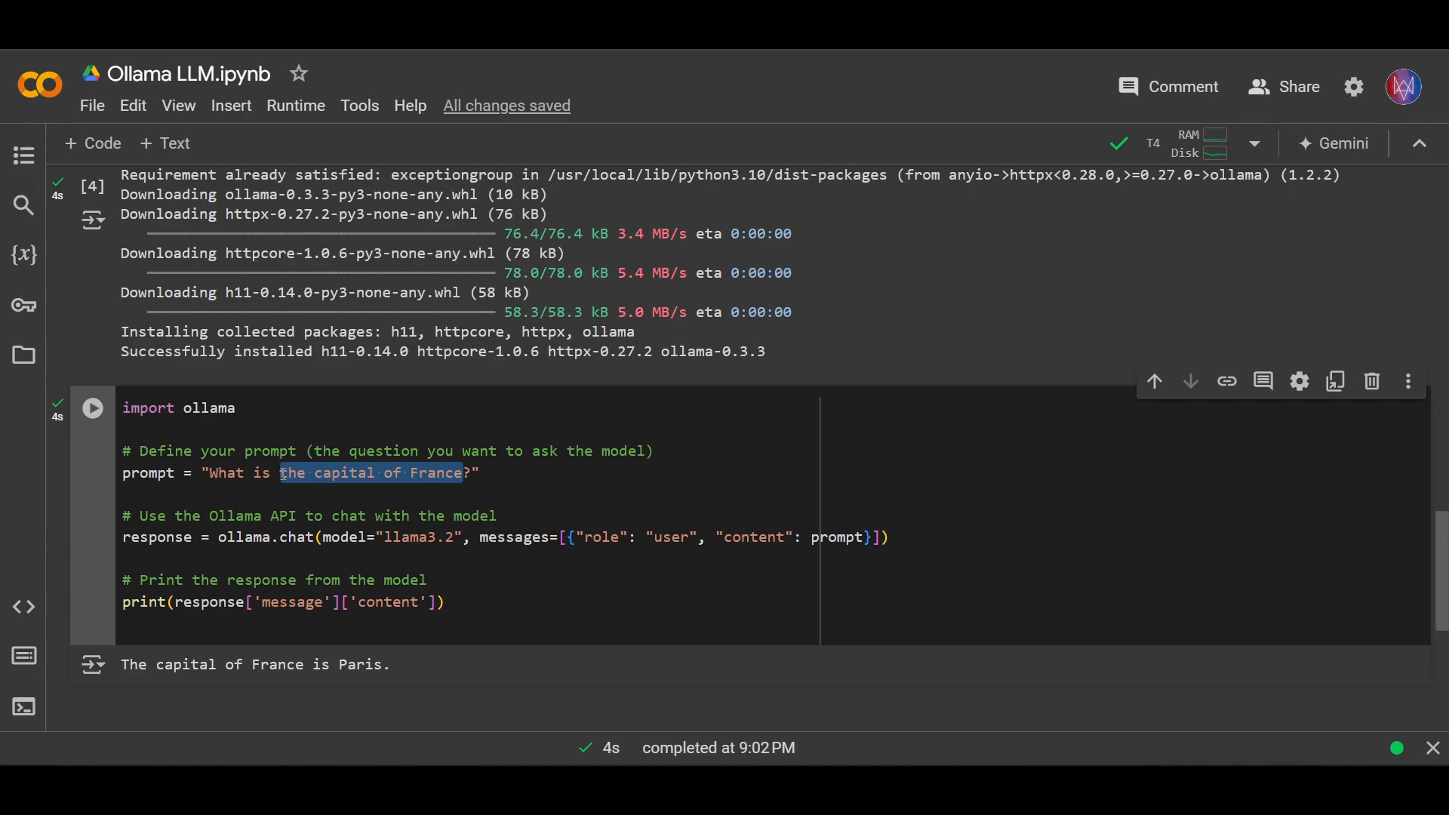
pyautogui.write('pandas data')
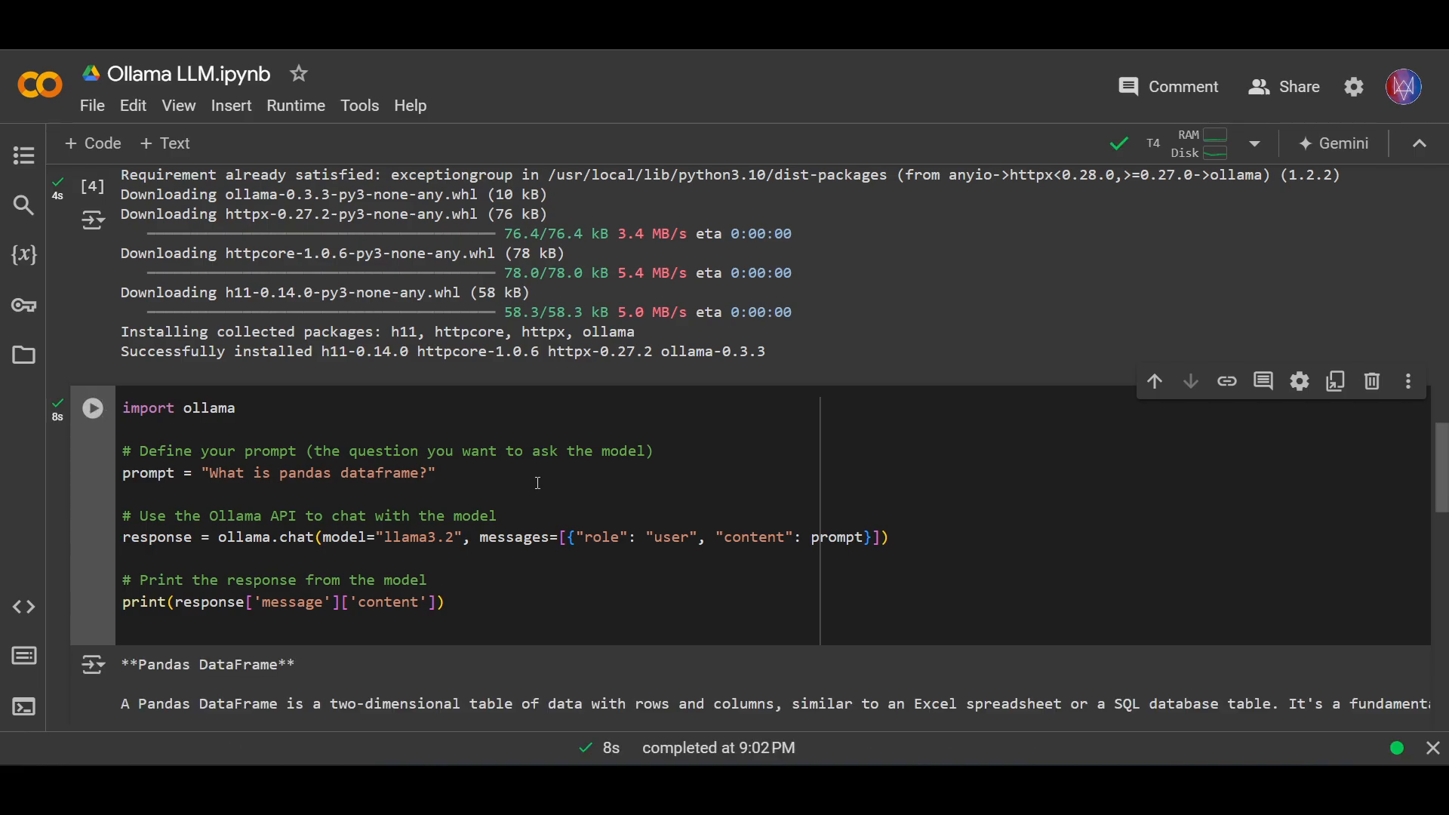
# Scroll through llama3.2's pandas DataFrame explanation and the xterm log's chat requests
pyautogui.scroll(-3)
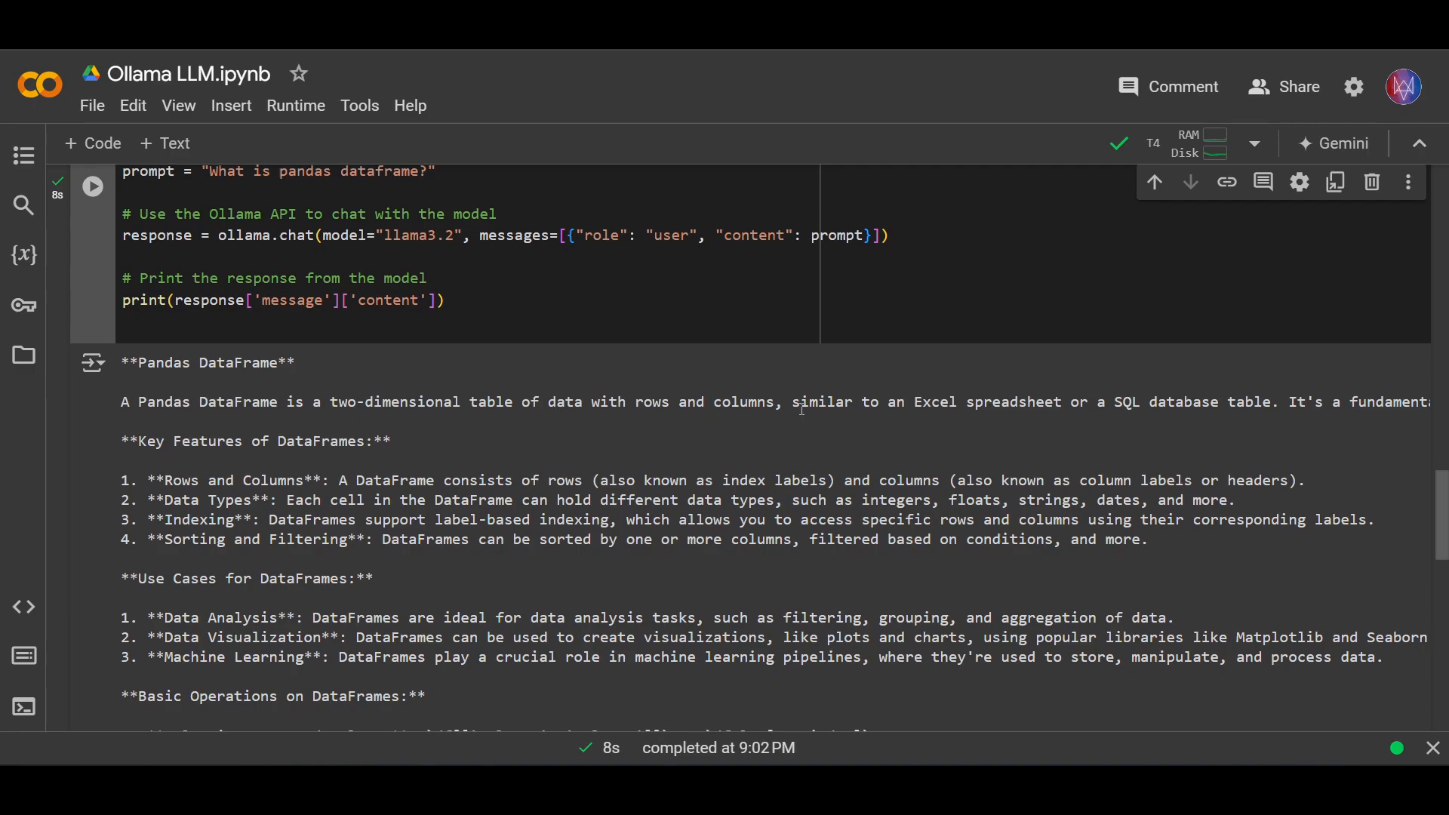
pyautogui.scroll(-3)
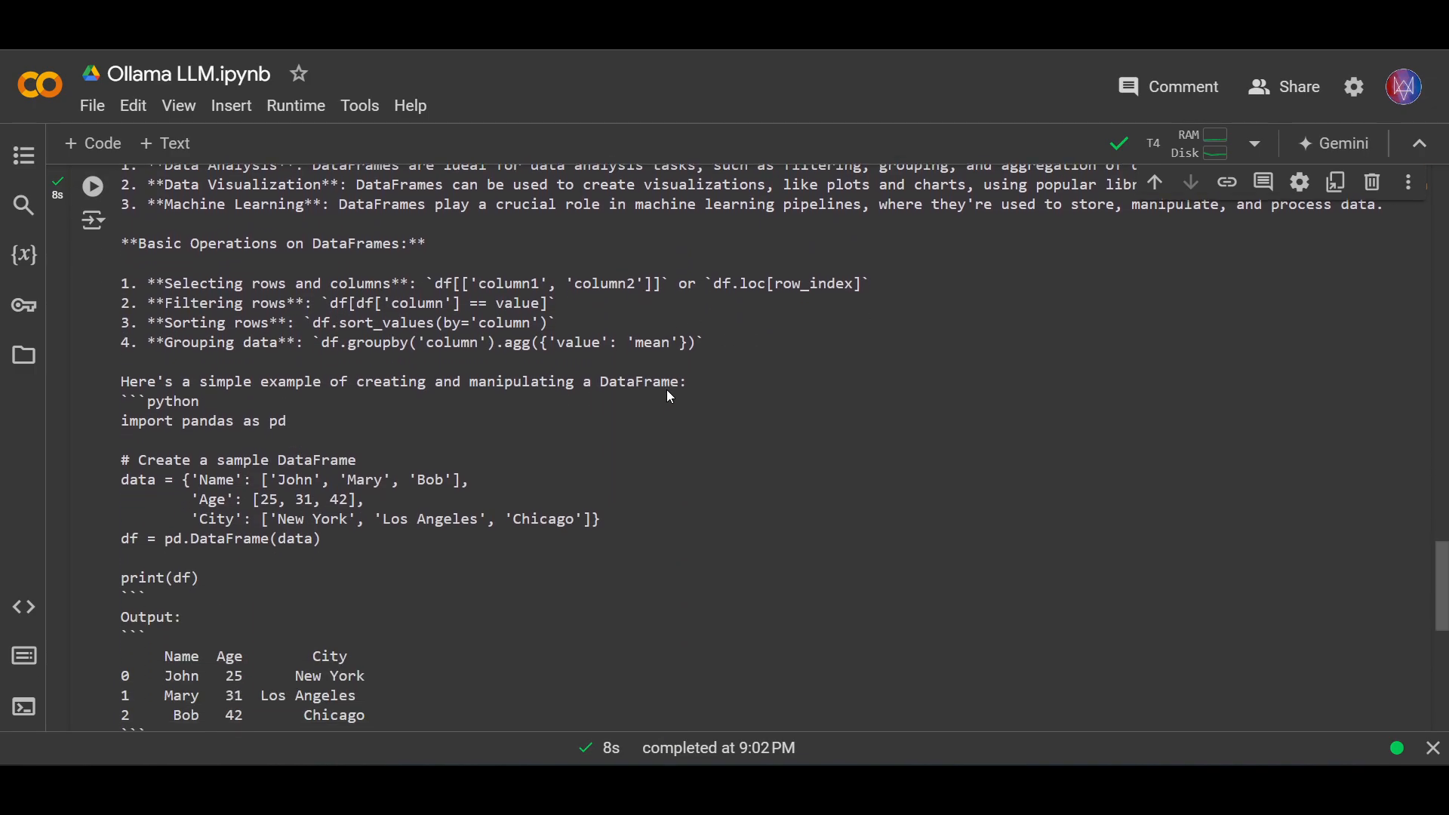
pyautogui.scroll(-3)
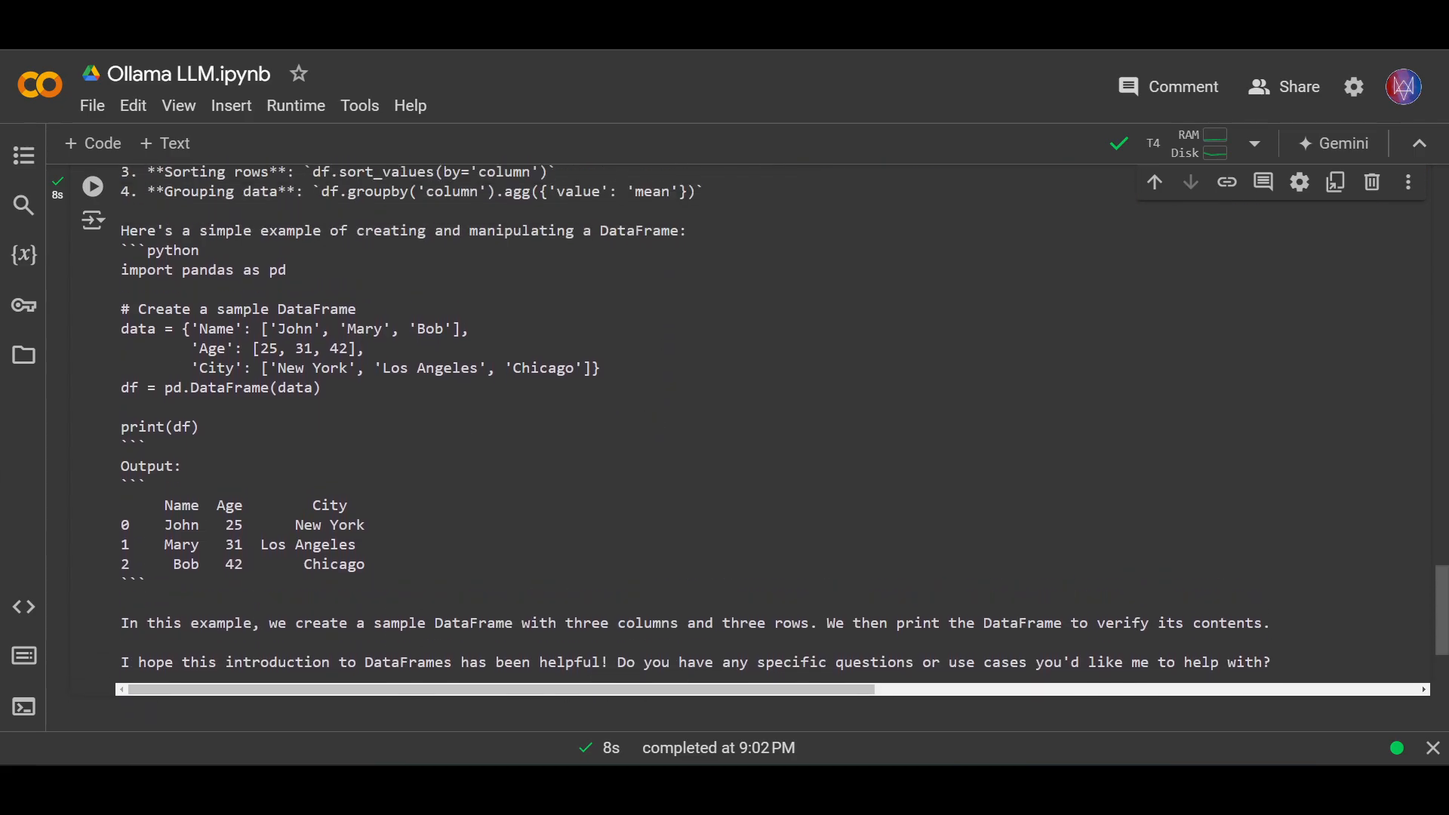
pyautogui.moveTo(735, 530)
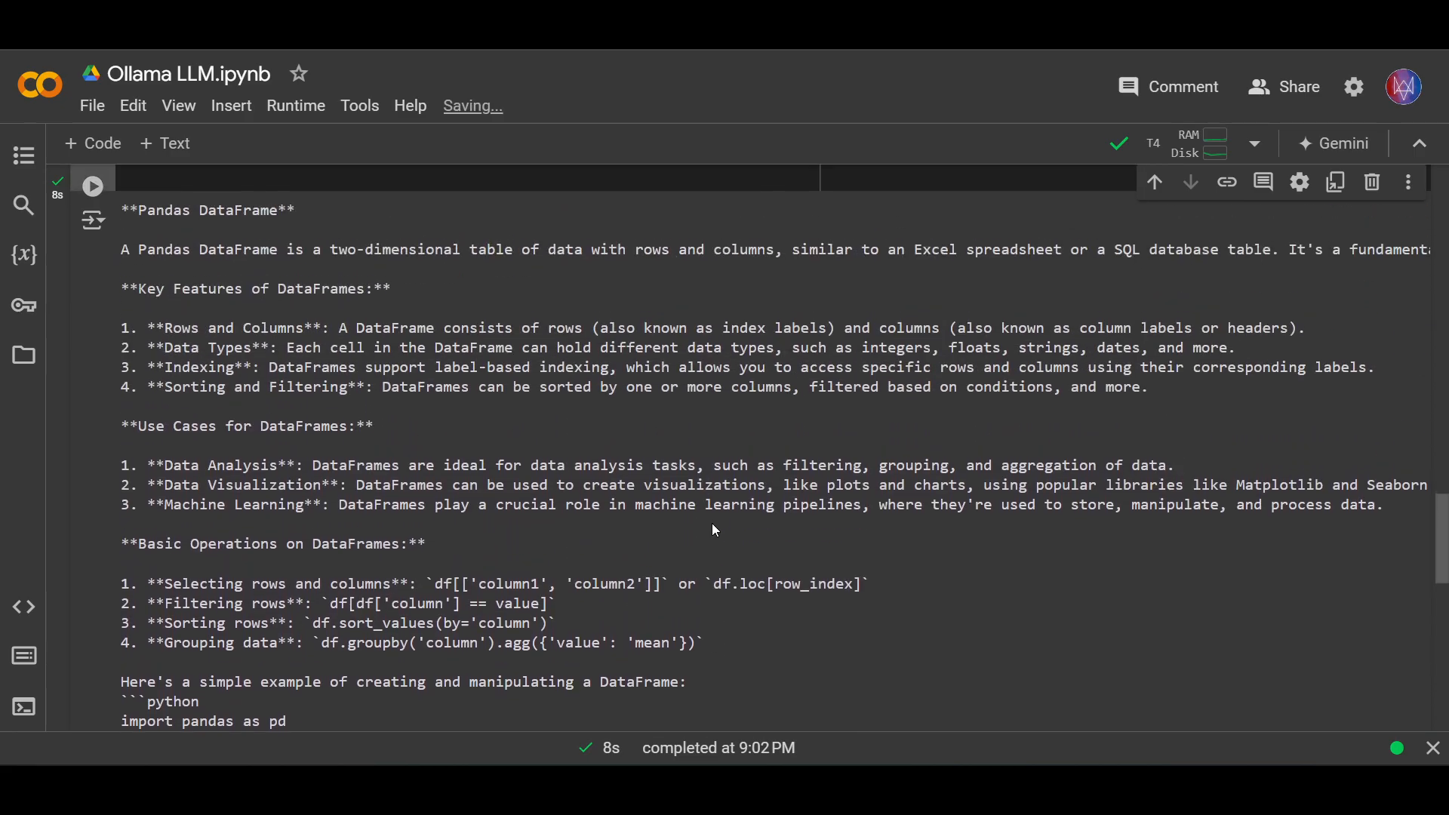
pyautogui.scroll(-3)
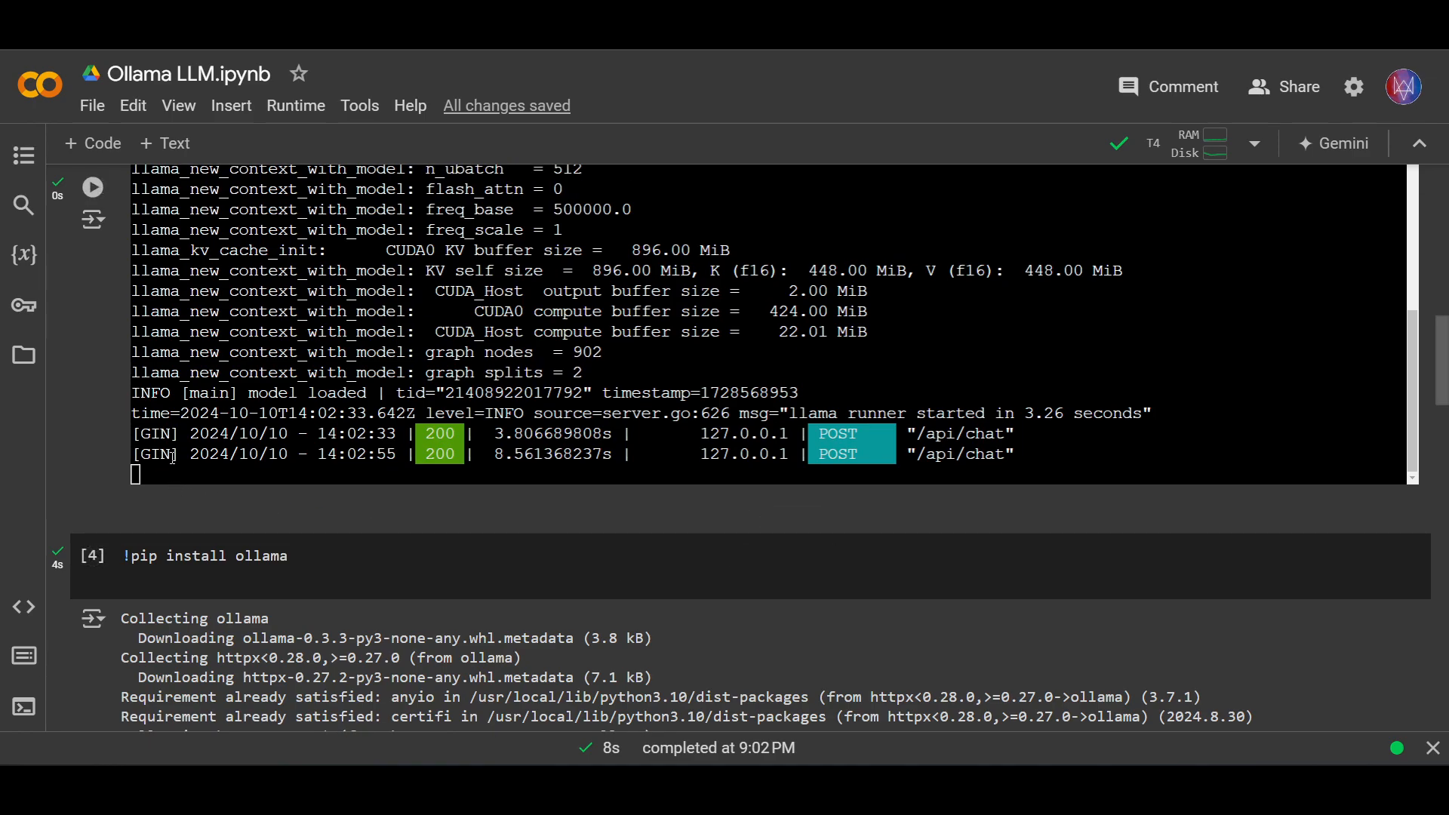
pyautogui.scroll(-3)
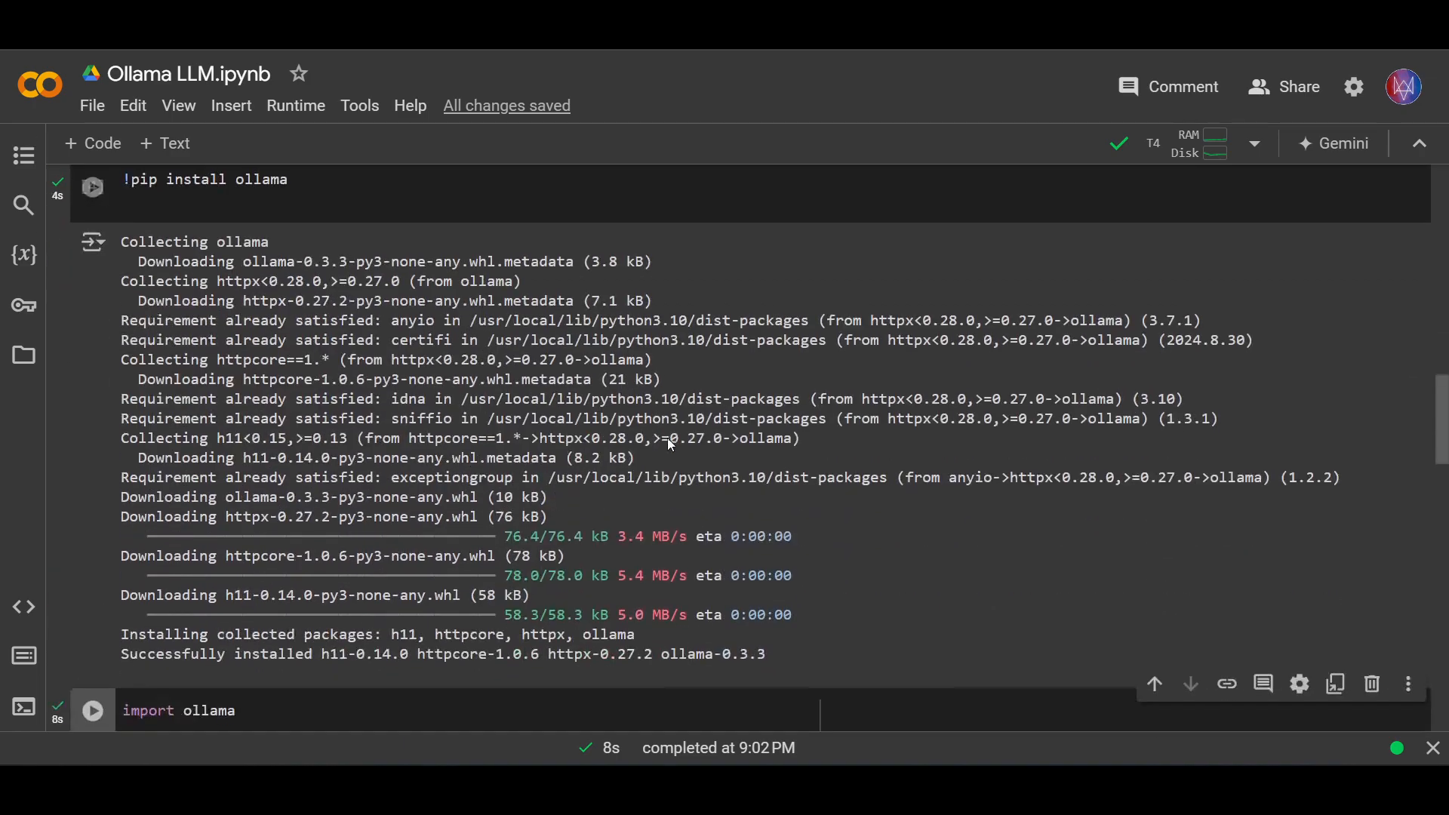
pyautogui.scroll(-3)
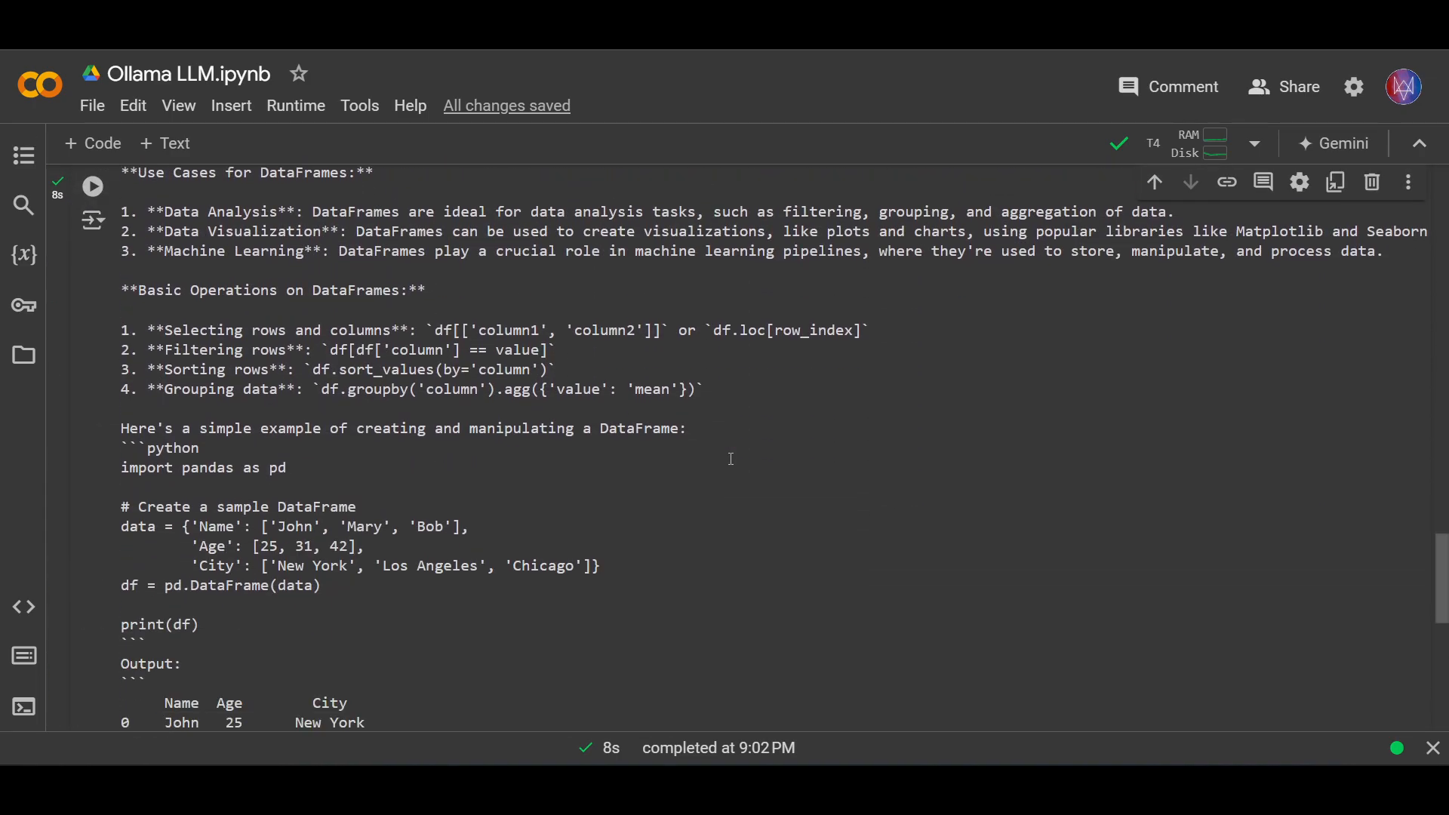